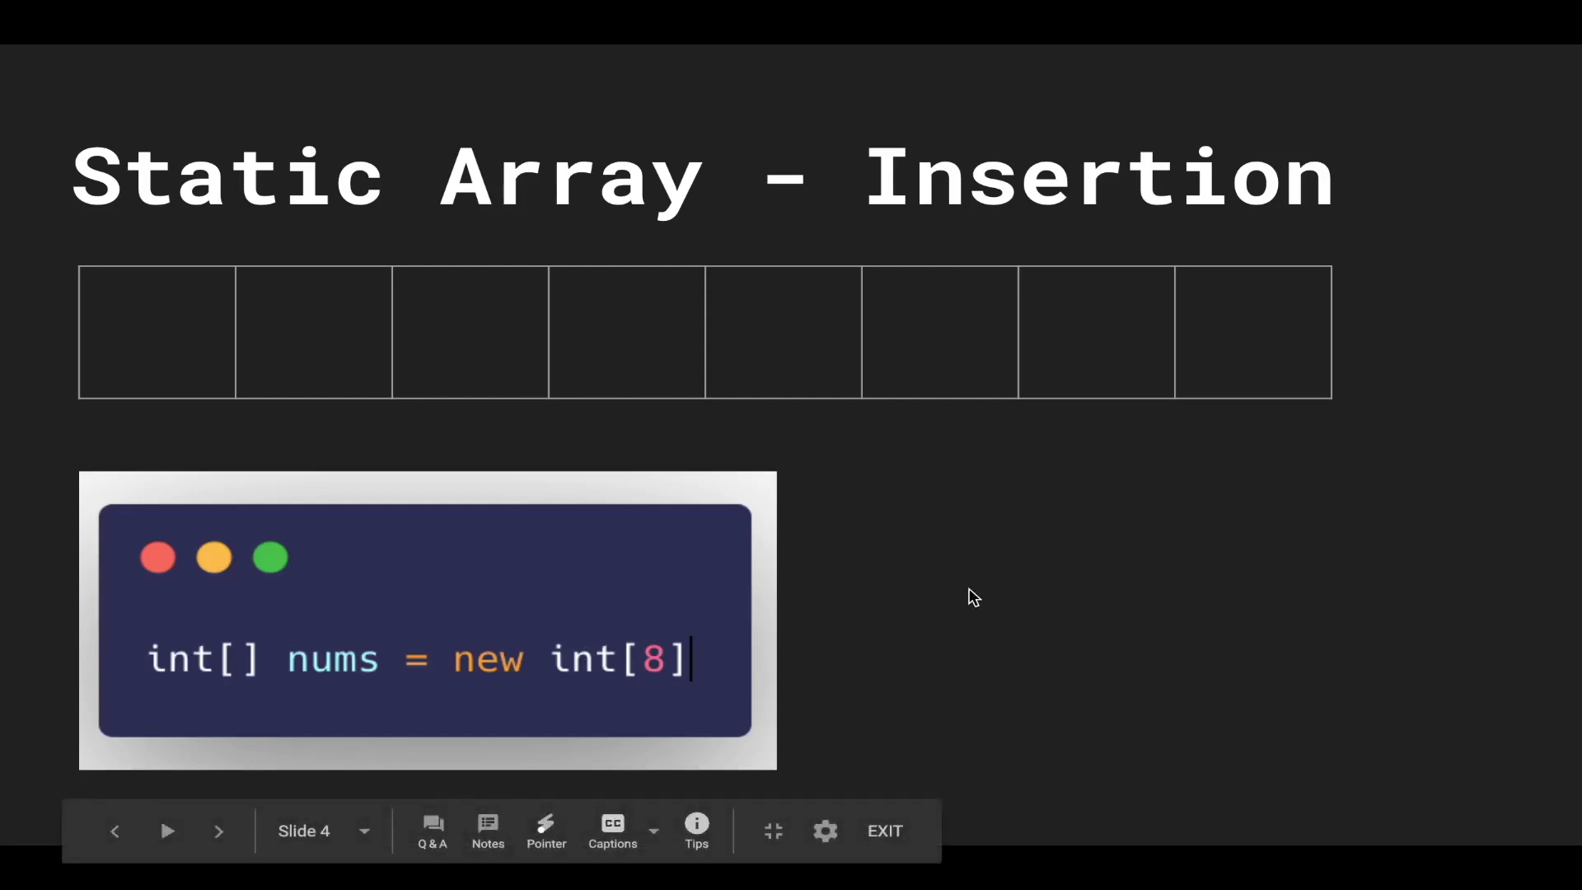
{"action": "mouse_move", "coordinate": [262, 725]}
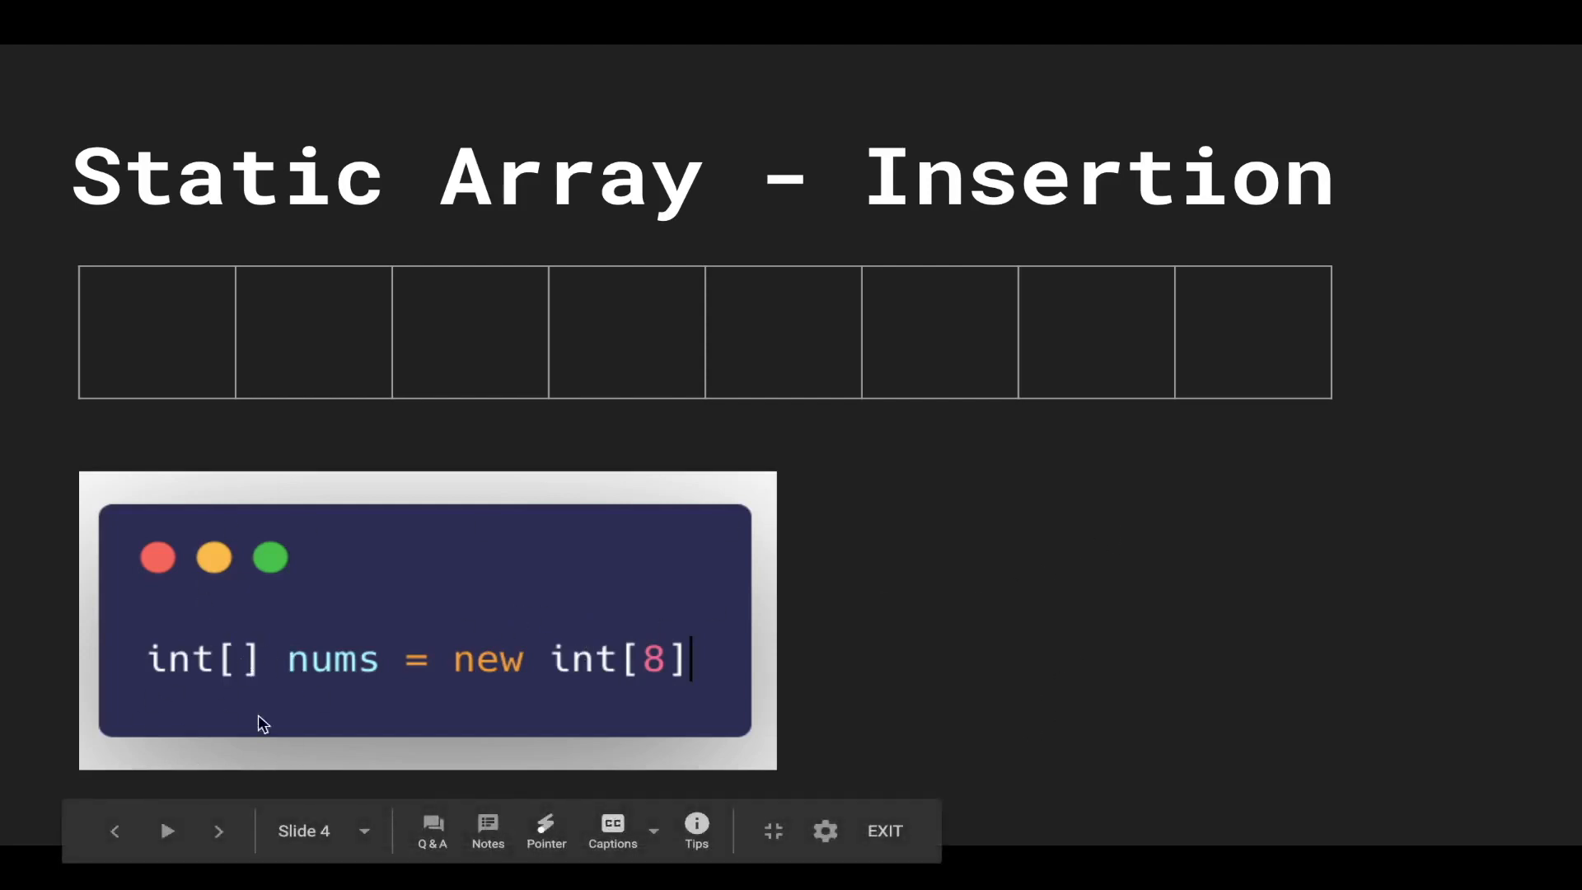
{"action": "mouse_move", "coordinate": [202, 671]}
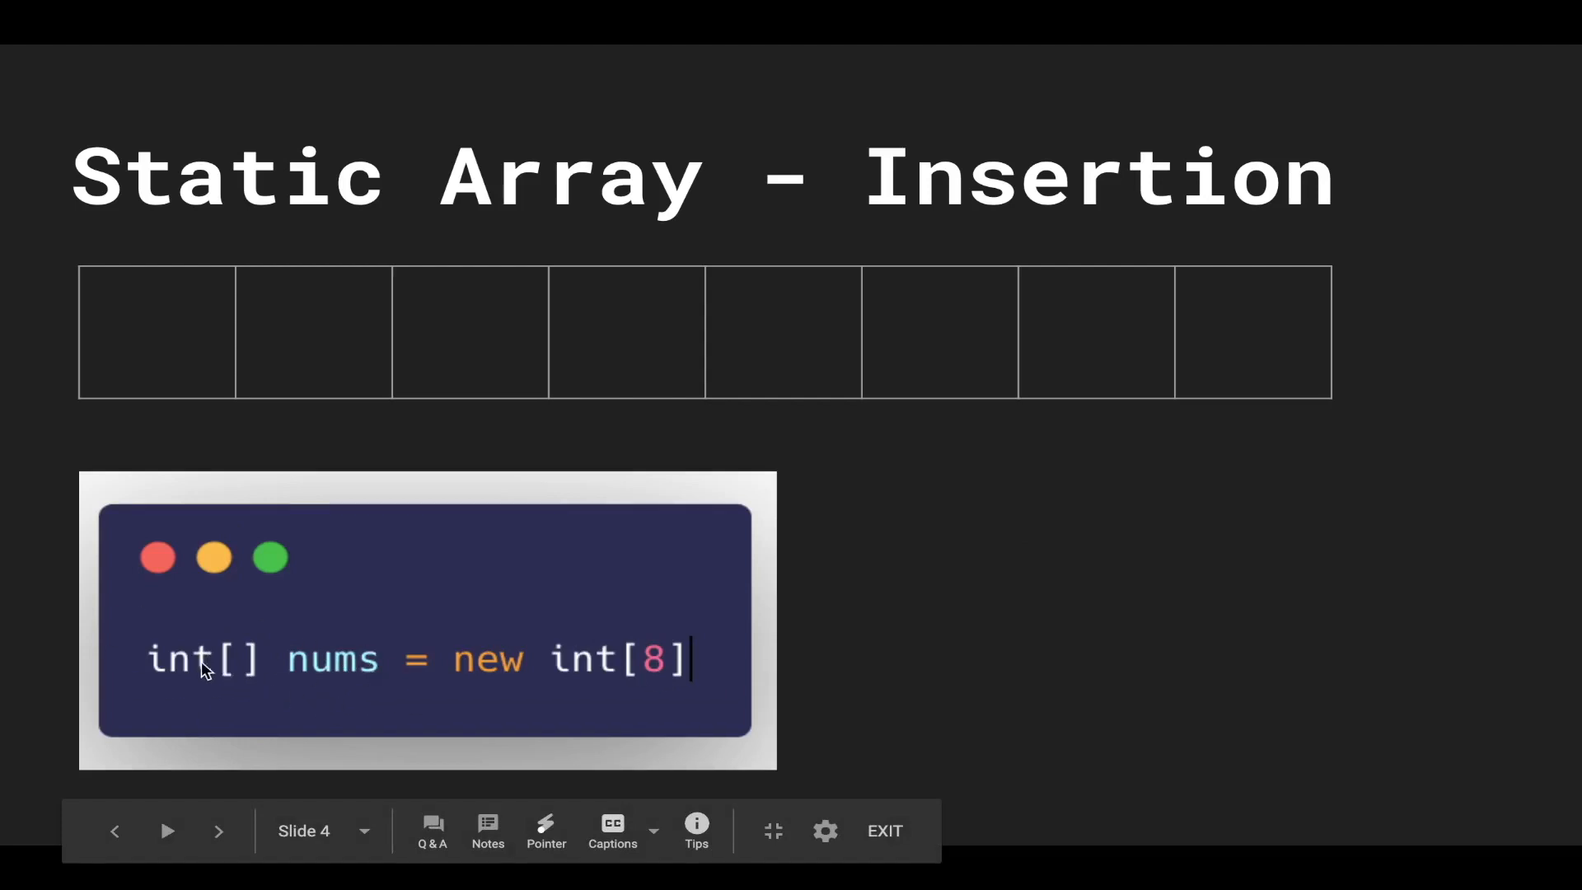
{"action": "mouse_move", "coordinate": [1077, 588]}
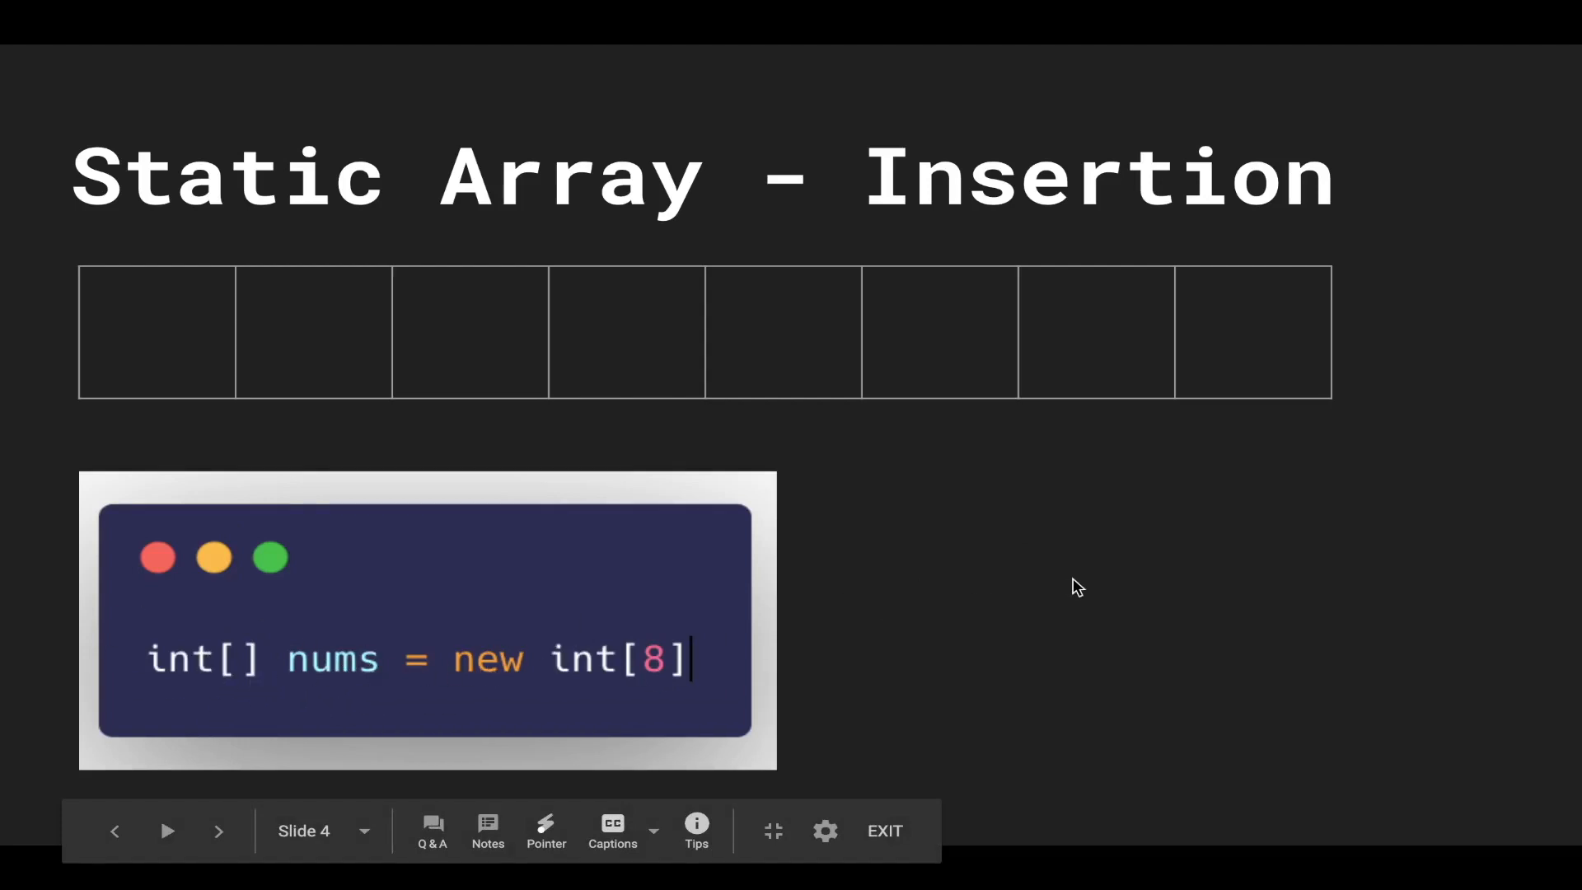
{"action": "mouse_move", "coordinate": [661, 683]}
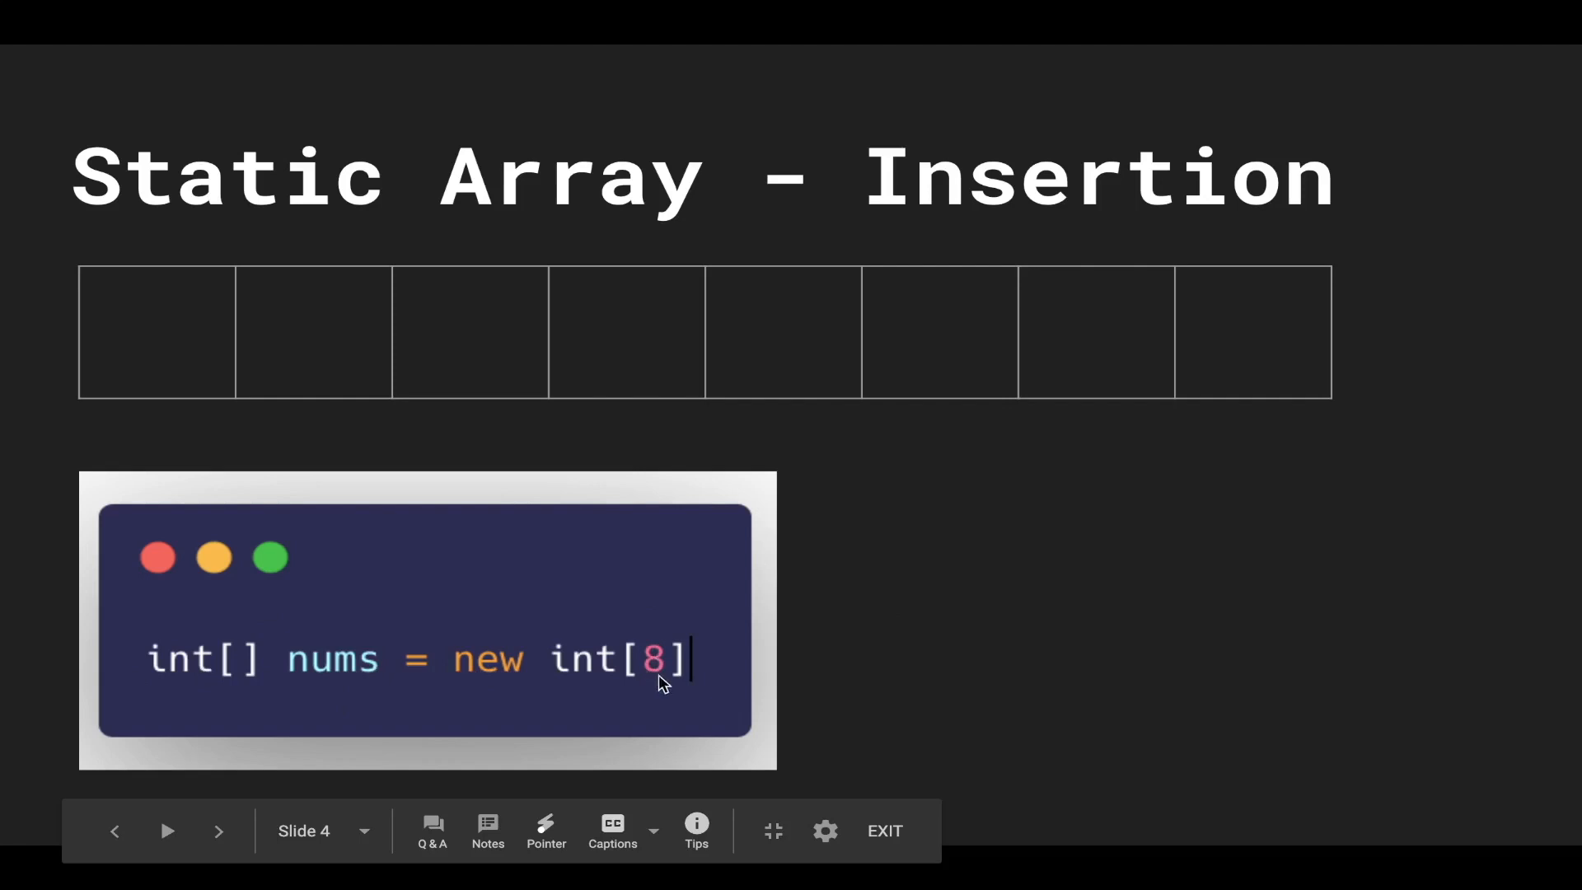
{"action": "mouse_move", "coordinate": [1024, 590]}
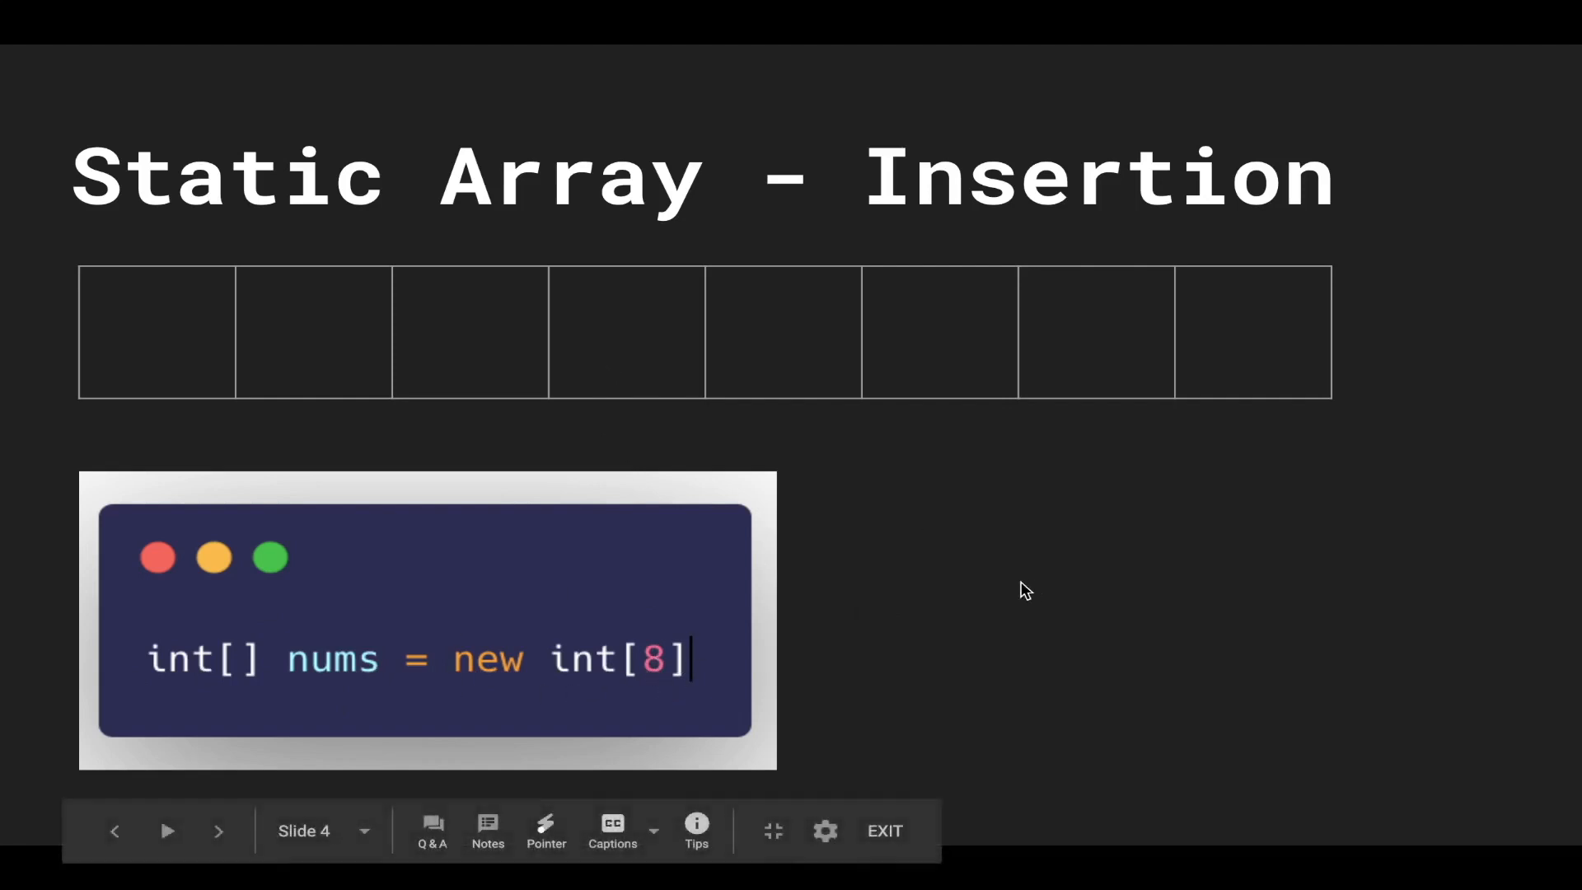
- Advance to slide 5, showing 42 in the first cell with 0-based indices
{"action": "left_click", "coordinate": [217, 831]}
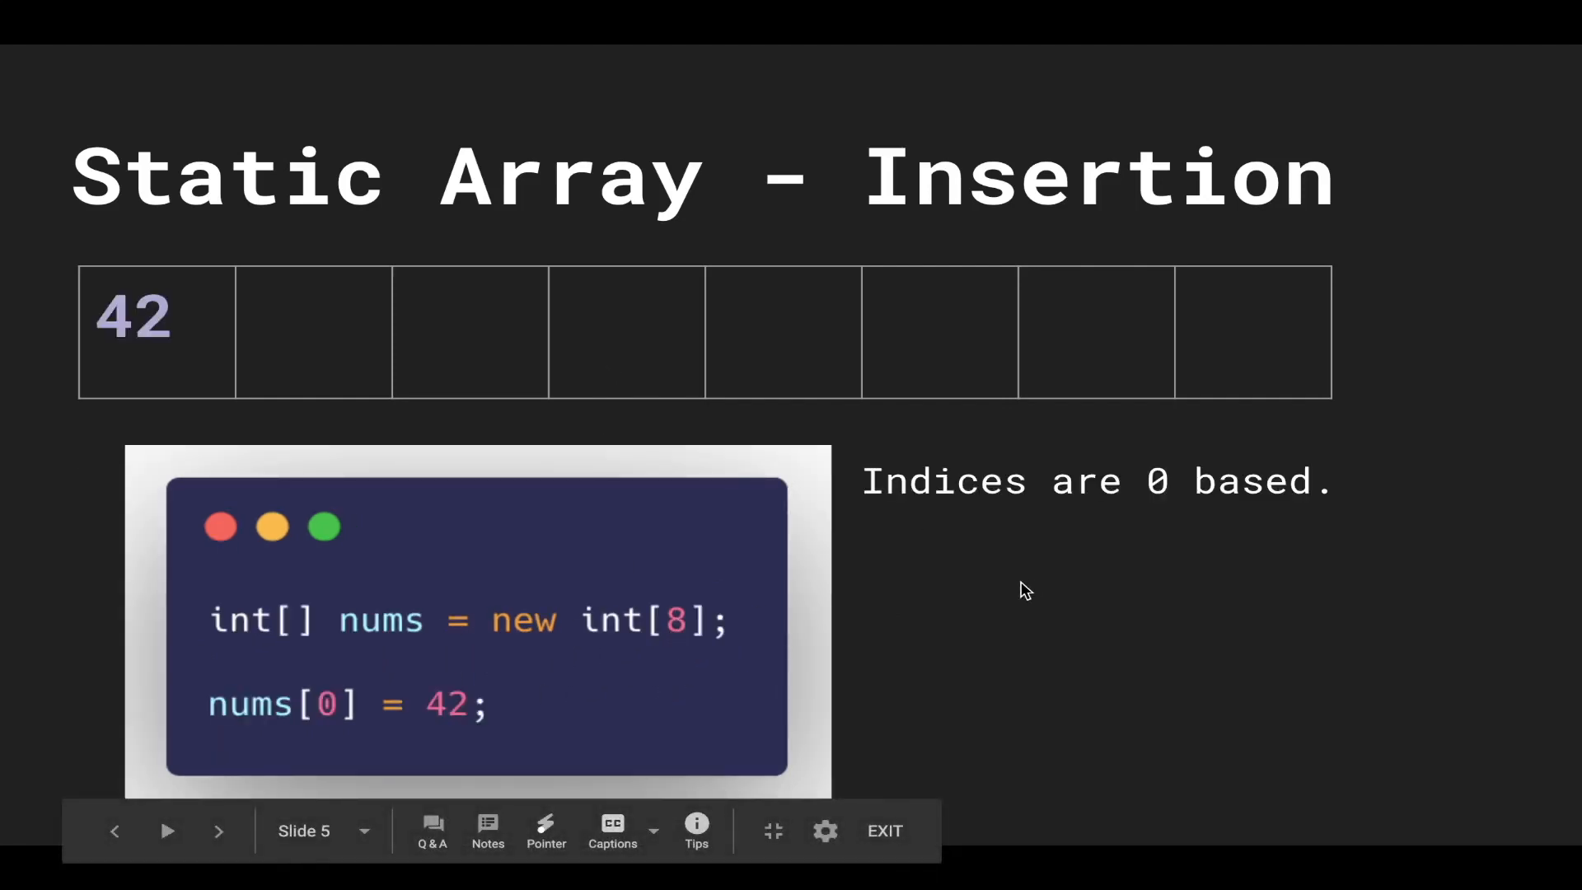
{"action": "mouse_move", "coordinate": [369, 692]}
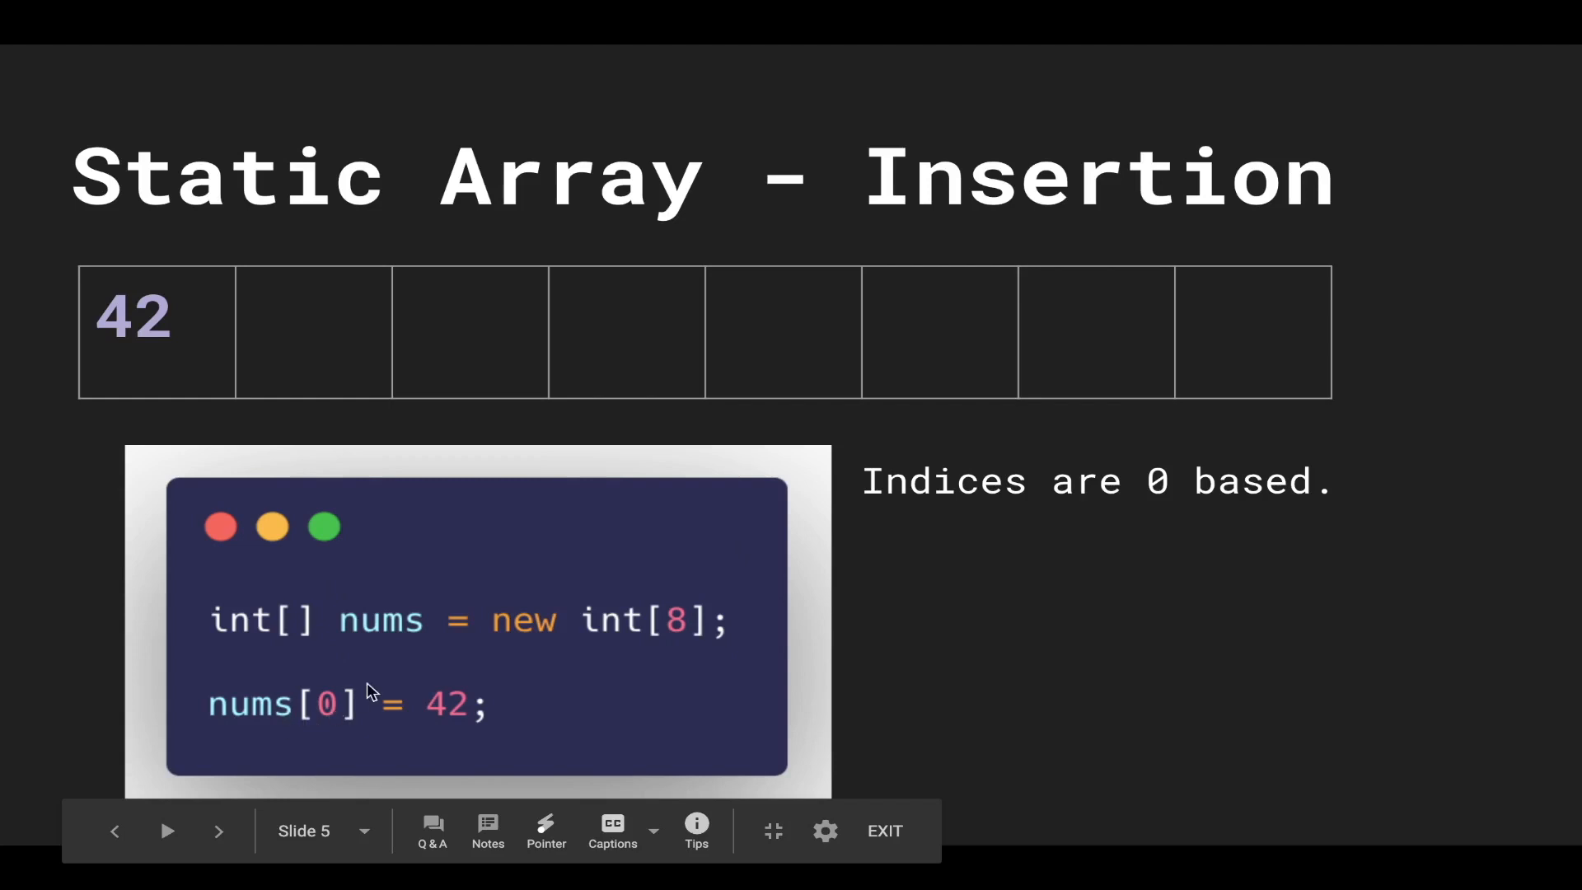
{"action": "mouse_move", "coordinate": [947, 532]}
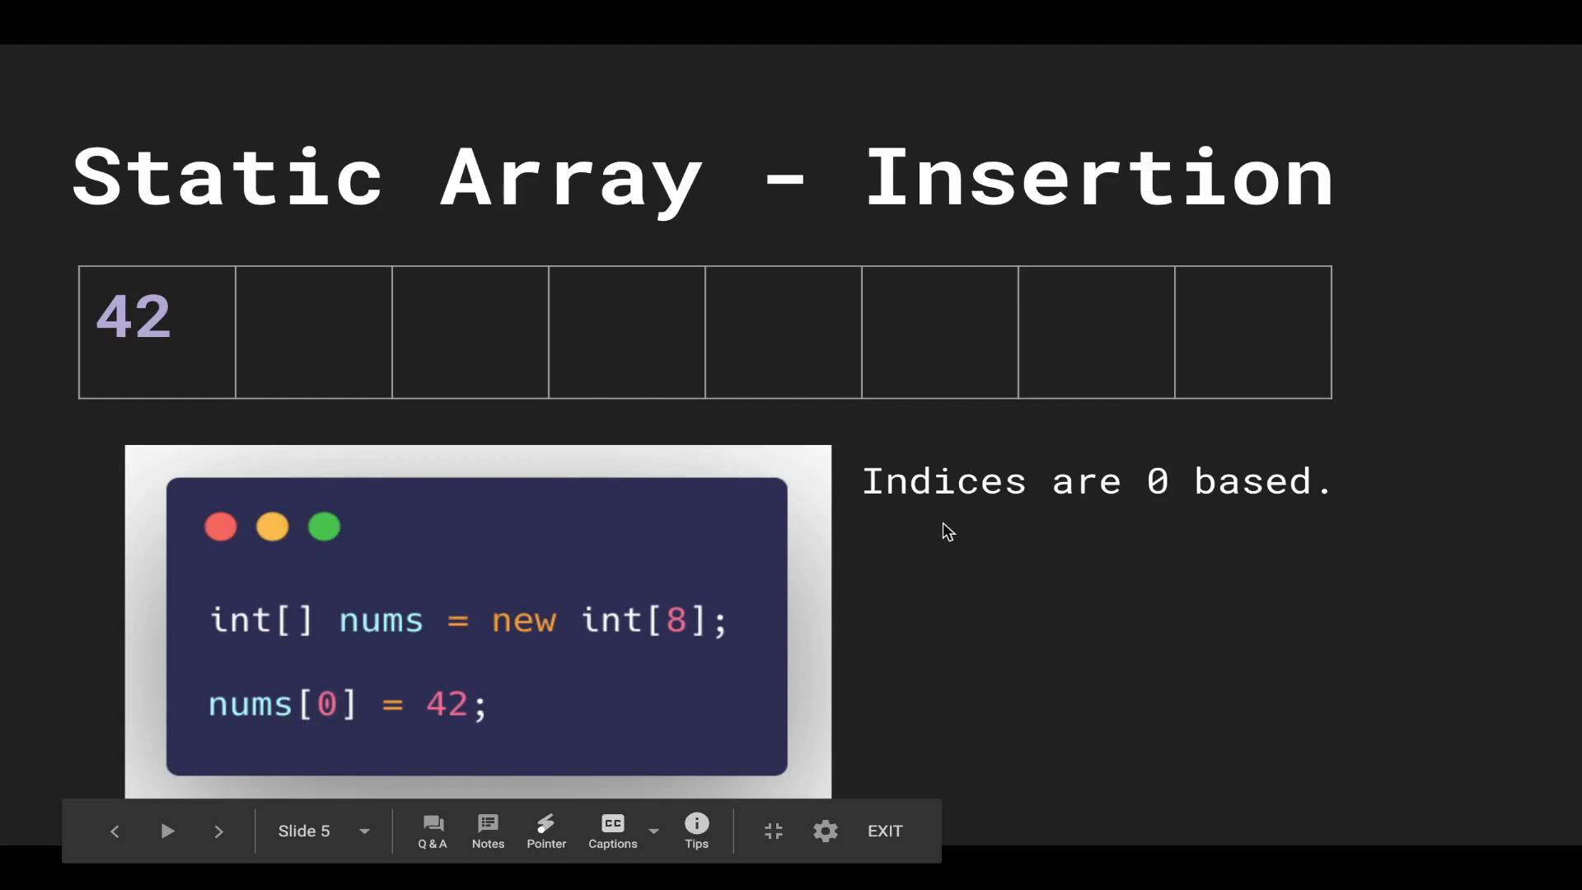
{"action": "mouse_move", "coordinate": [881, 563]}
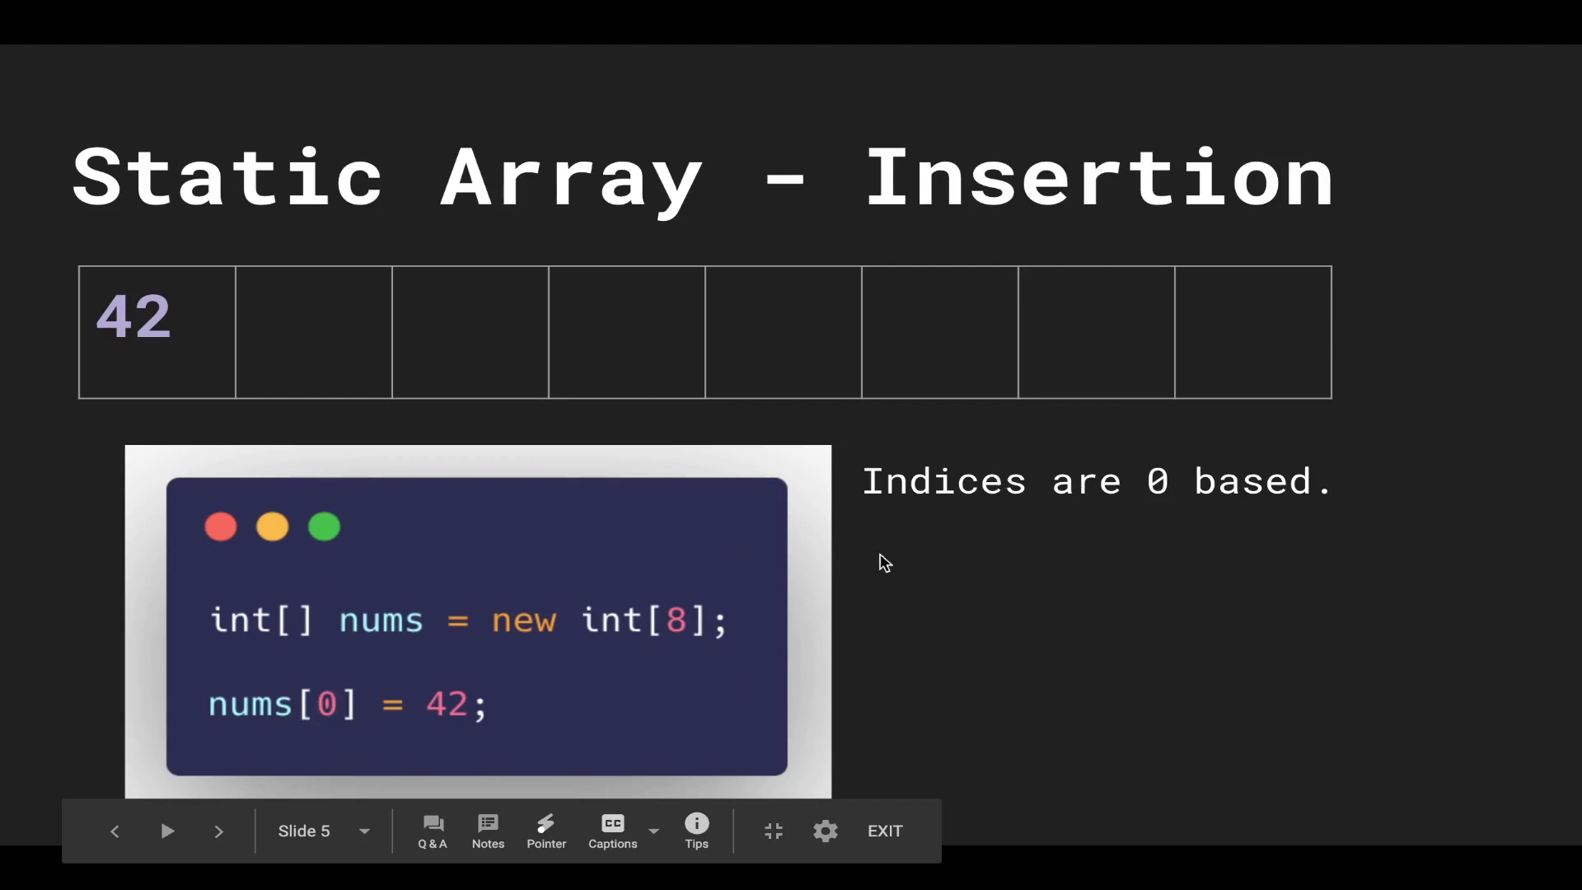
- Advance through the insertion slides to slide 13, where static array insertion is O(1)
{"action": "left_click", "coordinate": [217, 831]}
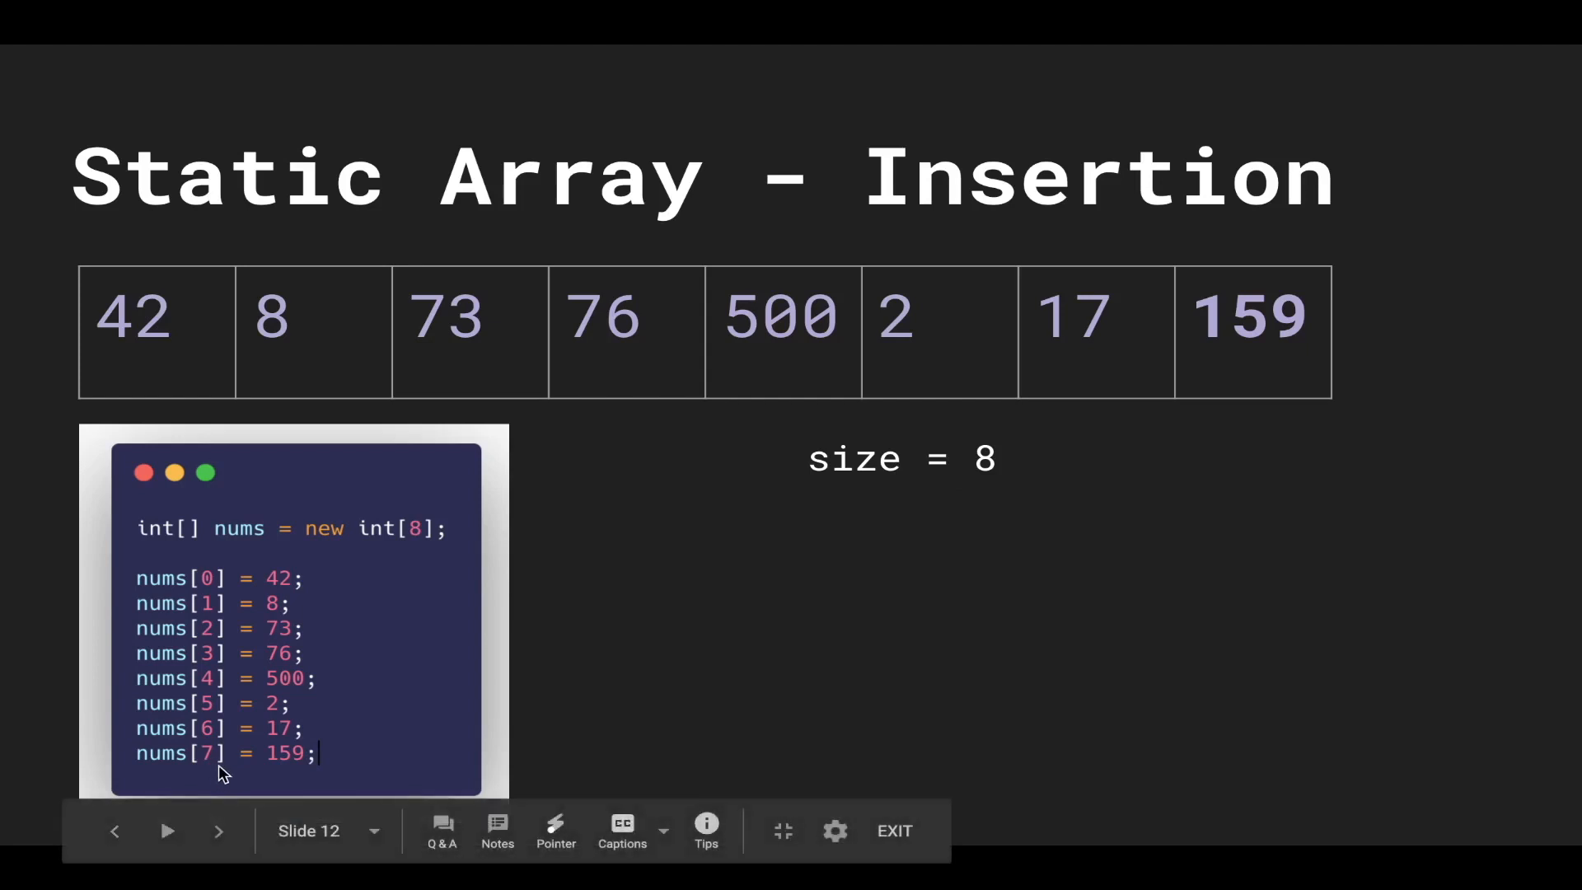
{"action": "mouse_move", "coordinate": [222, 762]}
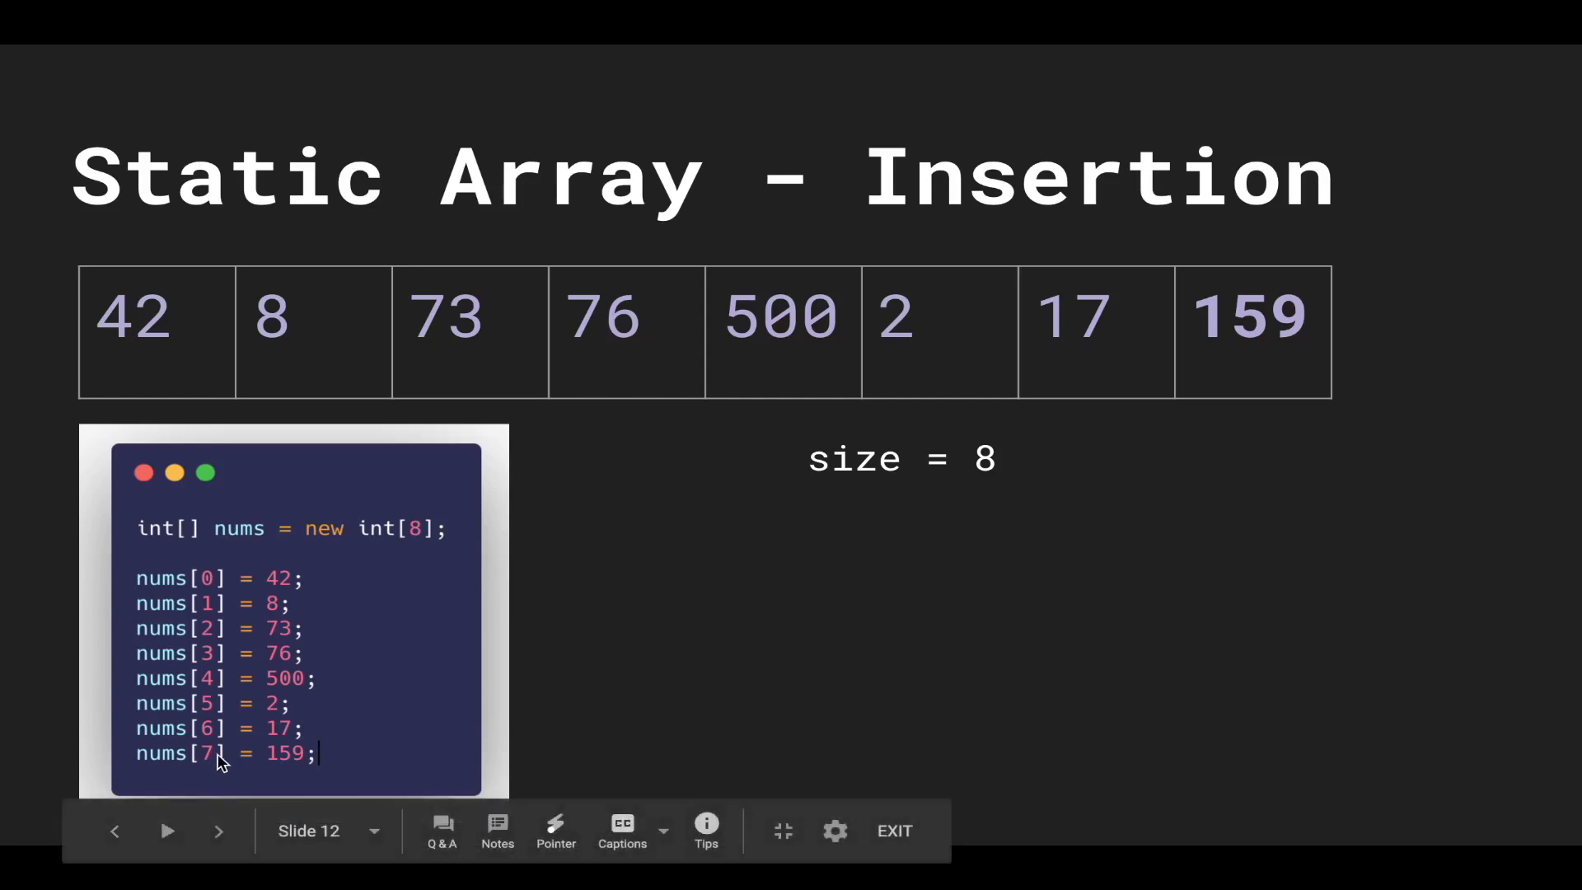
{"action": "left_click", "coordinate": [218, 831]}
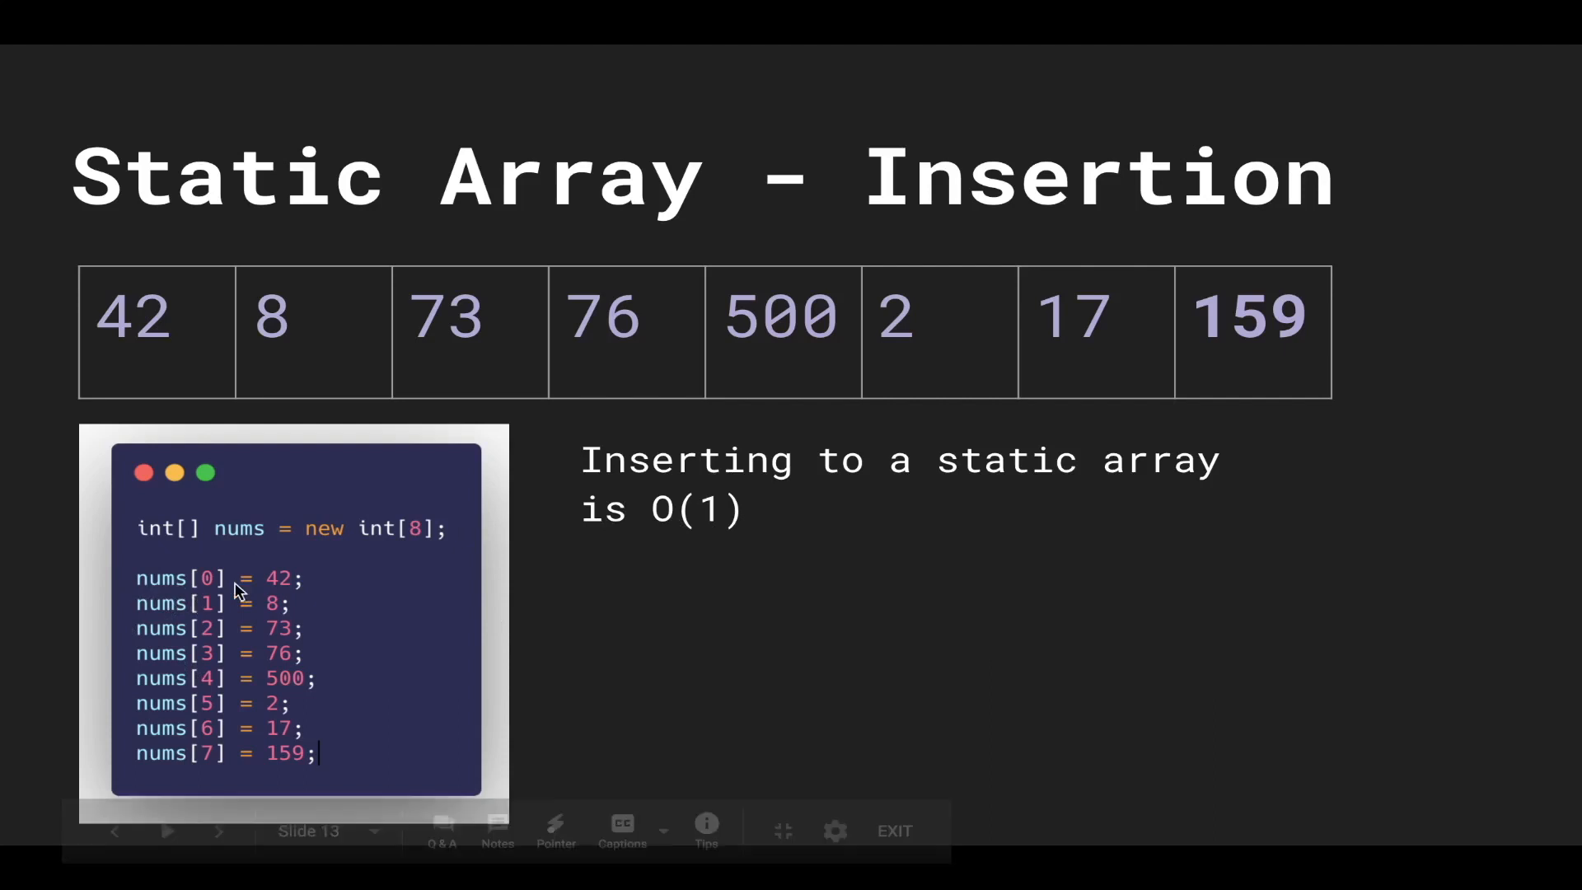
- Advance to slide 15, where reading nums[1] returns 8 in O(1)
{"action": "left_click", "coordinate": [217, 831]}
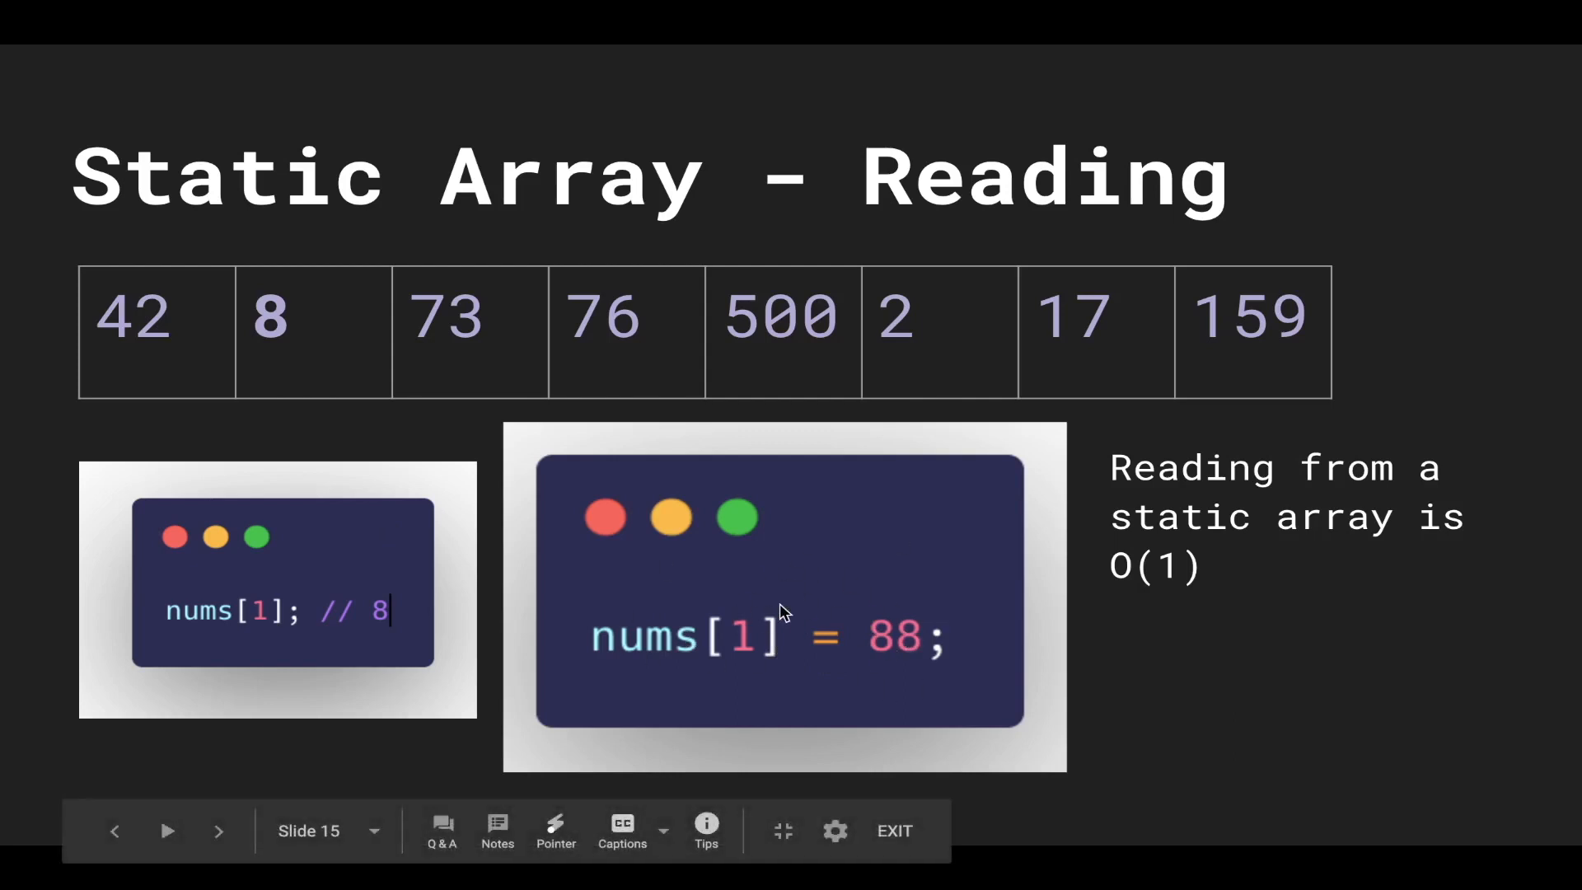
{"action": "mouse_move", "coordinate": [697, 620]}
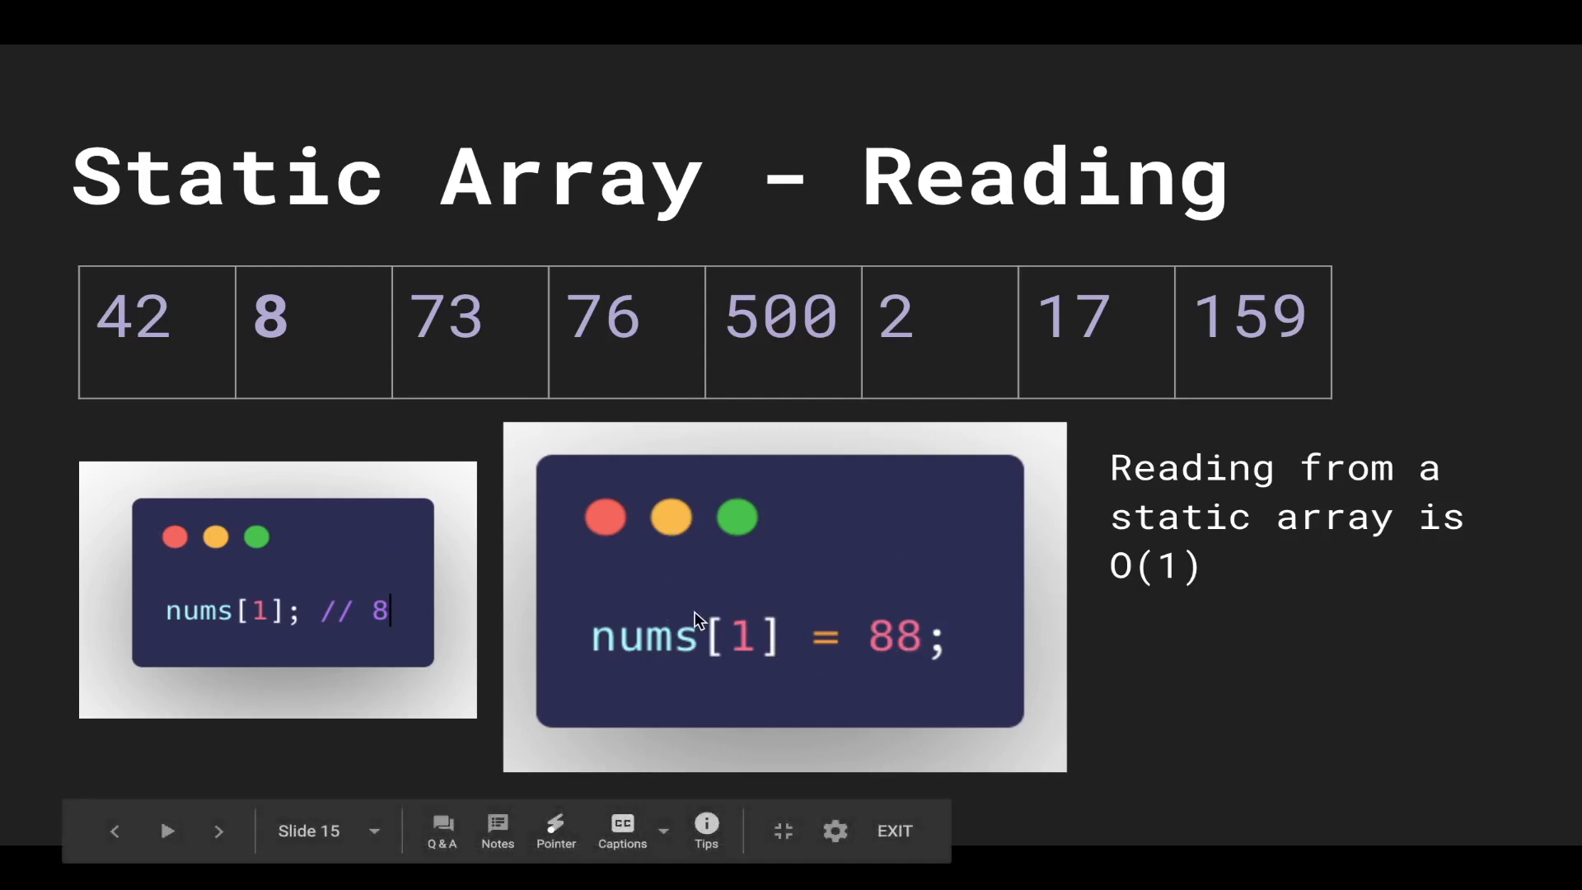
- Advance to slide 16, where nums[1] becomes 88 in O(1)
{"action": "left_click", "coordinate": [217, 830]}
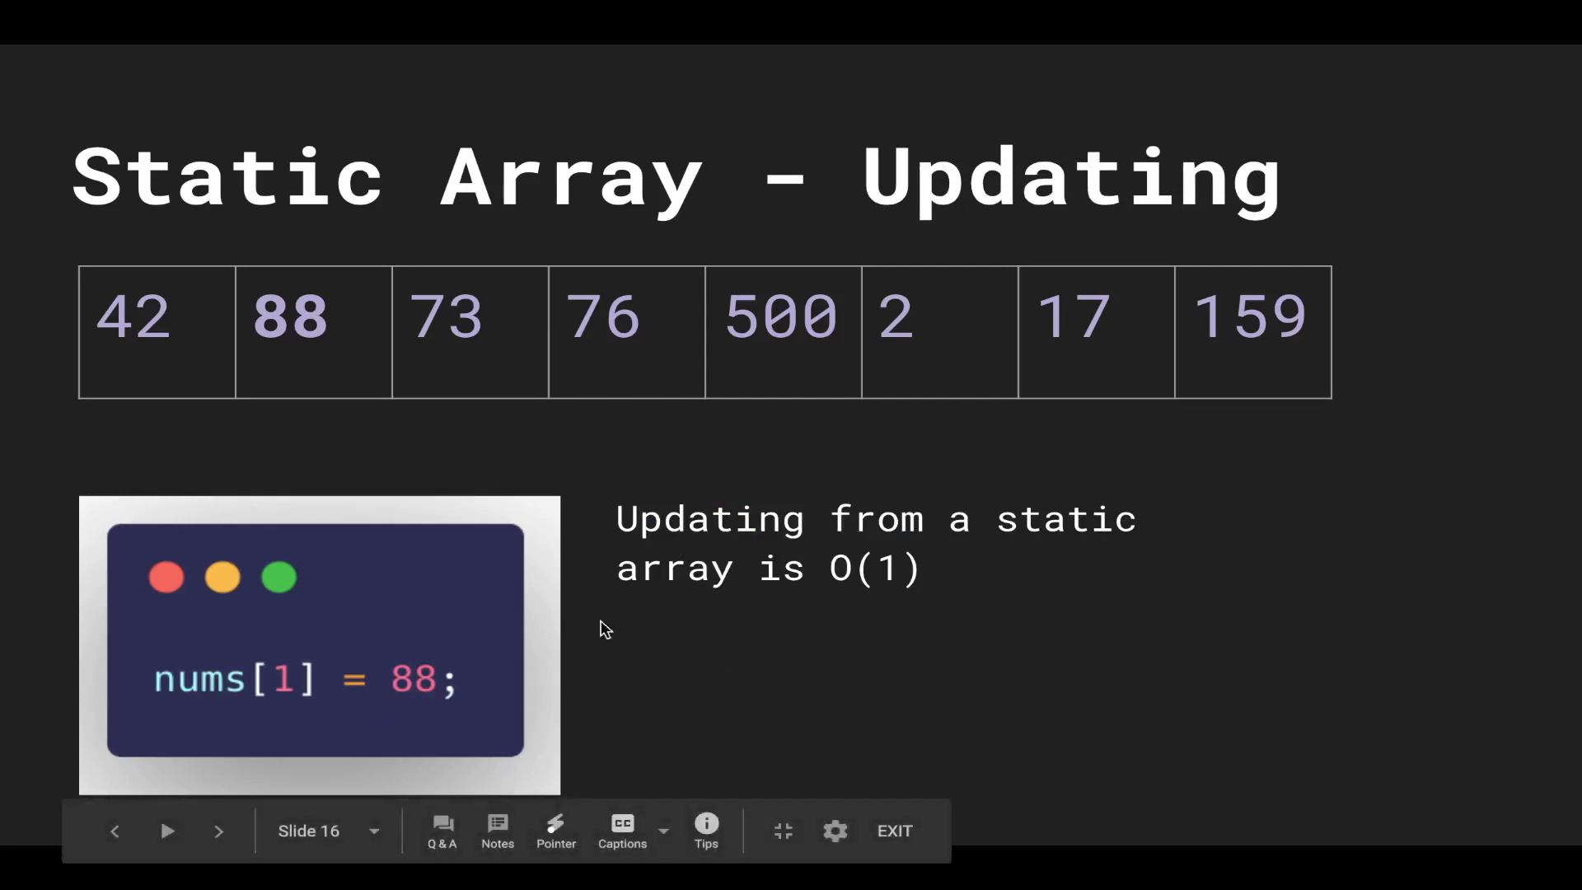
{"action": "mouse_move", "coordinate": [689, 636]}
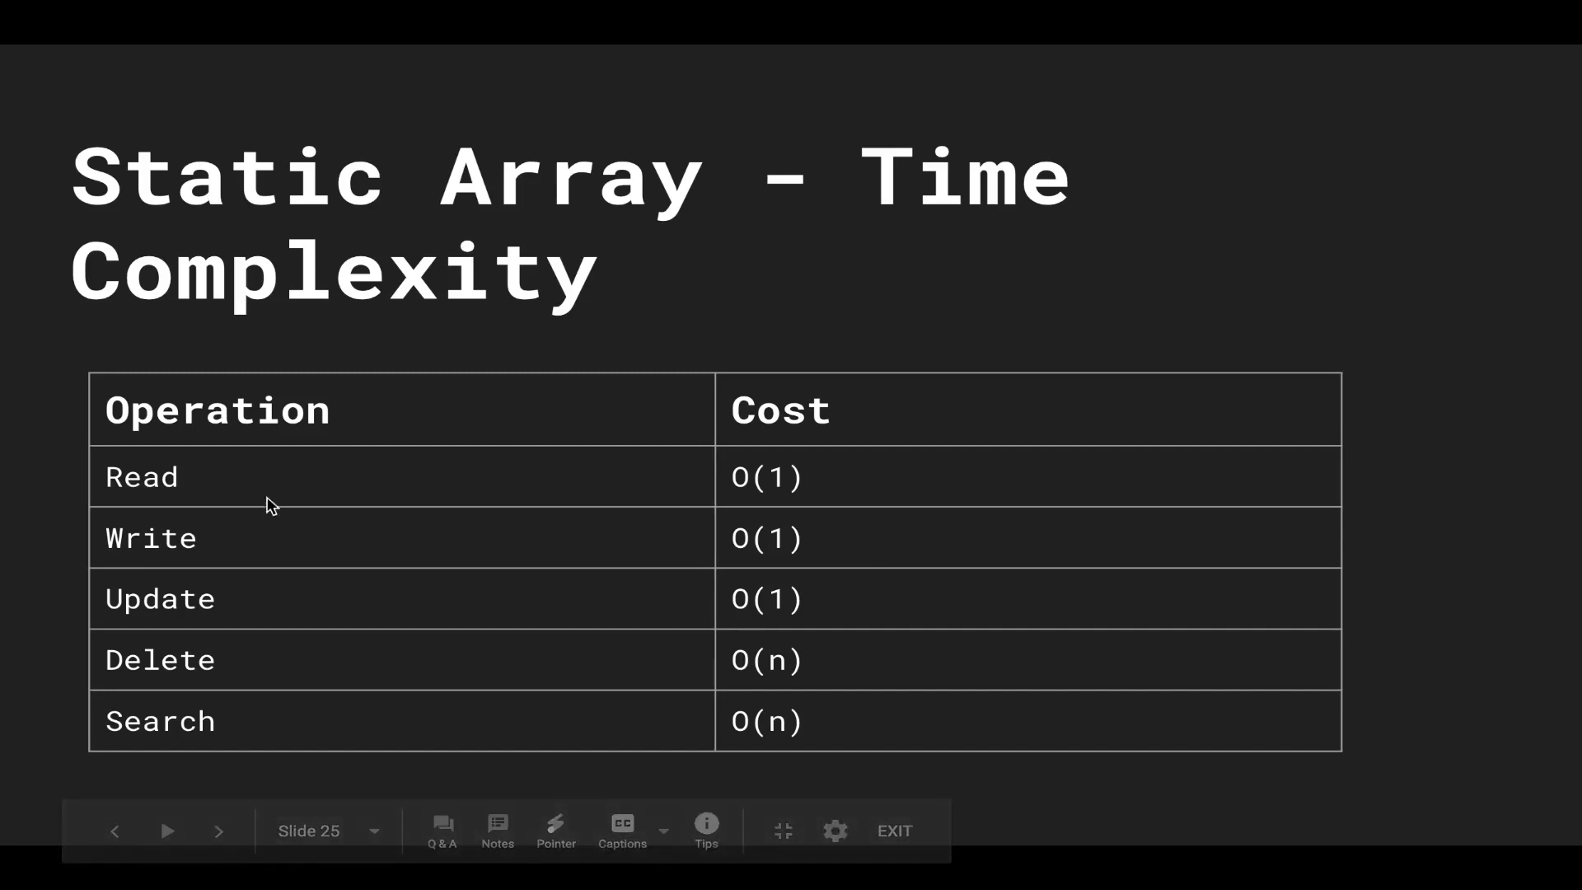
{"action": "mouse_move", "coordinate": [767, 662]}
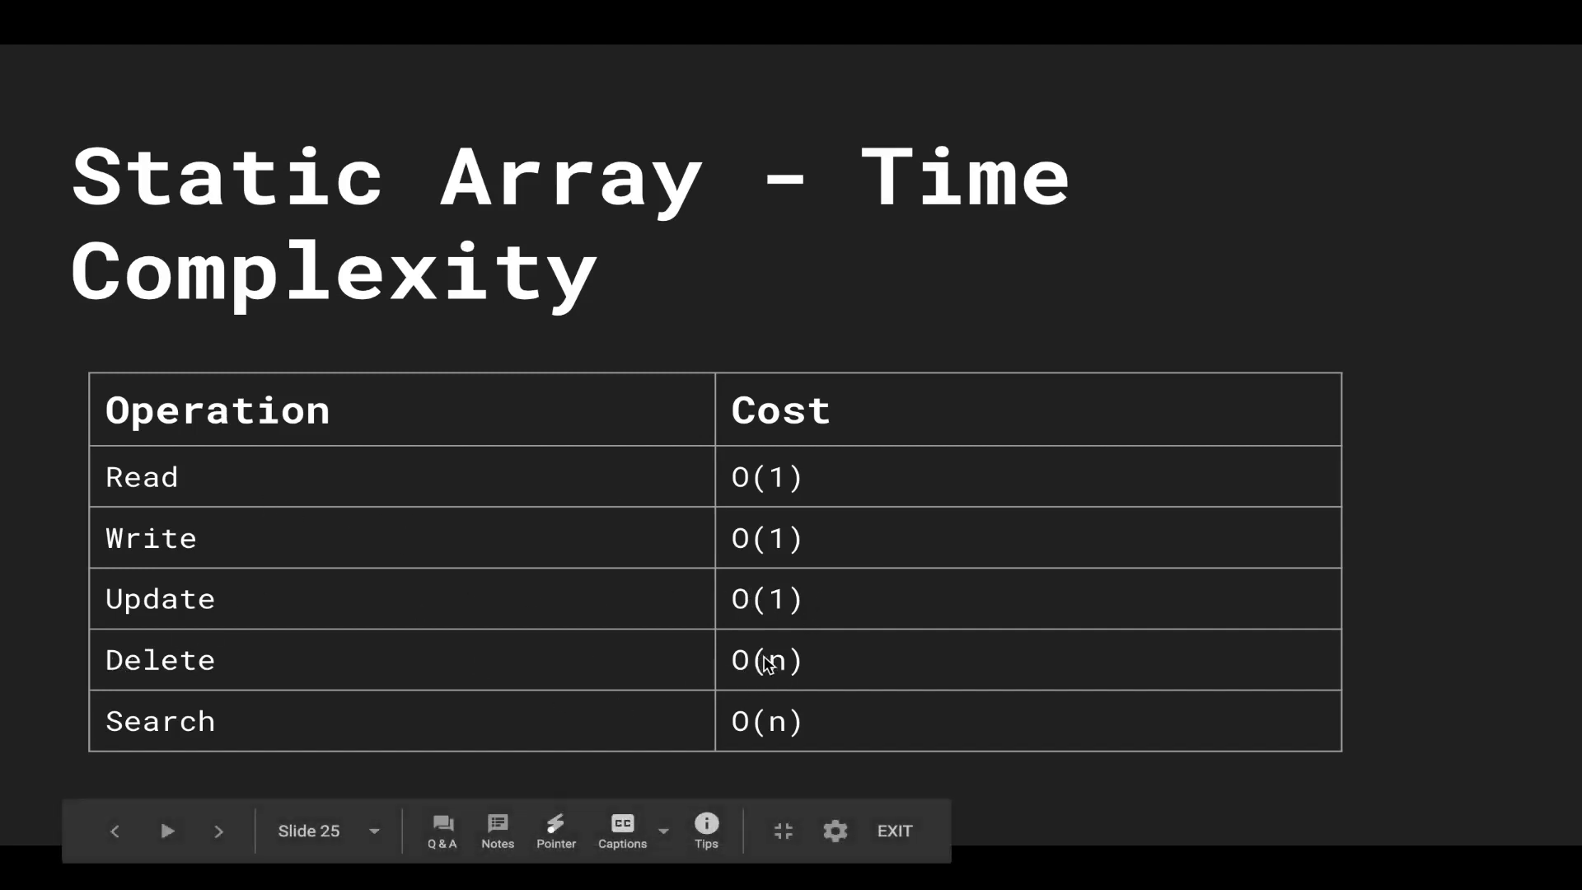
- Step back to slide 24 showing size dropping from 8 to 7, briefly revisiting slide 25
{"action": "left_click", "coordinate": [113, 831]}
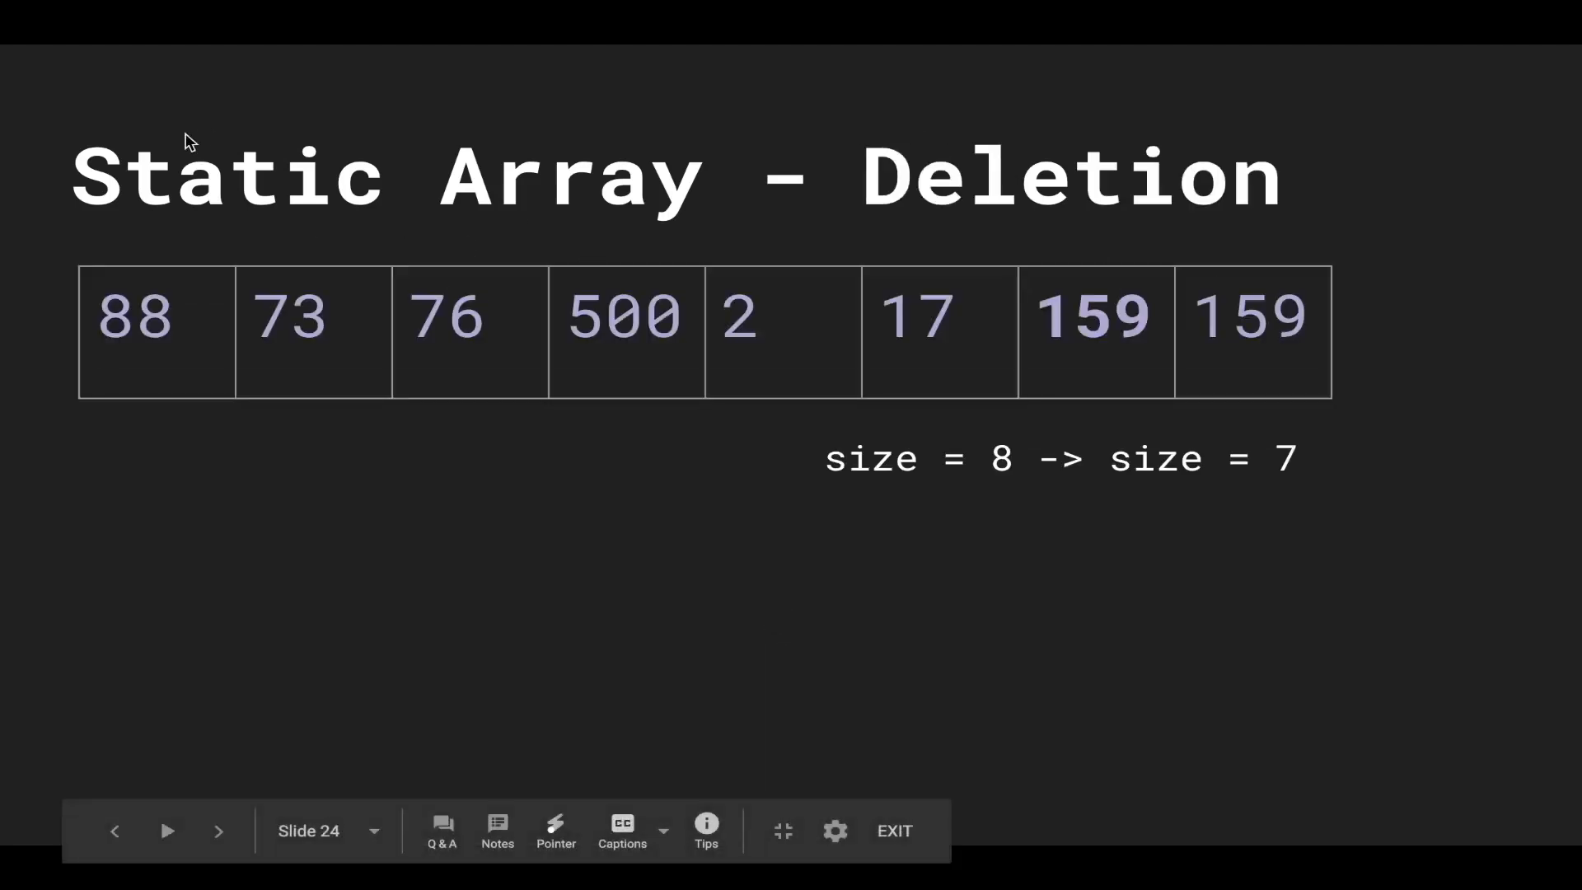
{"action": "left_click", "coordinate": [218, 830]}
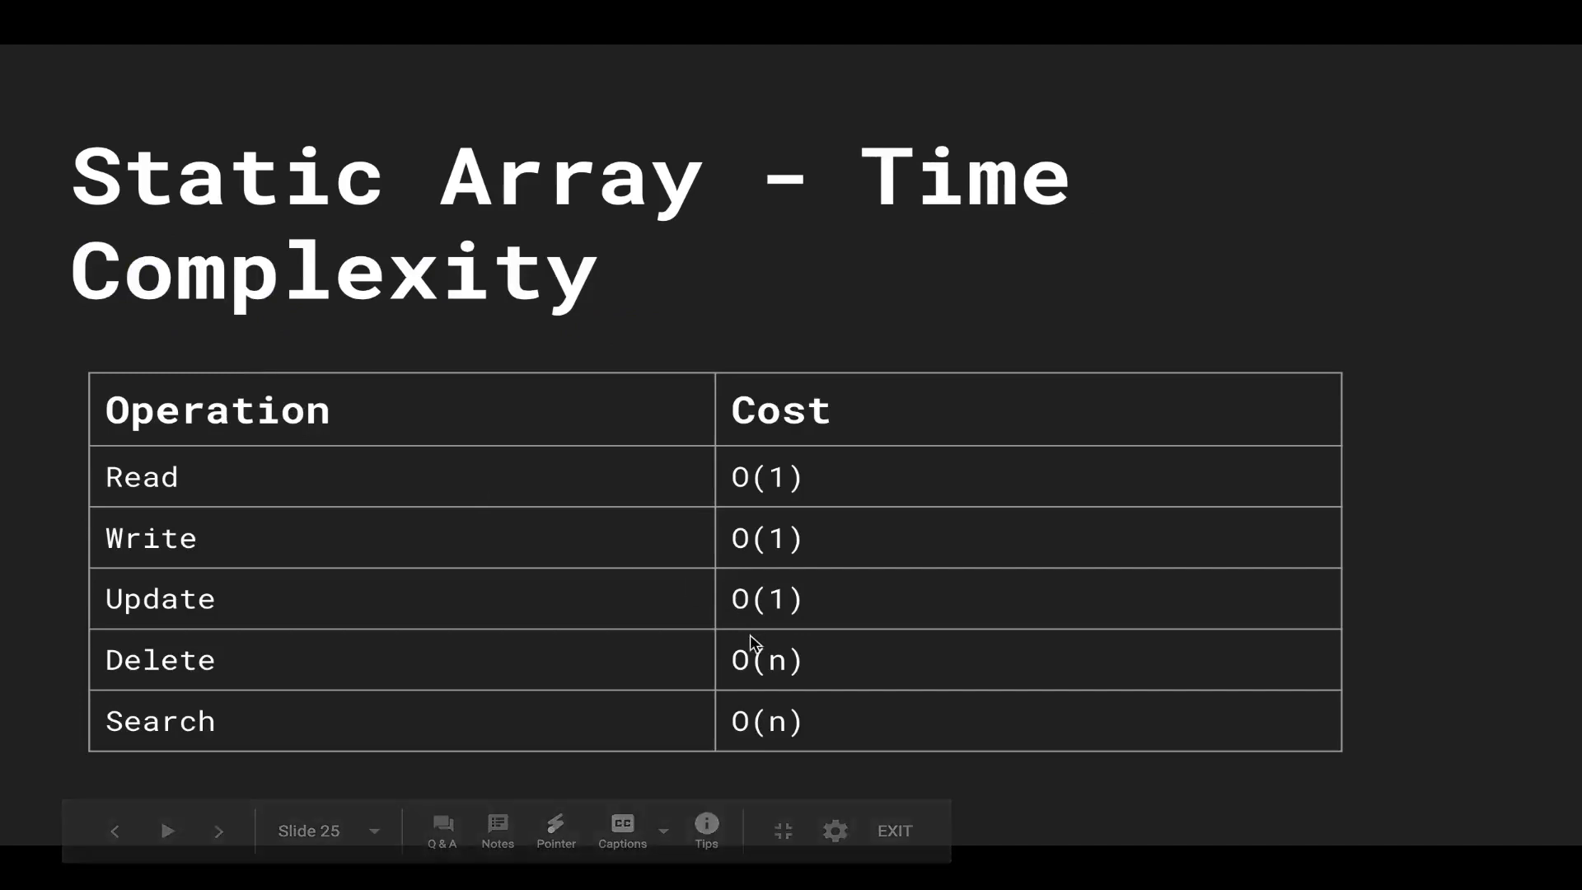
{"action": "mouse_move", "coordinate": [819, 675]}
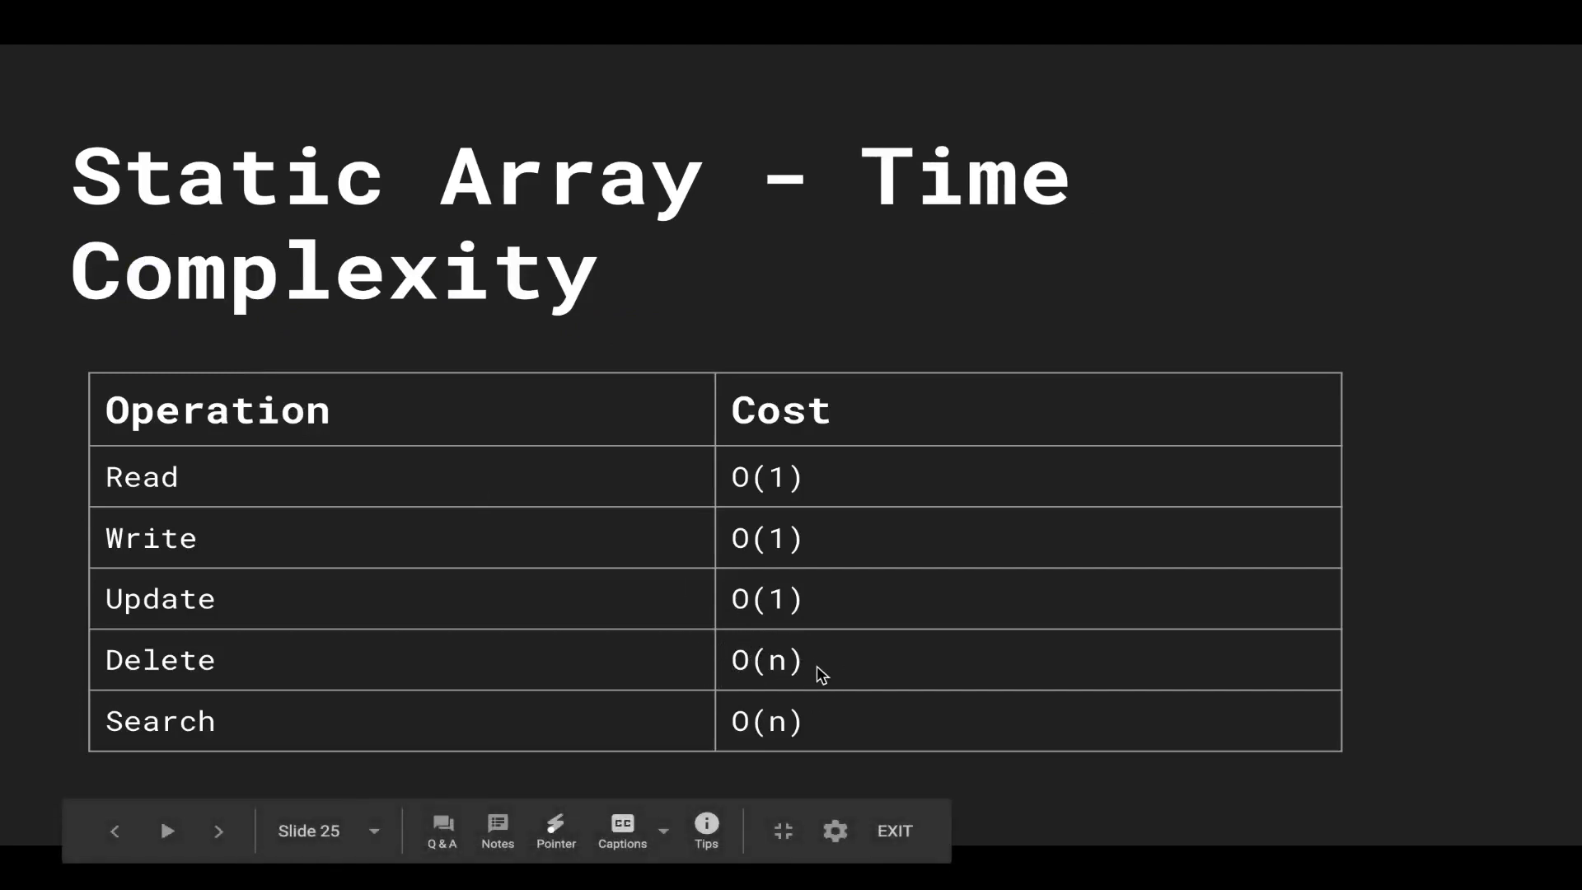
{"action": "mouse_move", "coordinate": [673, 763]}
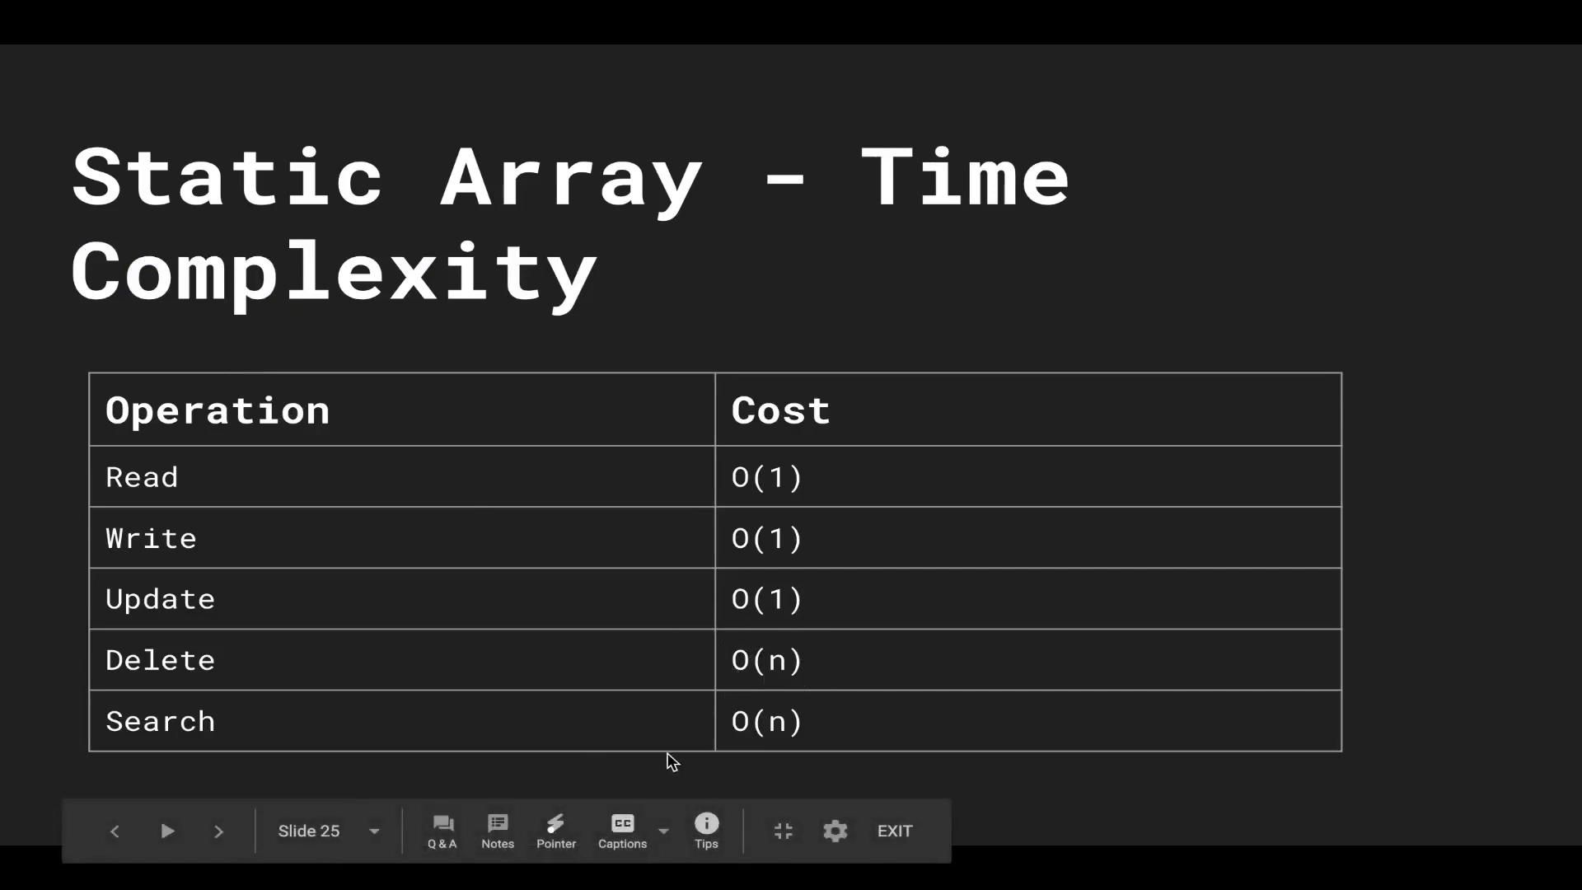
{"action": "left_click", "coordinate": [114, 831]}
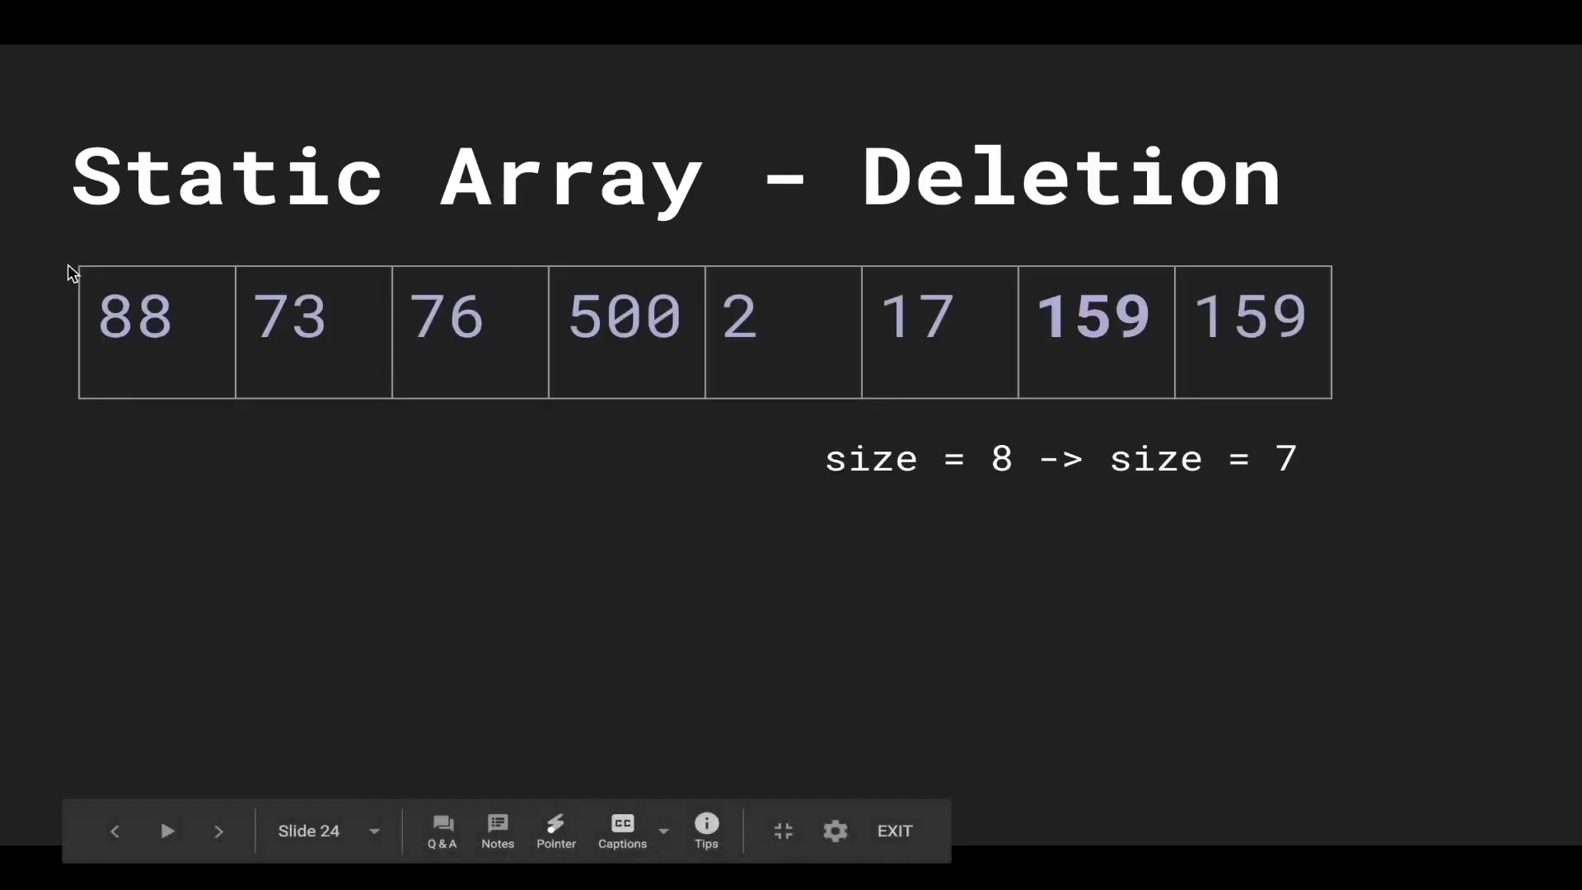
{"action": "mouse_move", "coordinate": [91, 354]}
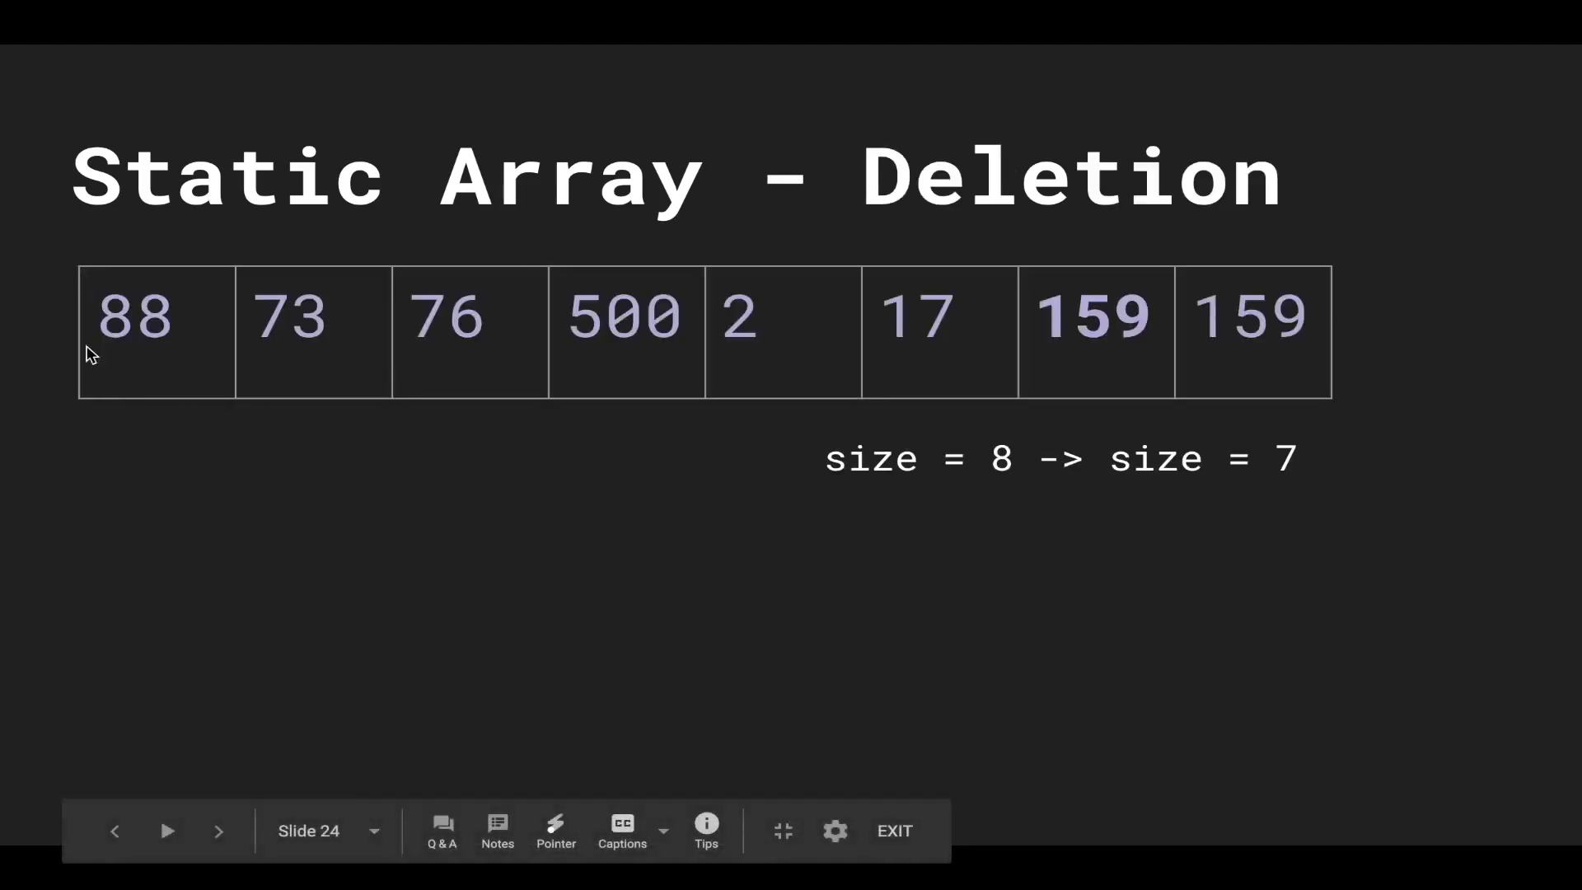
{"action": "mouse_move", "coordinate": [195, 308]}
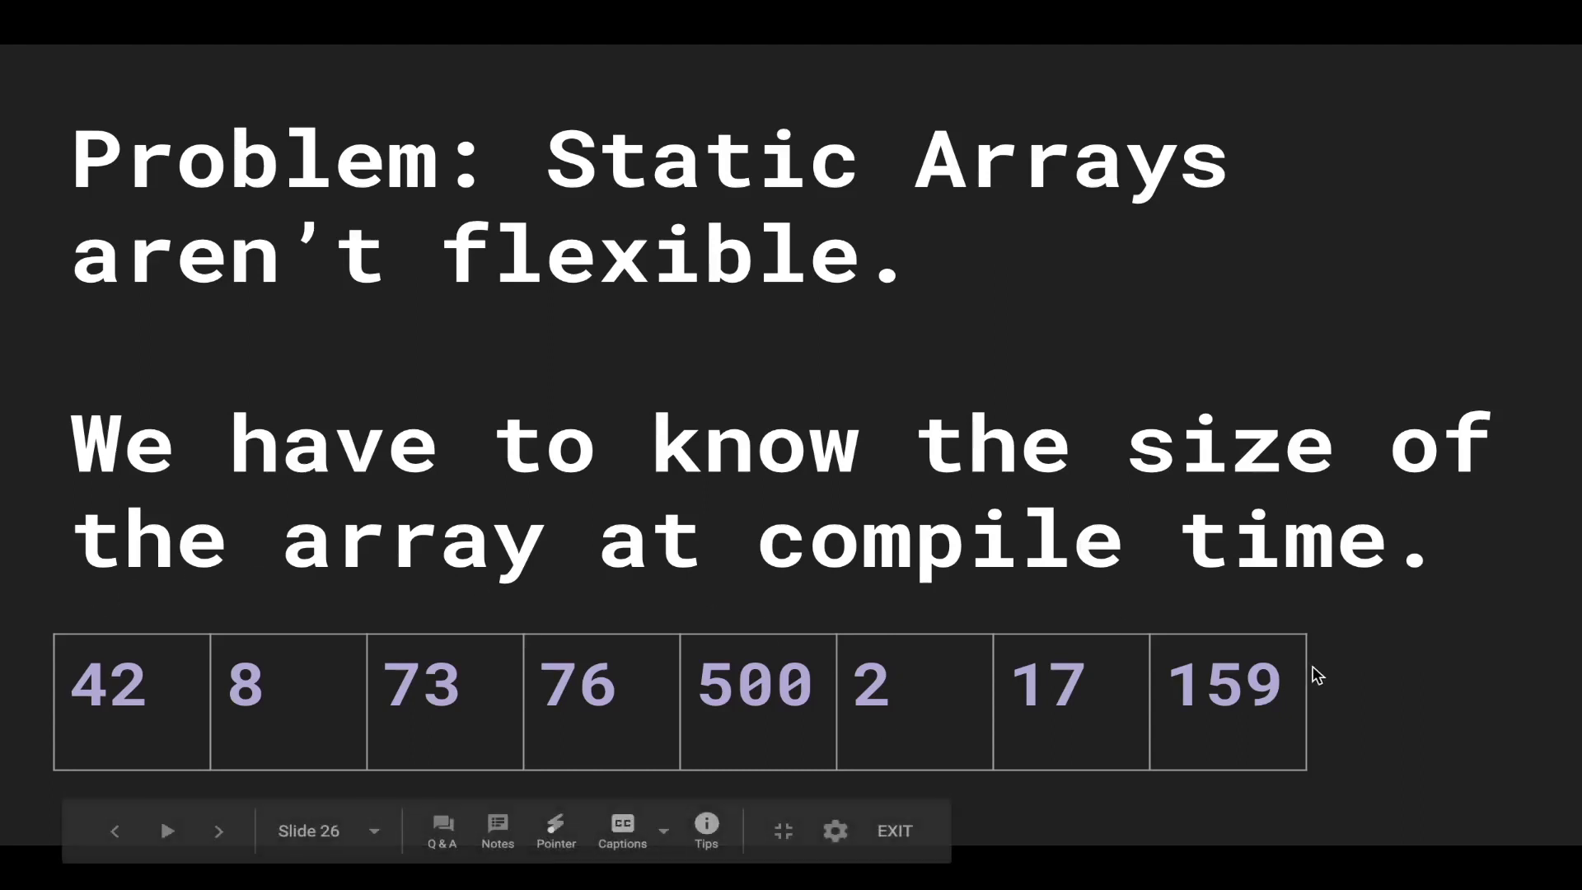
{"action": "mouse_move", "coordinate": [1282, 676]}
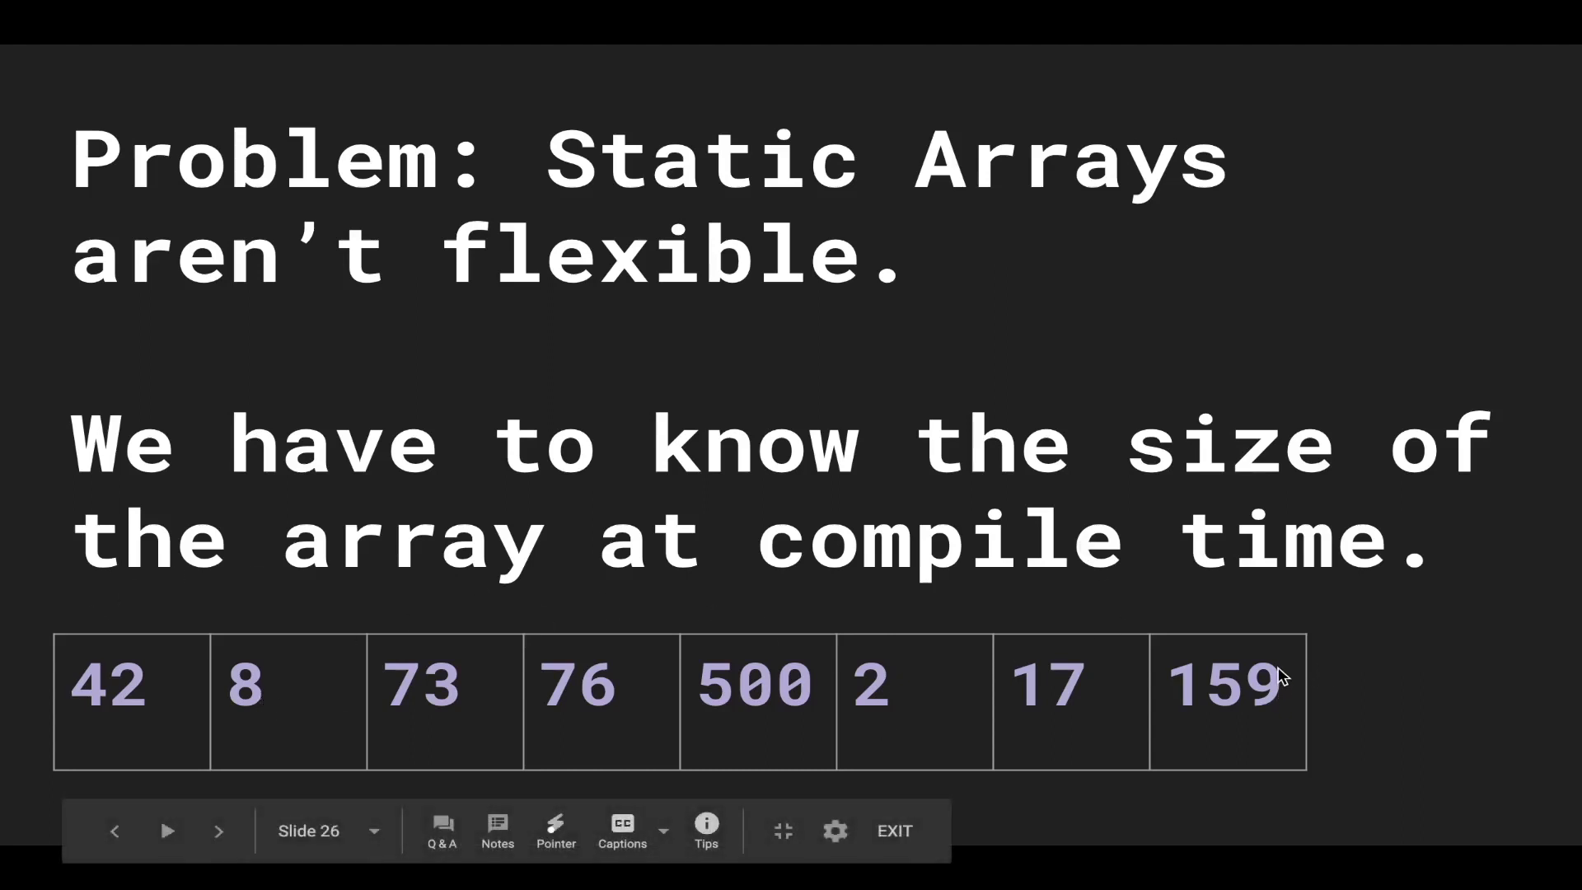
{"action": "mouse_move", "coordinate": [1363, 661]}
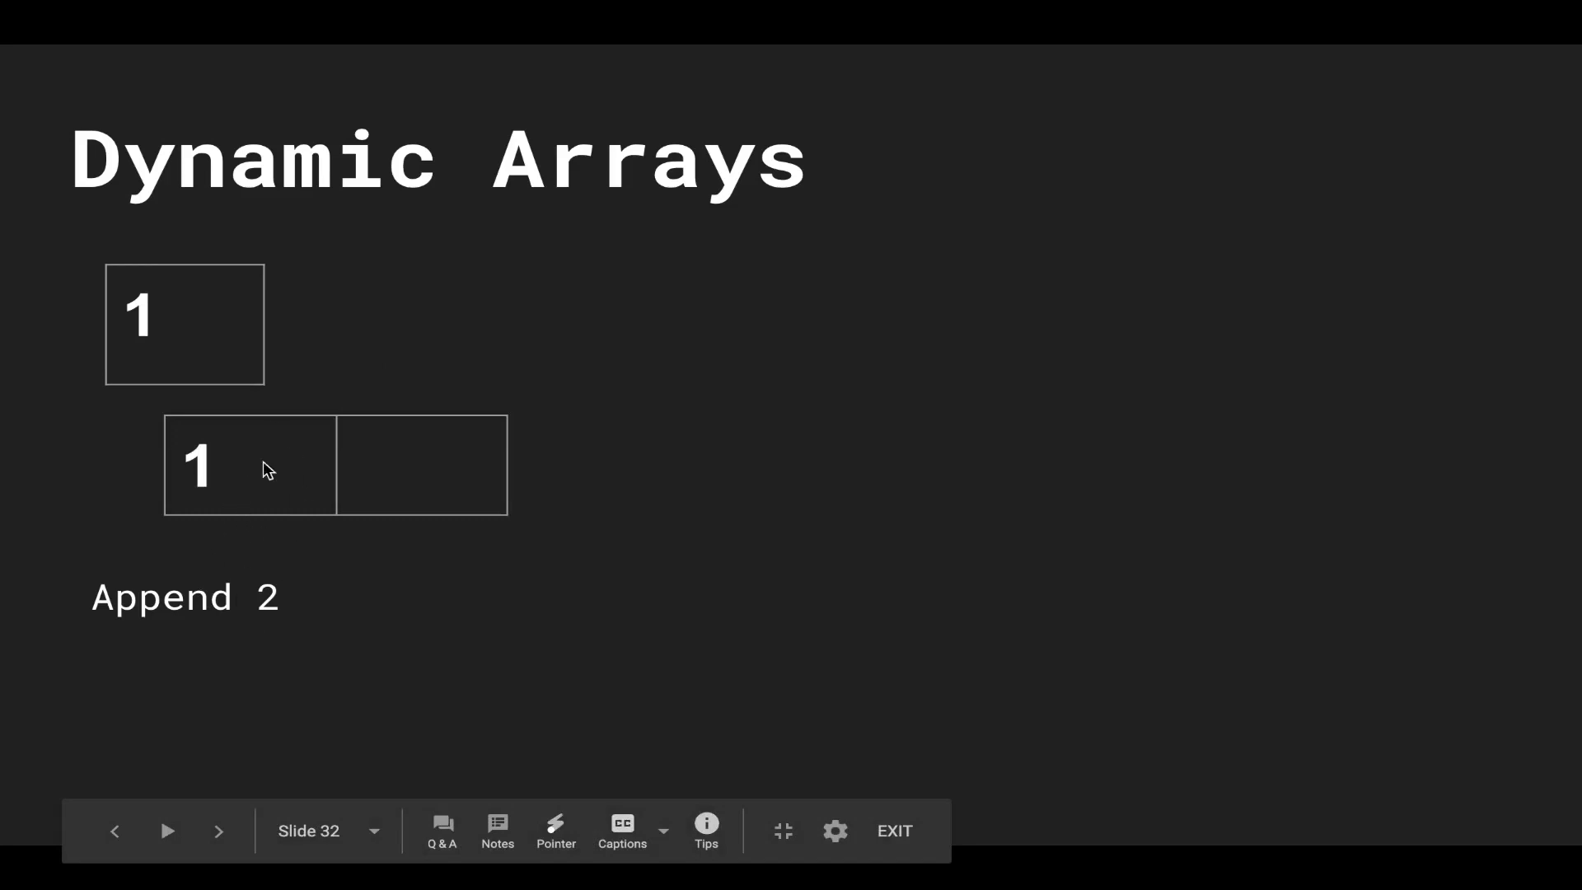
{"action": "mouse_move", "coordinate": [194, 333]}
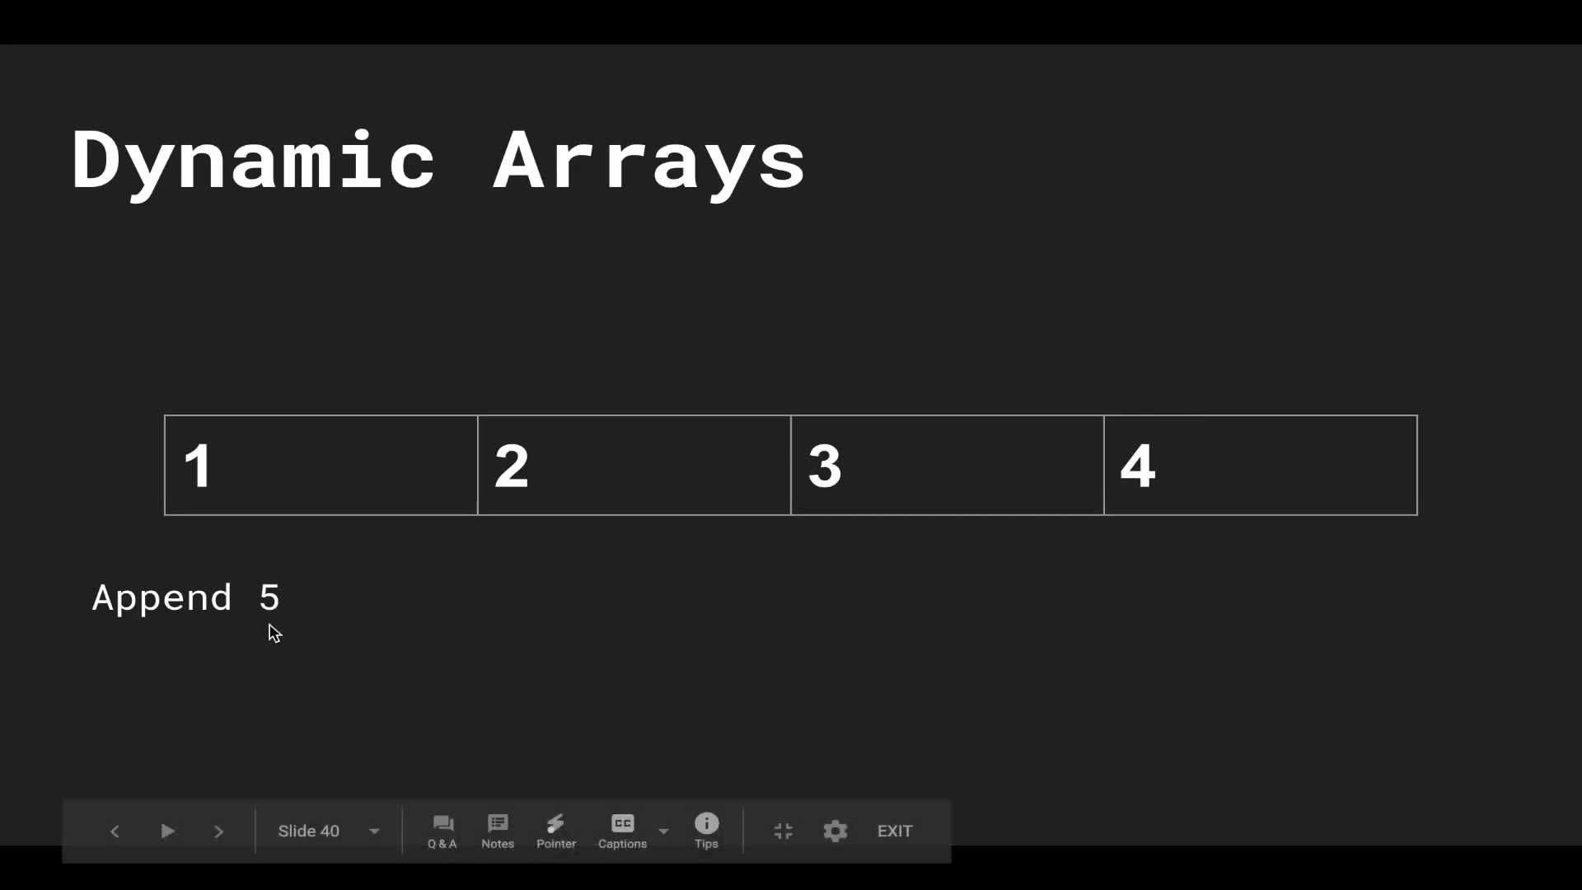
{"action": "mouse_move", "coordinate": [1004, 510]}
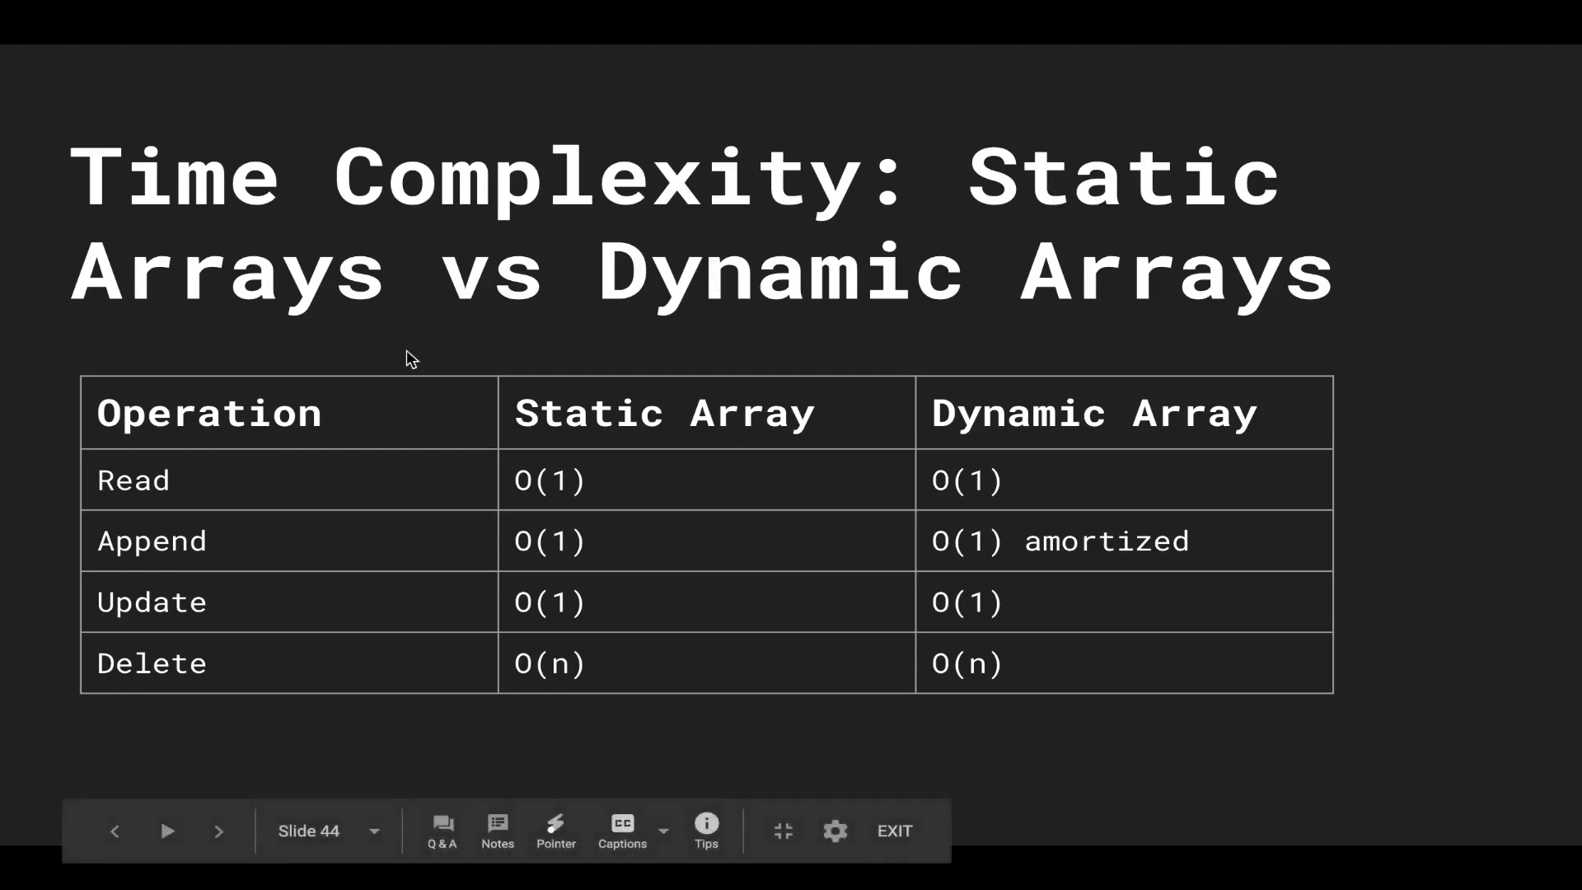
{"action": "mouse_move", "coordinate": [700, 692]}
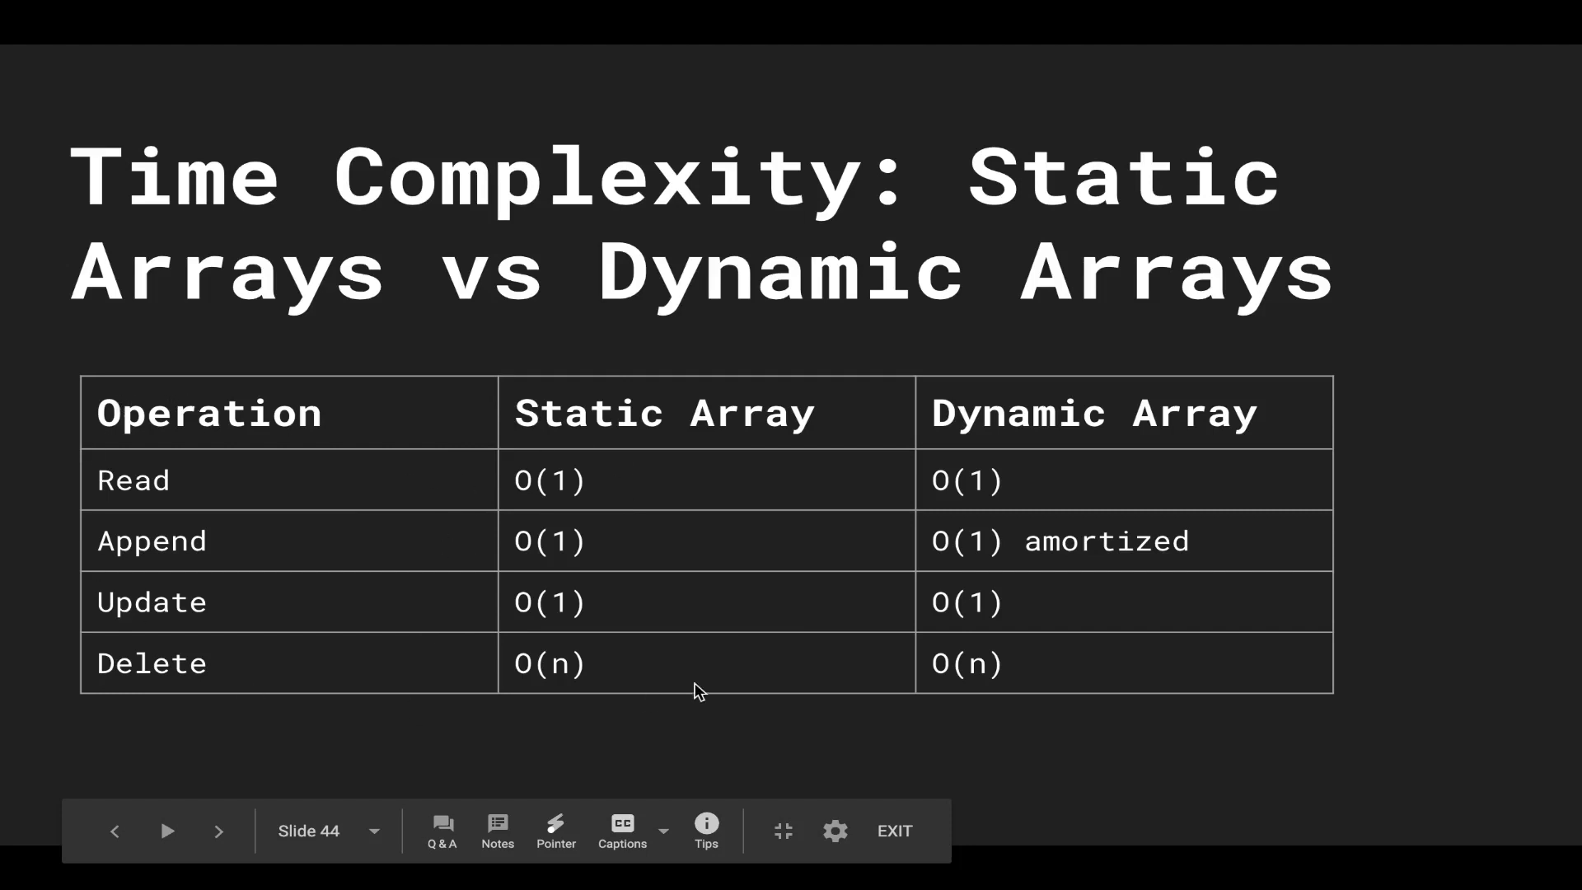
{"action": "mouse_move", "coordinate": [622, 760]}
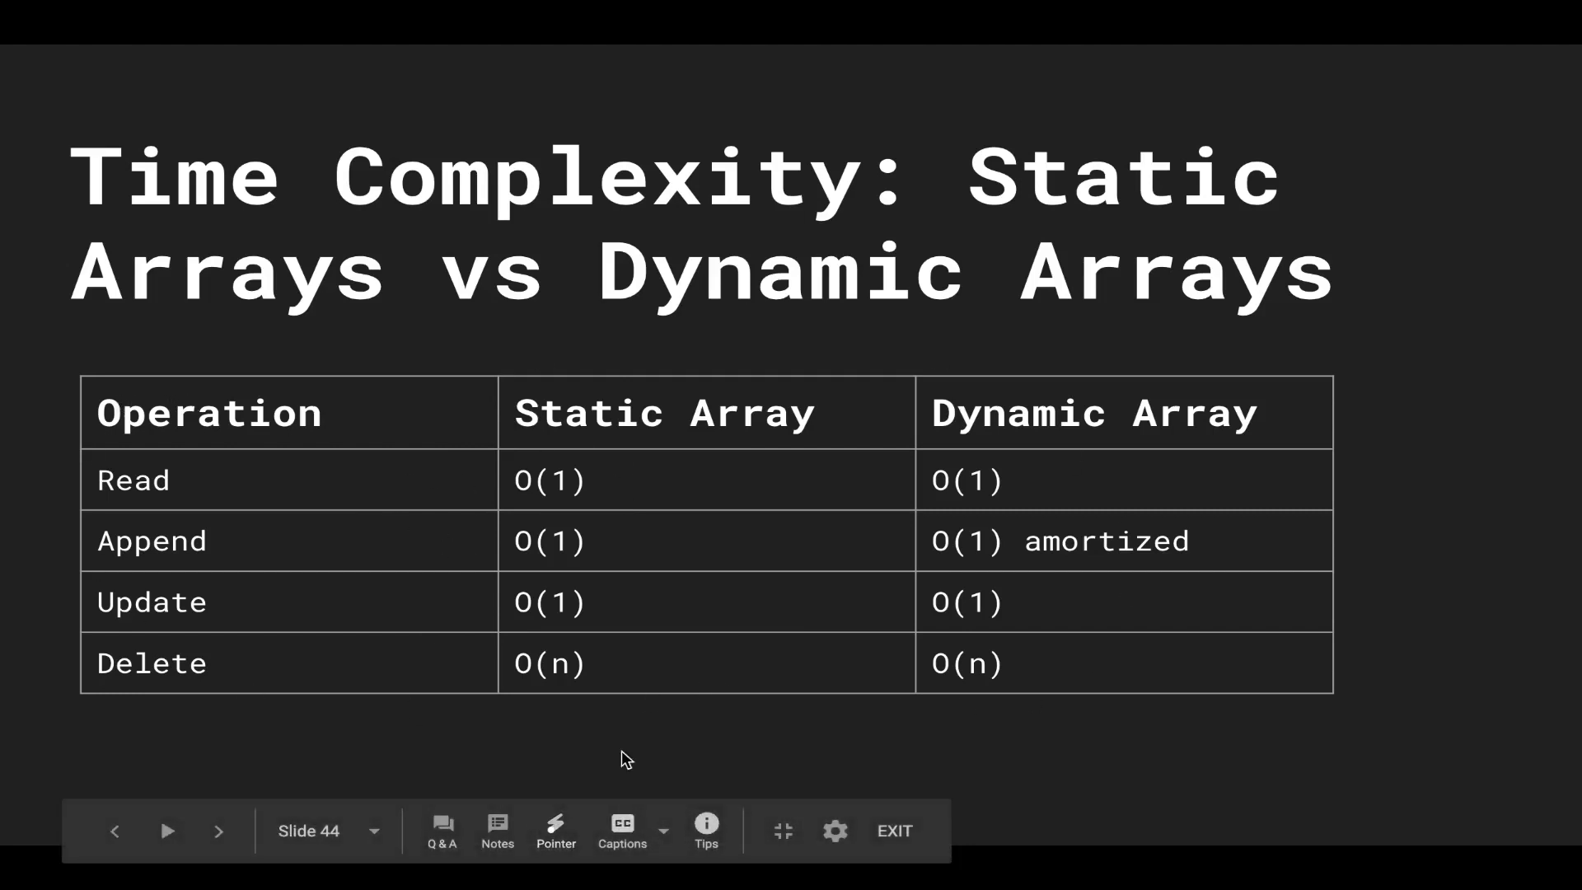
{"action": "mouse_move", "coordinate": [848, 552]}
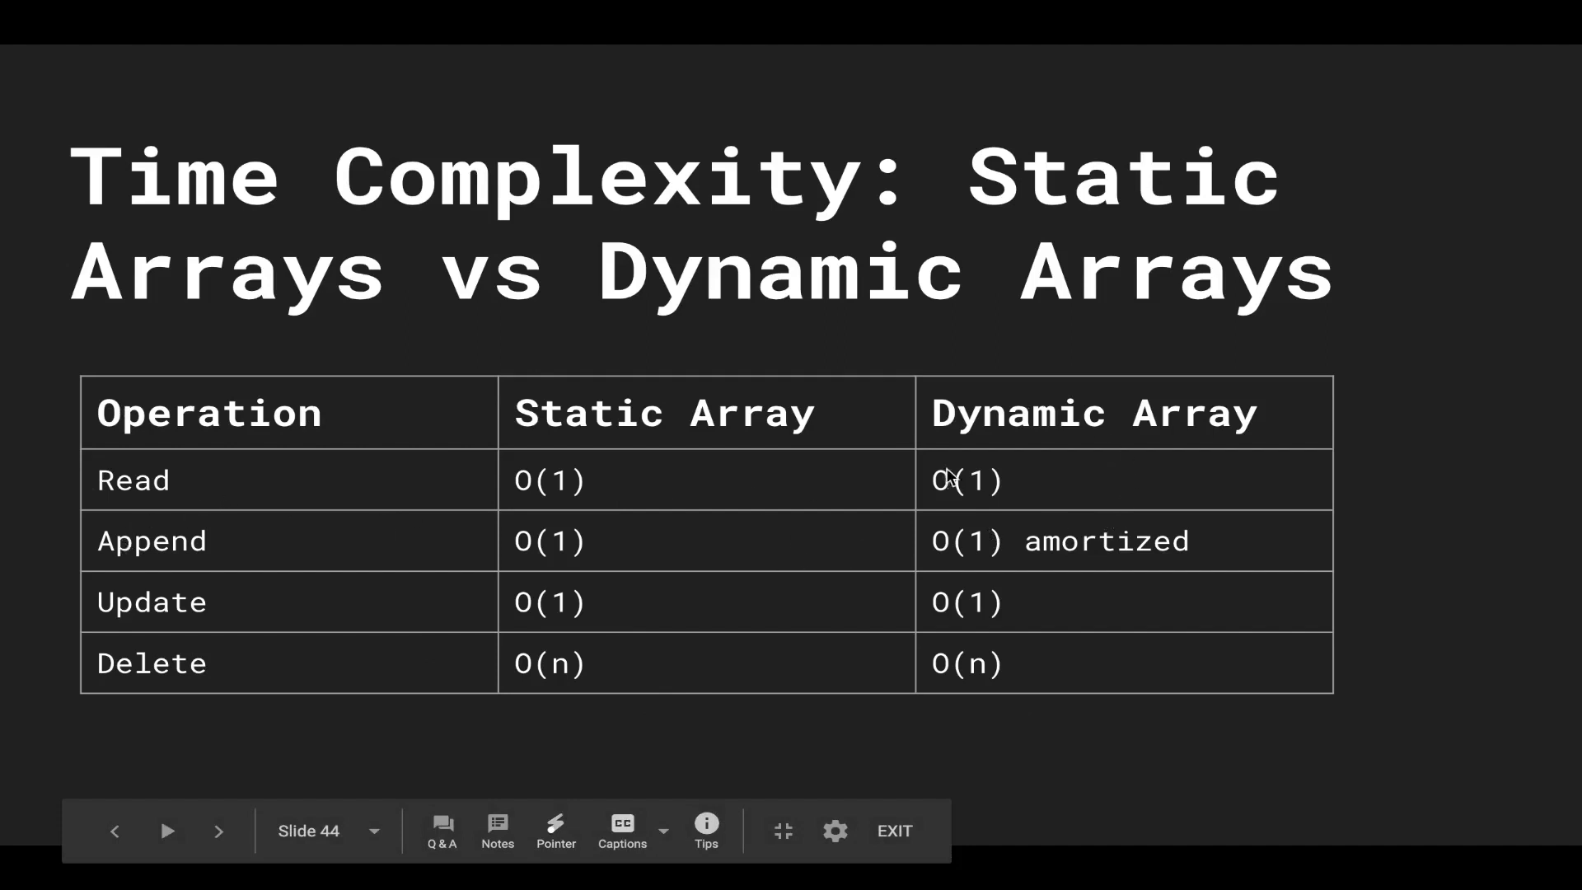
{"action": "mouse_move", "coordinate": [621, 490]}
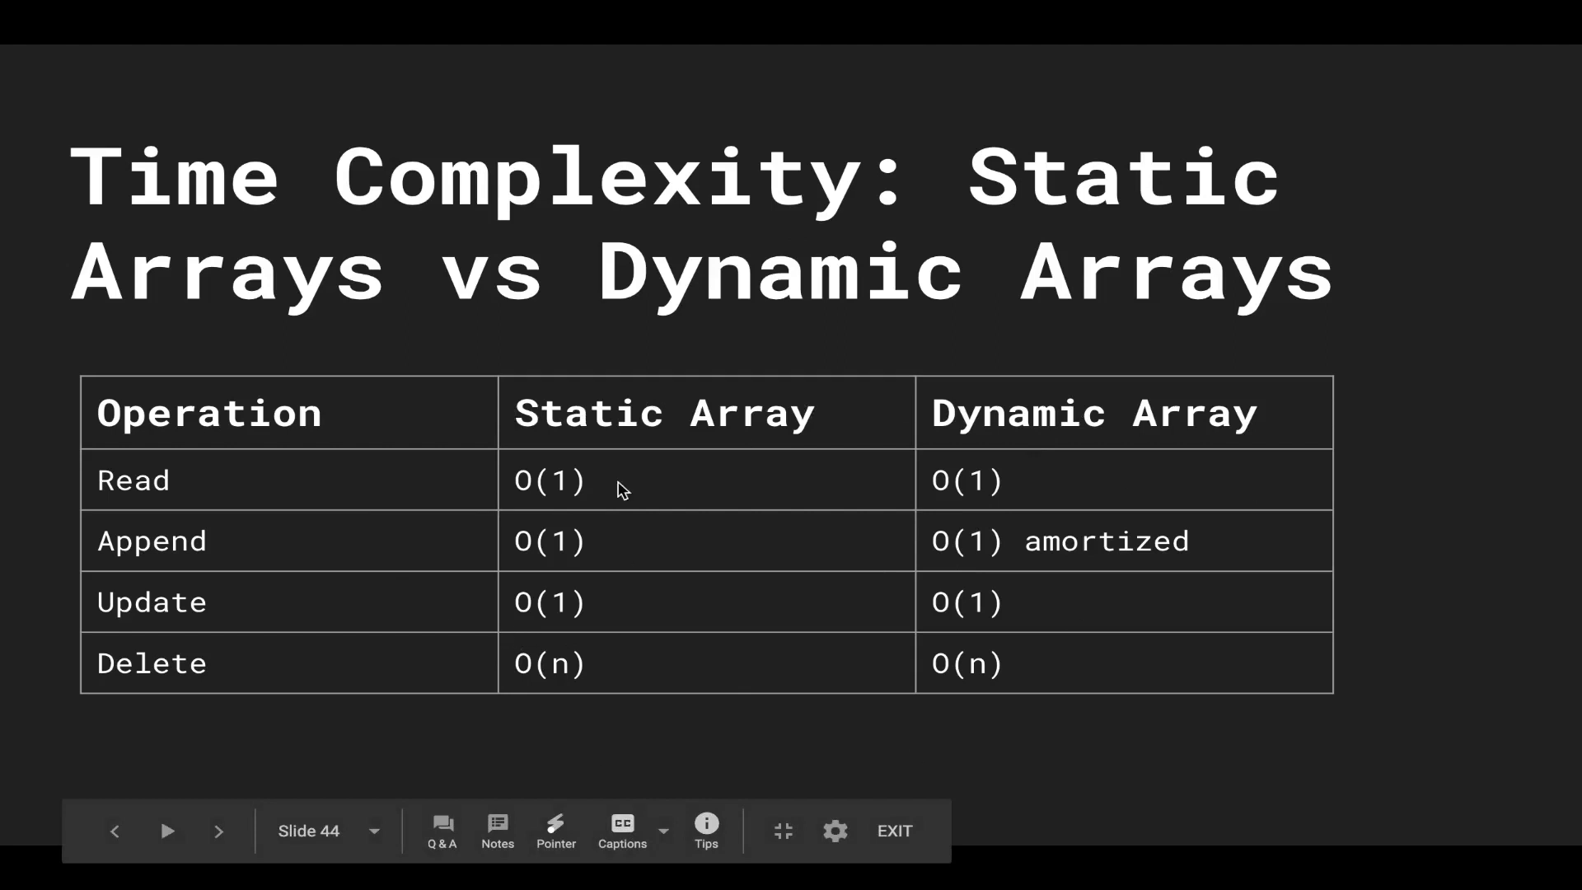
{"action": "mouse_move", "coordinate": [659, 549]}
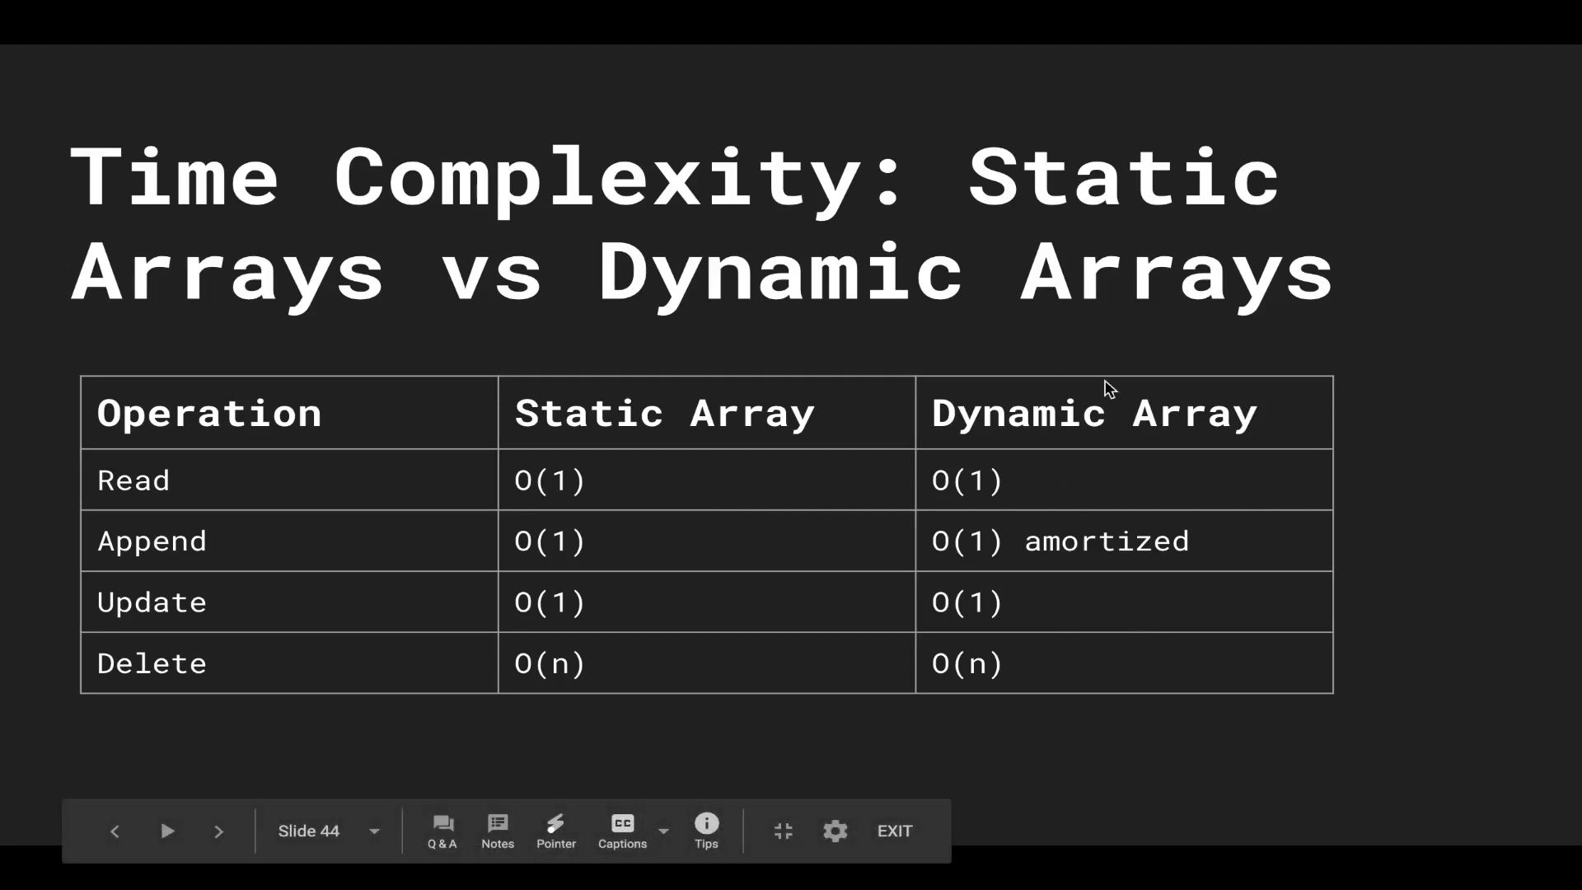
{"action": "mouse_move", "coordinate": [1325, 623]}
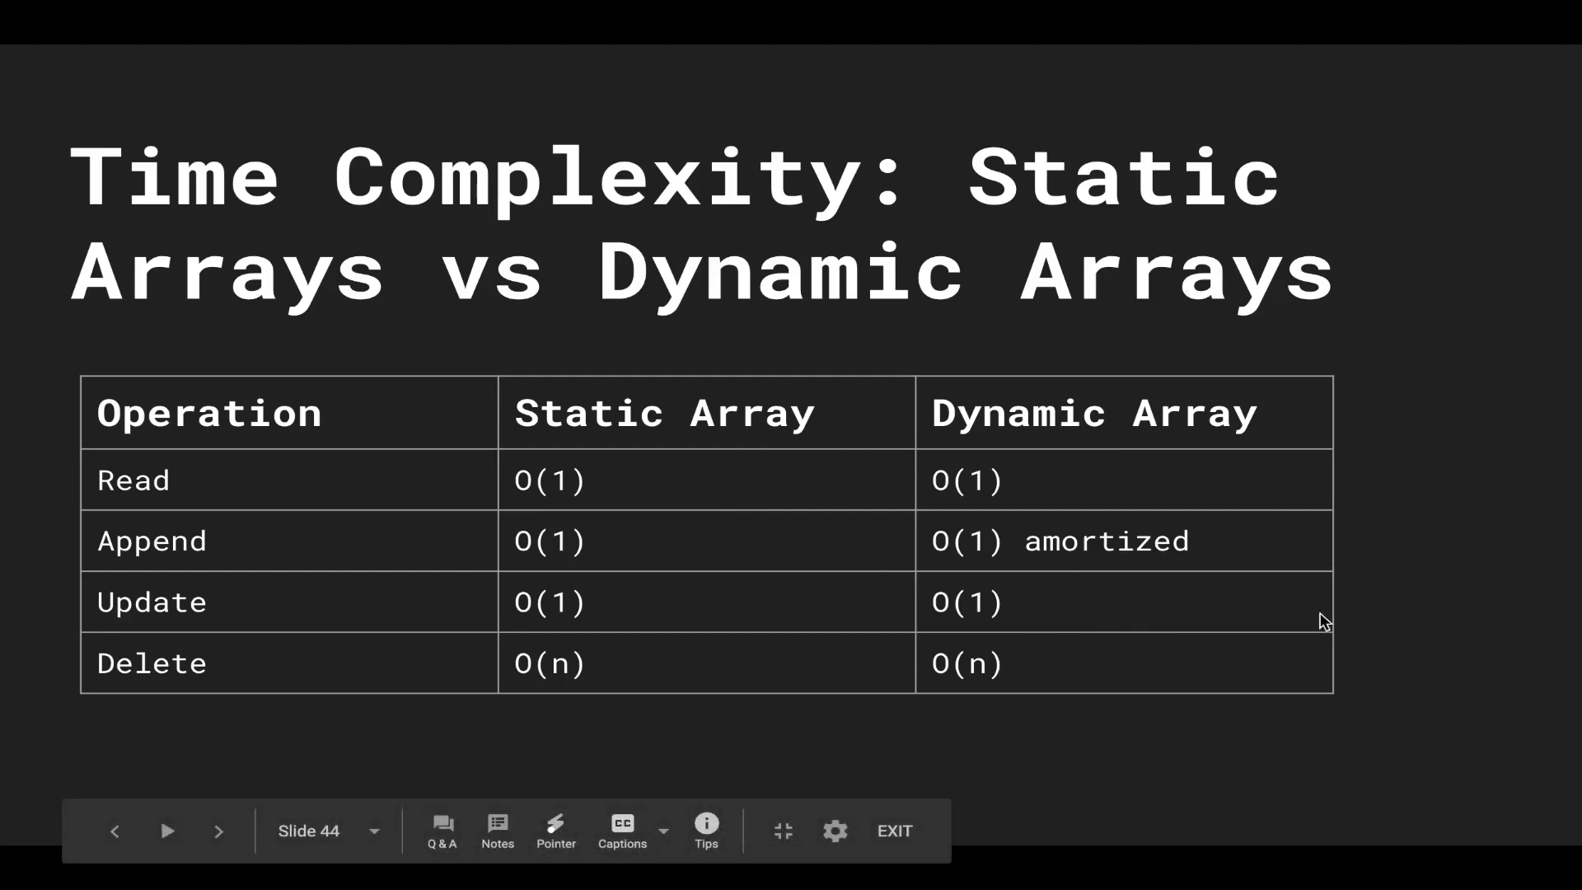
{"action": "mouse_move", "coordinate": [1238, 417]}
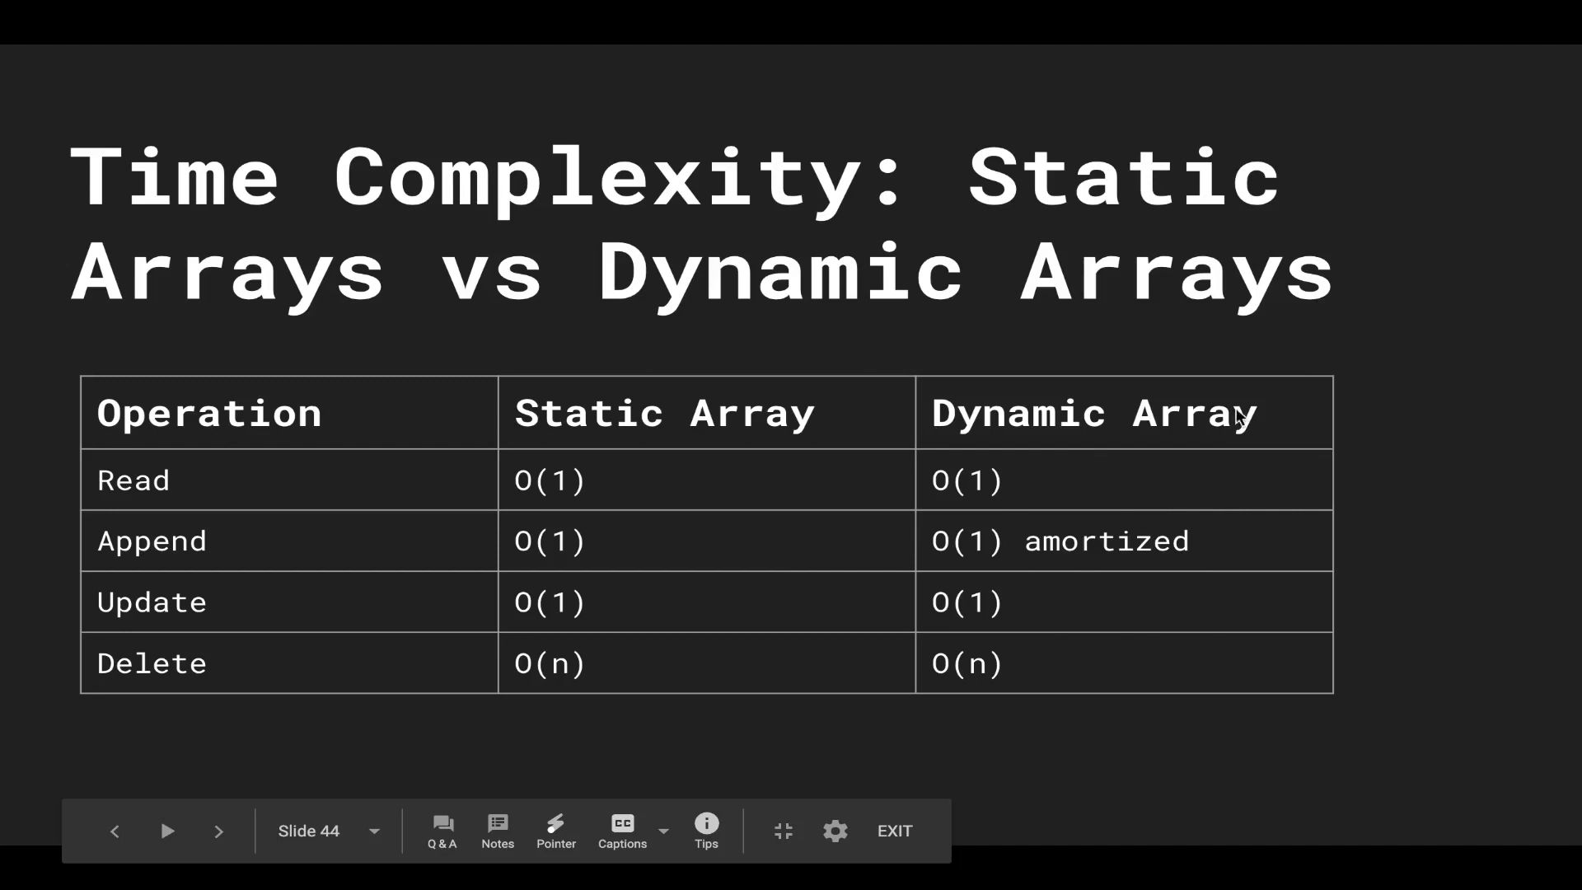
- Advance to the slide stating dynamic arrays are built into JavaScript
{"action": "left_click", "coordinate": [218, 831]}
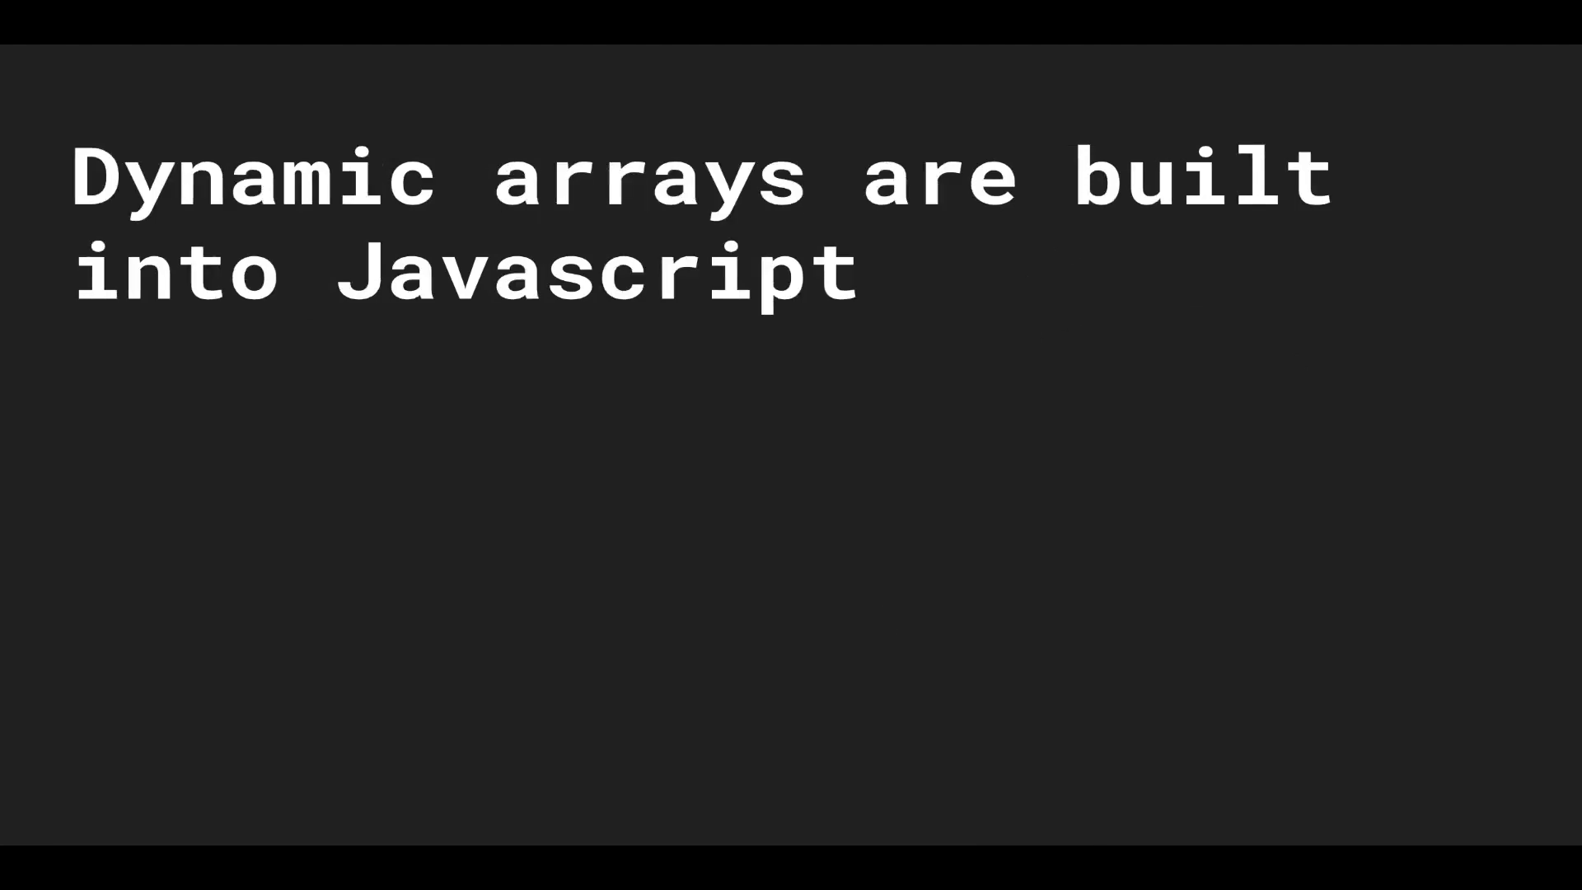
{"action": "mouse_move", "coordinate": [1269, 190]}
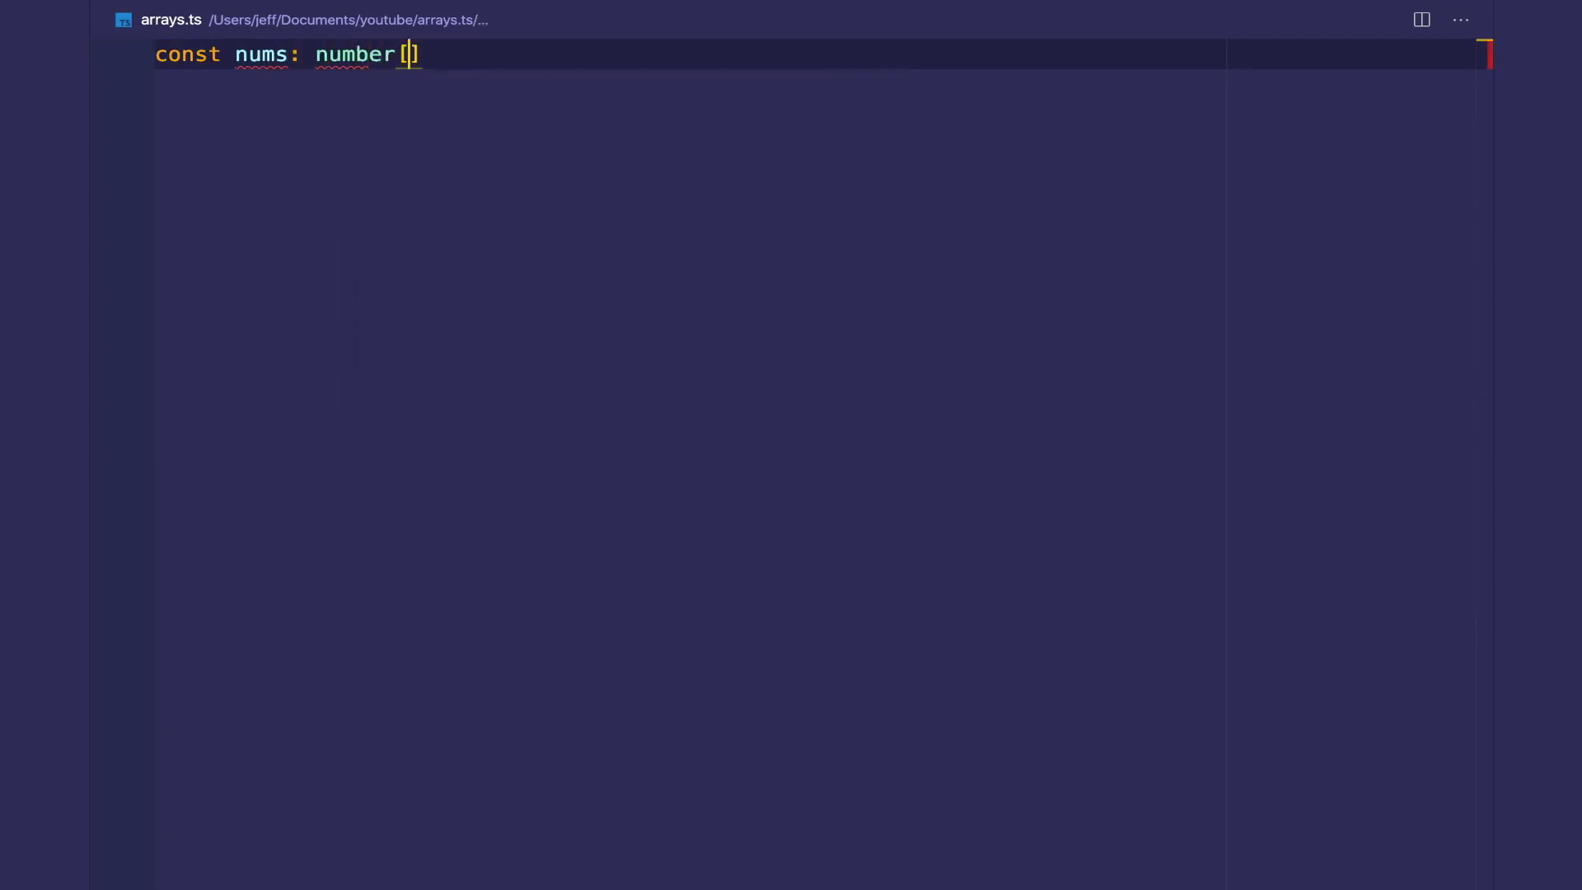
- Write const nums: number[] = [], a // WRITE/UPDATE — O(1) comment, and nums[0..2] = 1, 2, 3
{"action": "type", "text": "="}
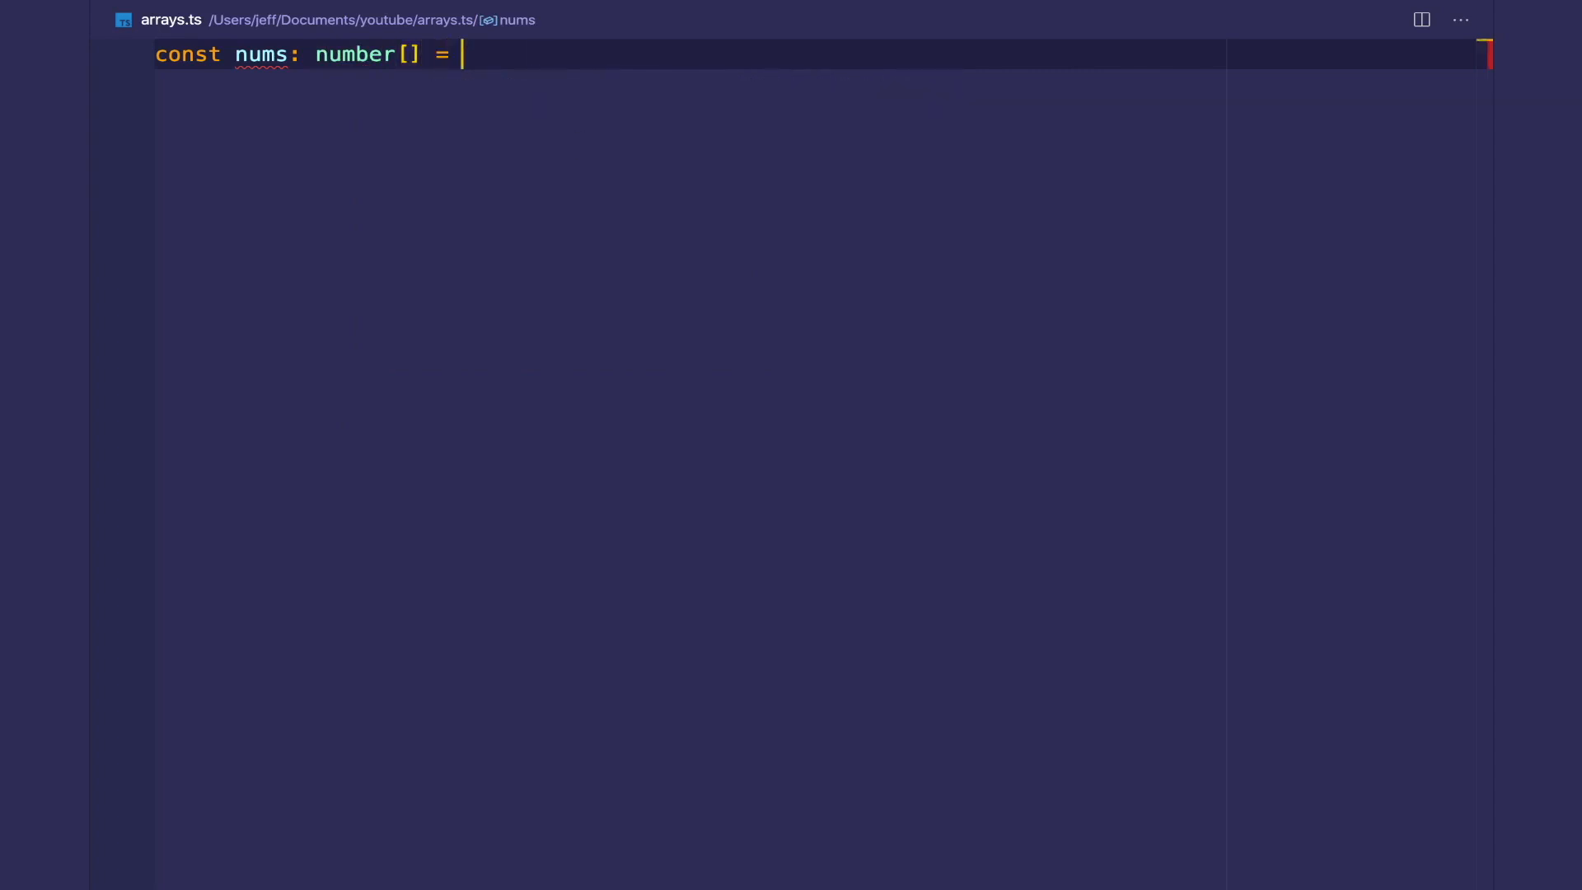
{"action": "type", "text": "[]"}
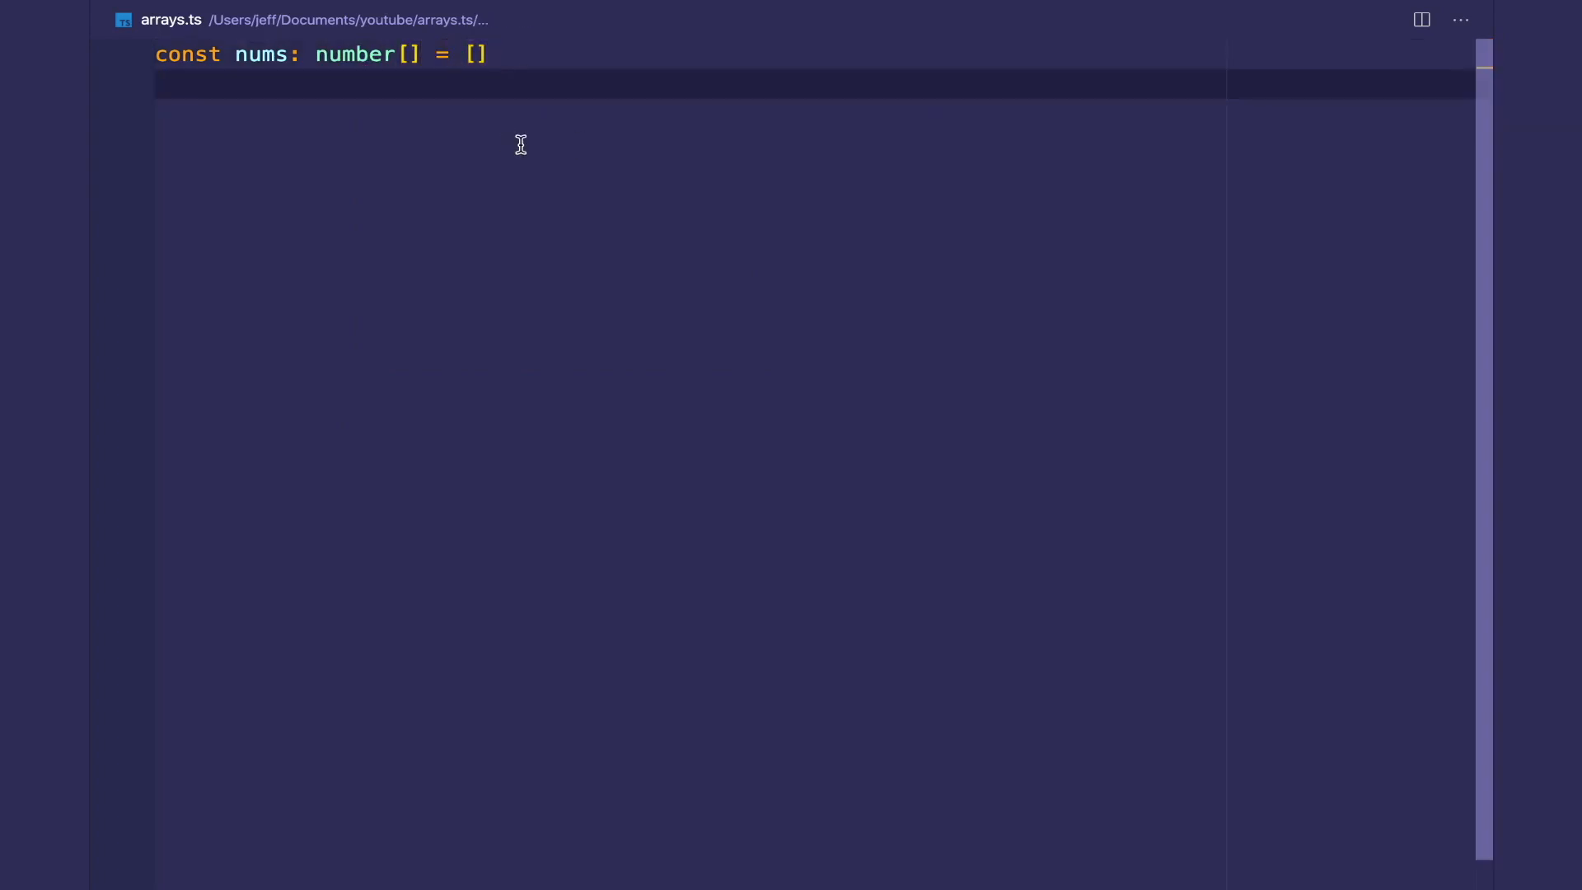
{"action": "type", "text": "nu"}
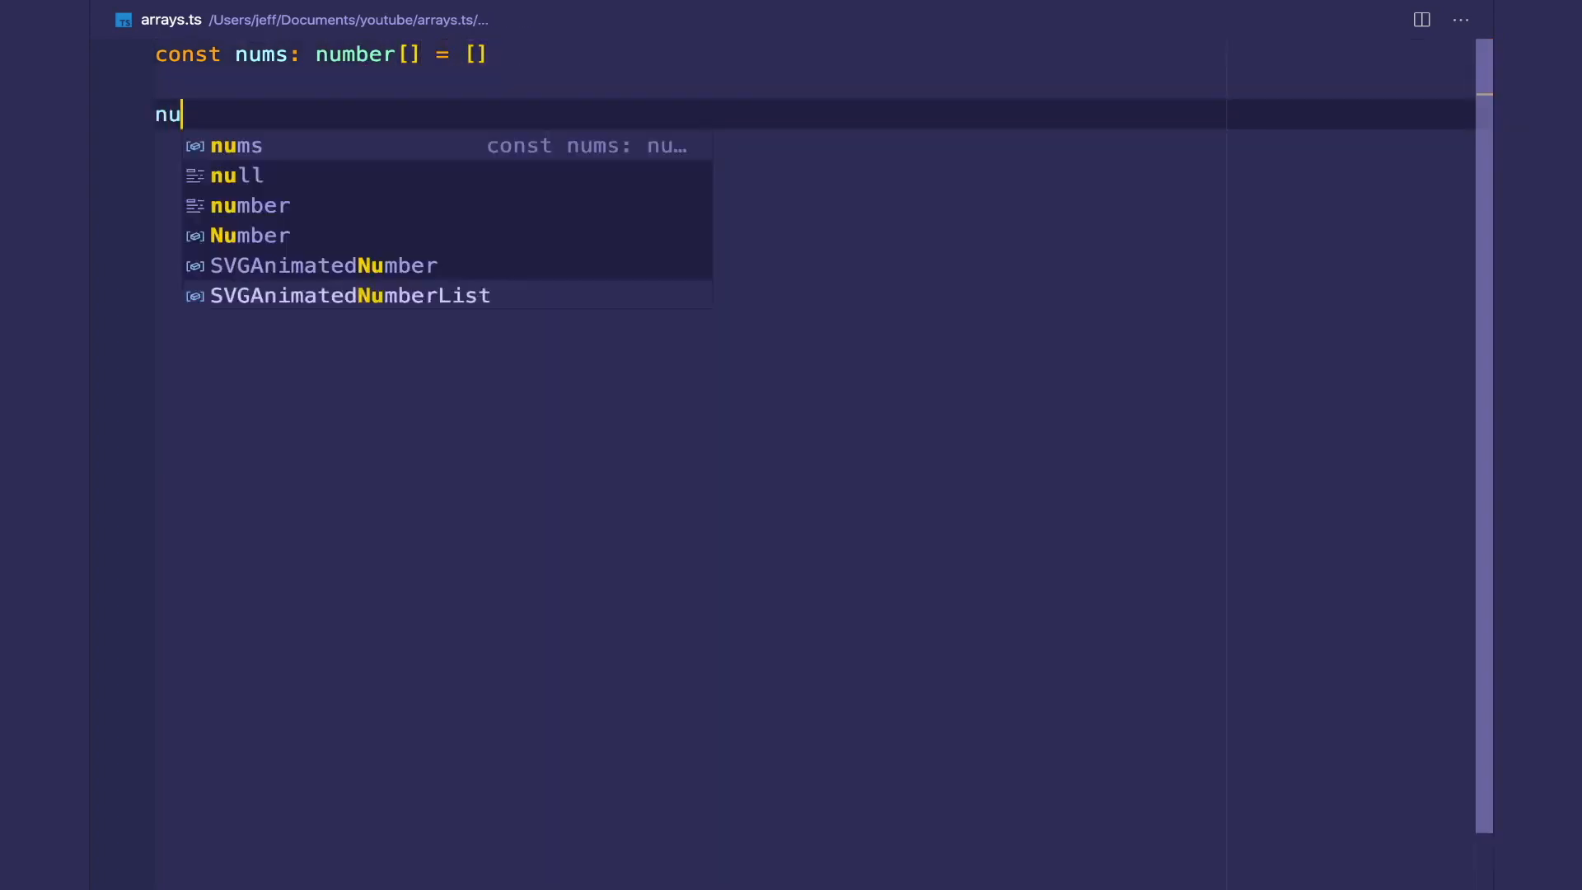
{"action": "type", "text": "// WRITE/UPDATE"}
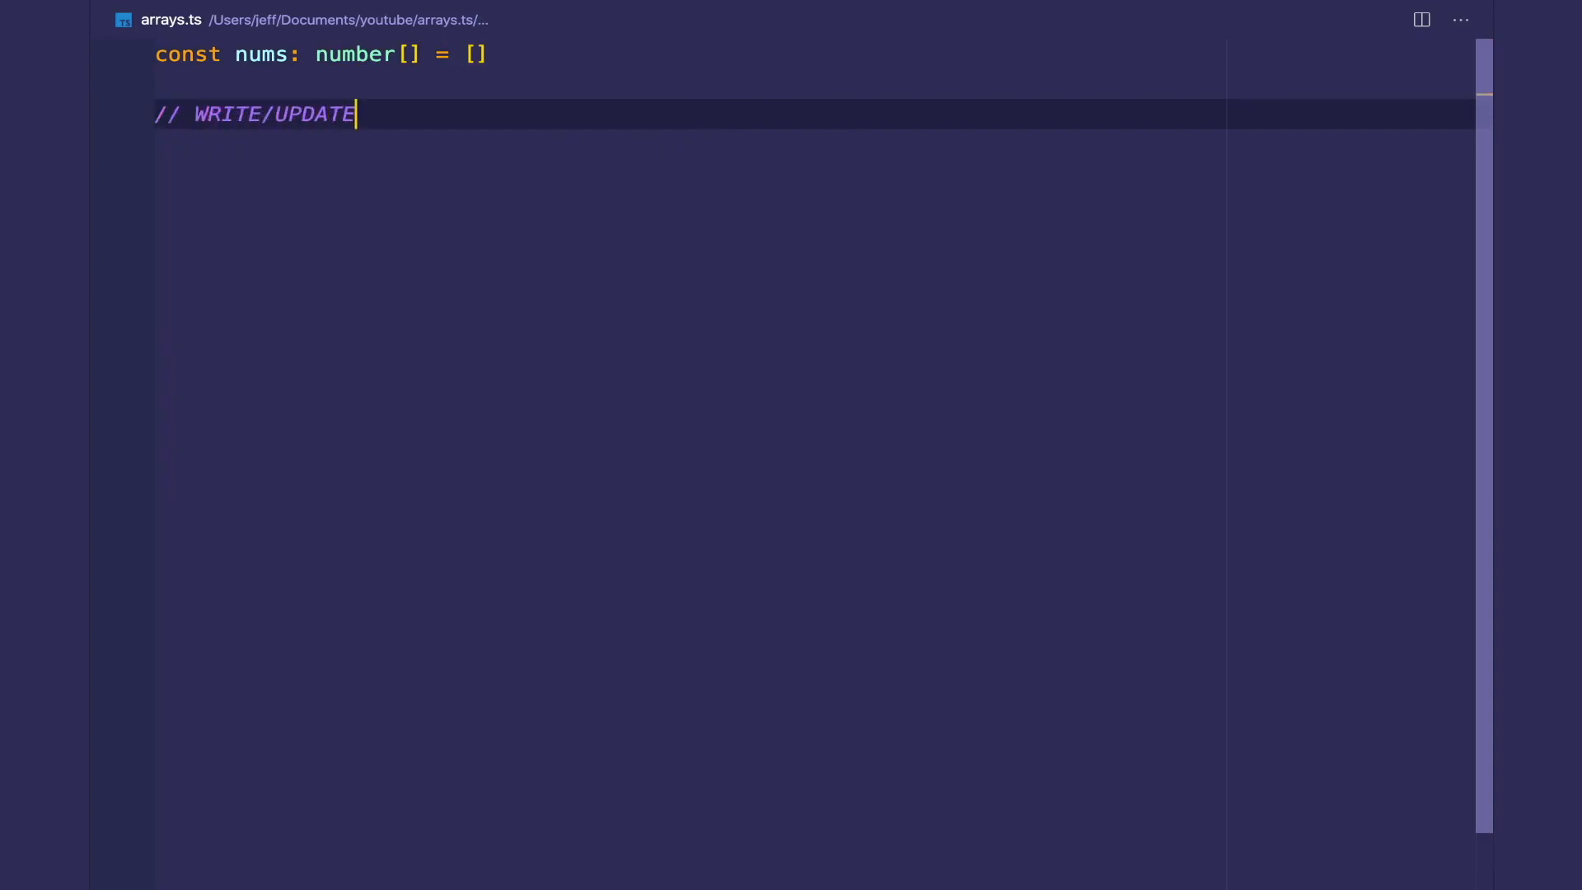
{"action": "type", "text": "— O"}
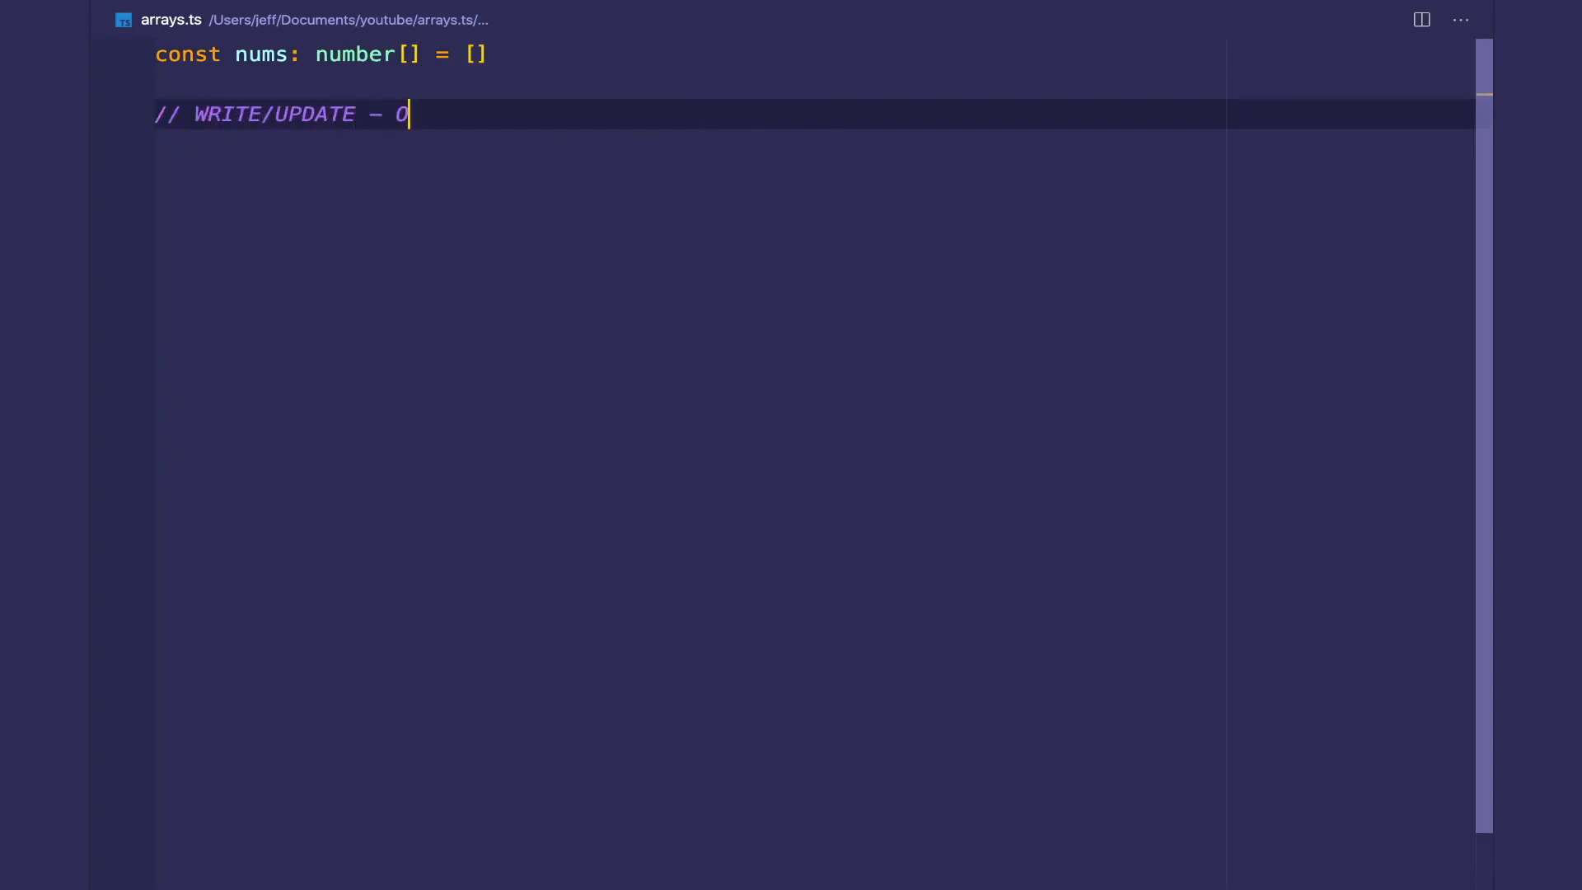
{"action": "type", "text": "(1)"}
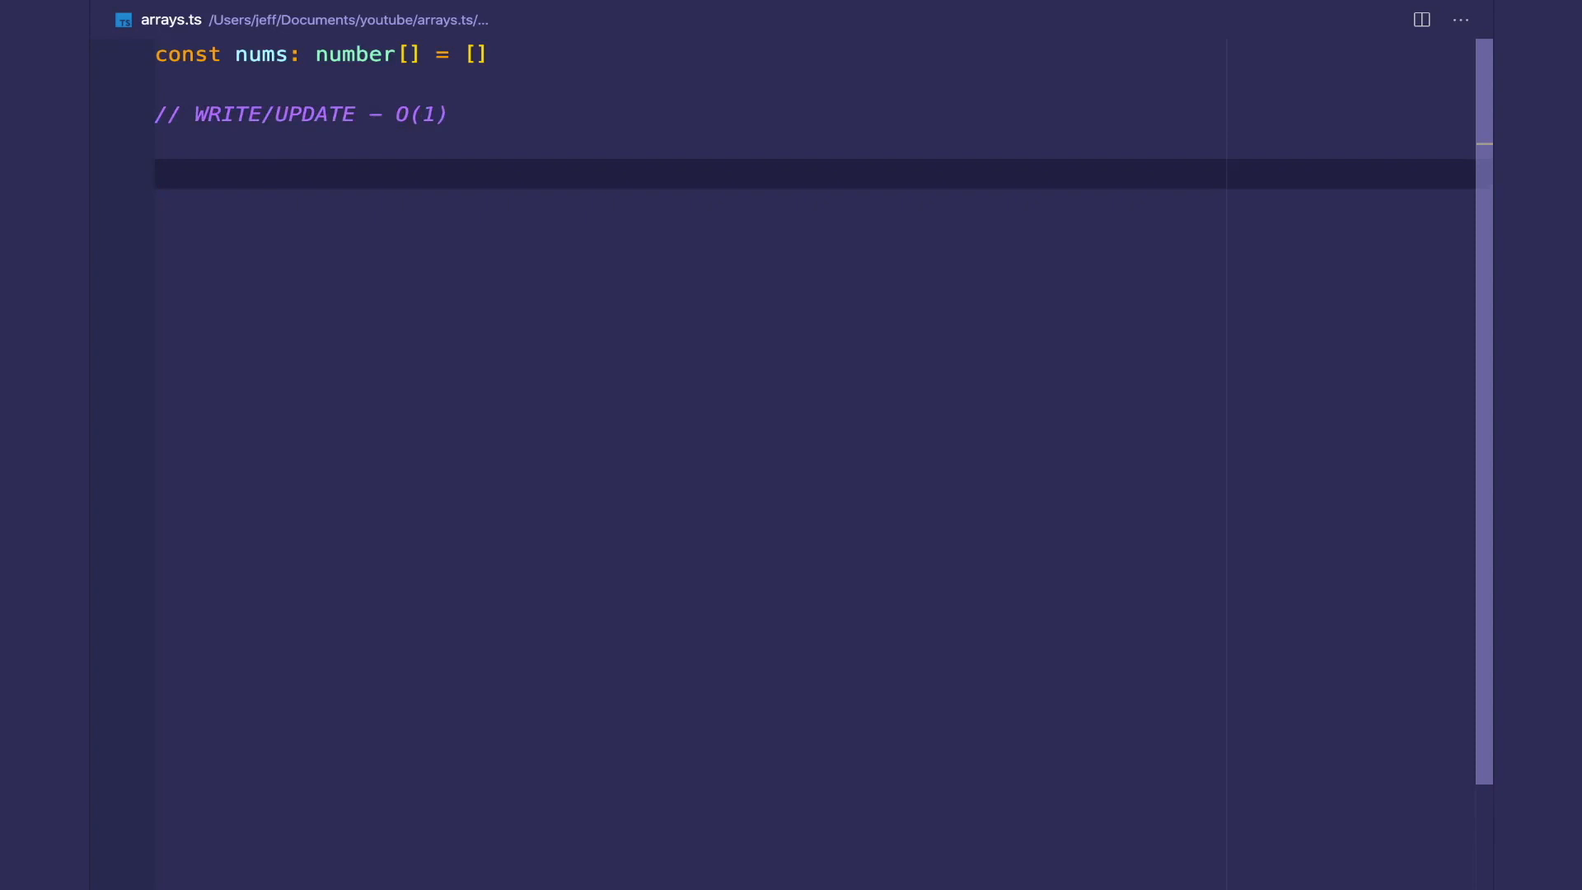
{"action": "type", "text": "nums[]"}
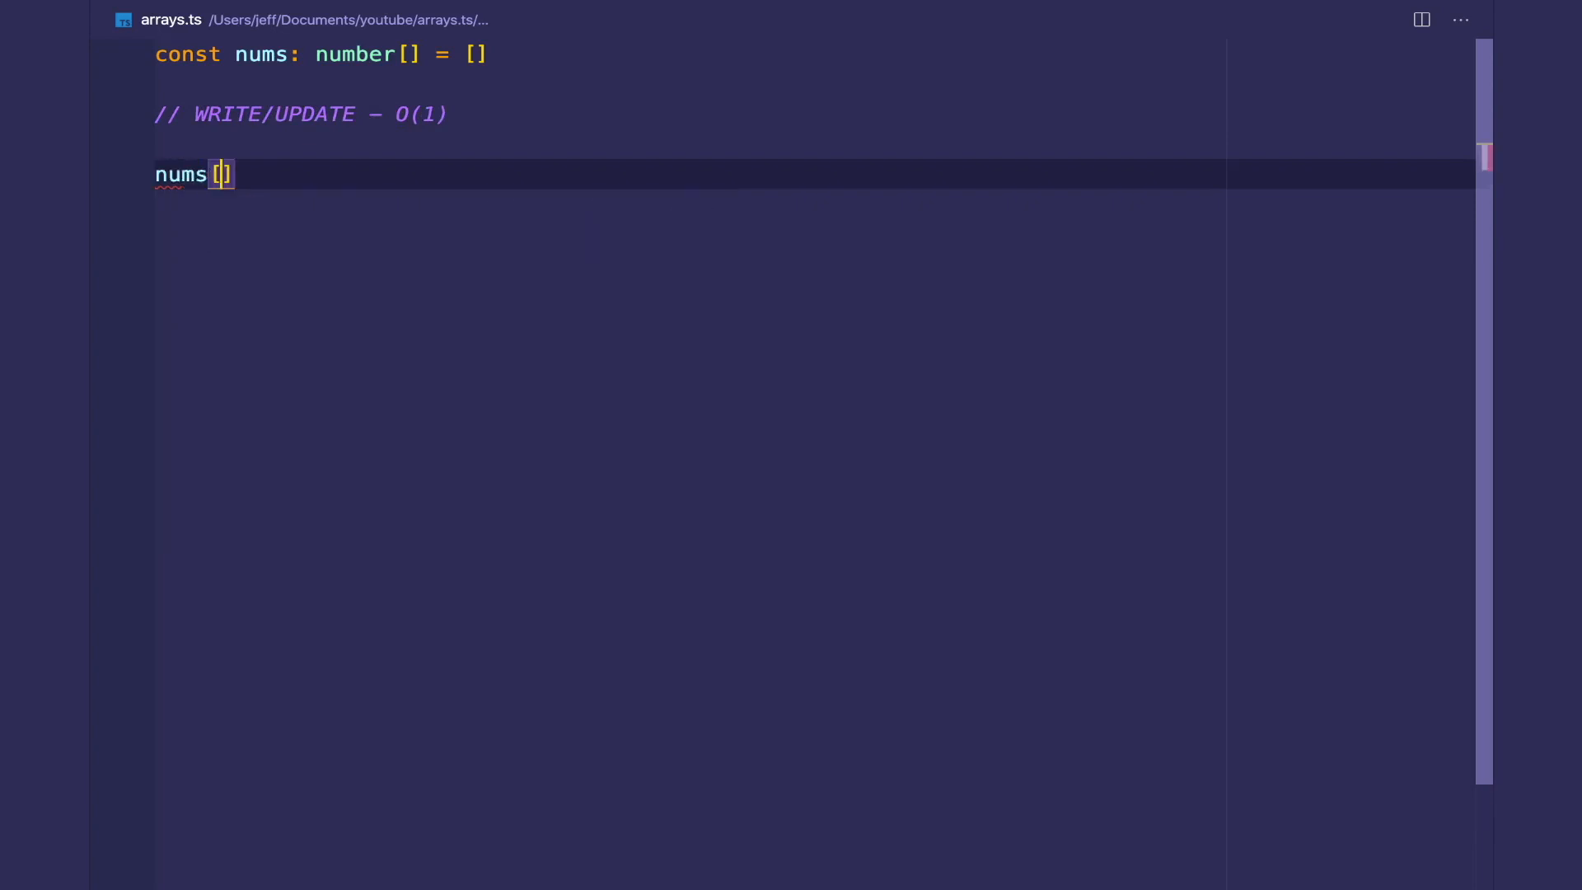
{"action": "type", "text": "0] = 1"}
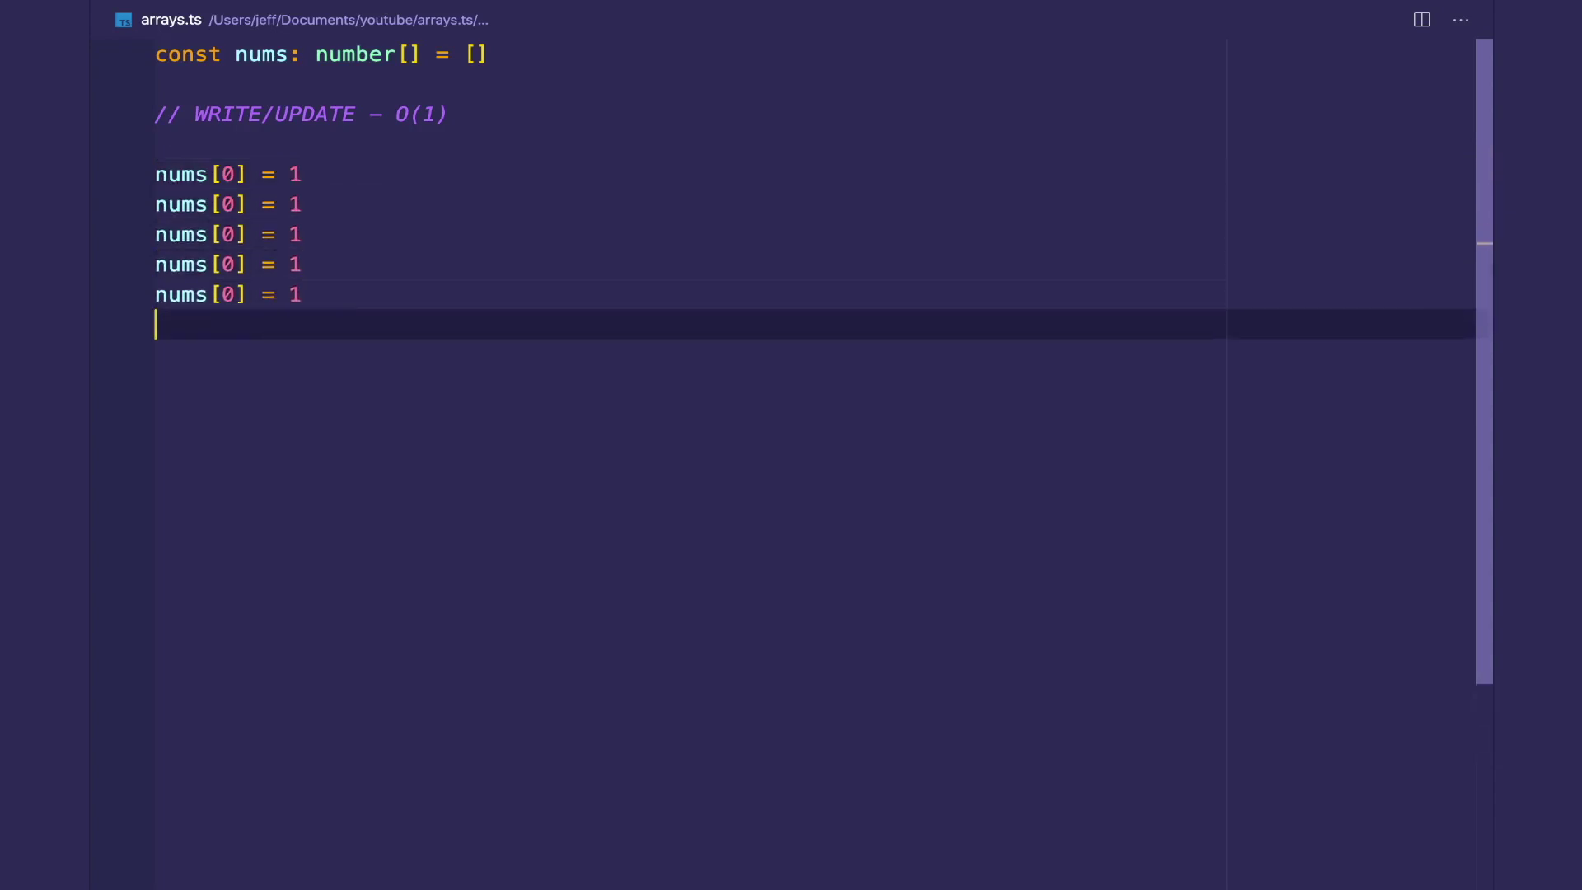
{"action": "type", "text": "2"}
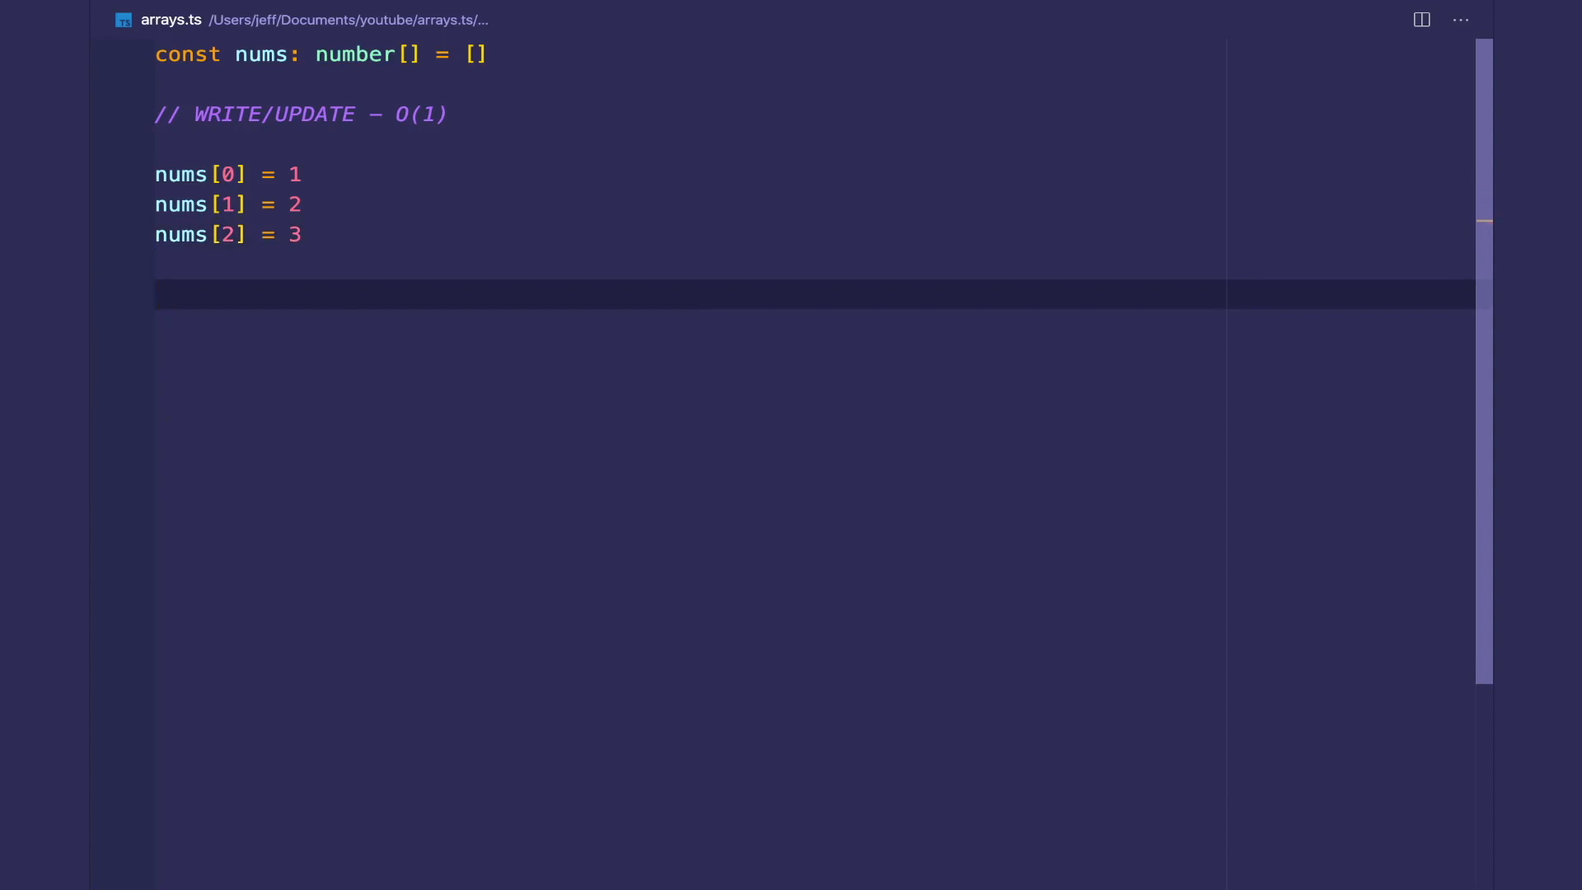
- Add nums.push(4) and nums.push(5) under // O(1), then start an // O(n) comment
{"action": "type", "text": "nums.p"}
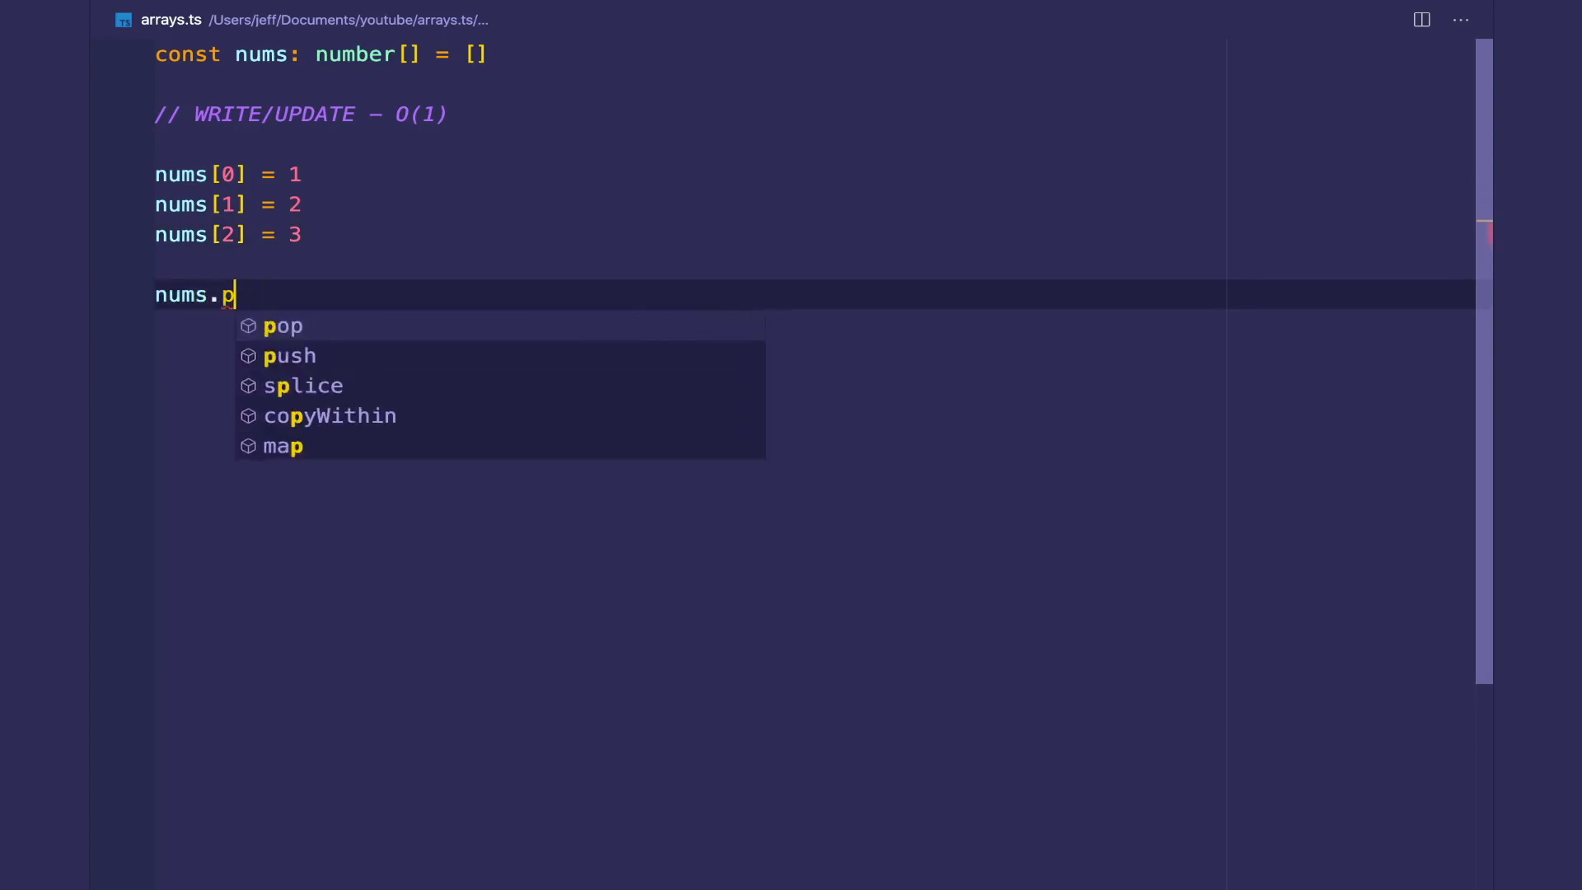
{"action": "type", "text": "ush(4)"}
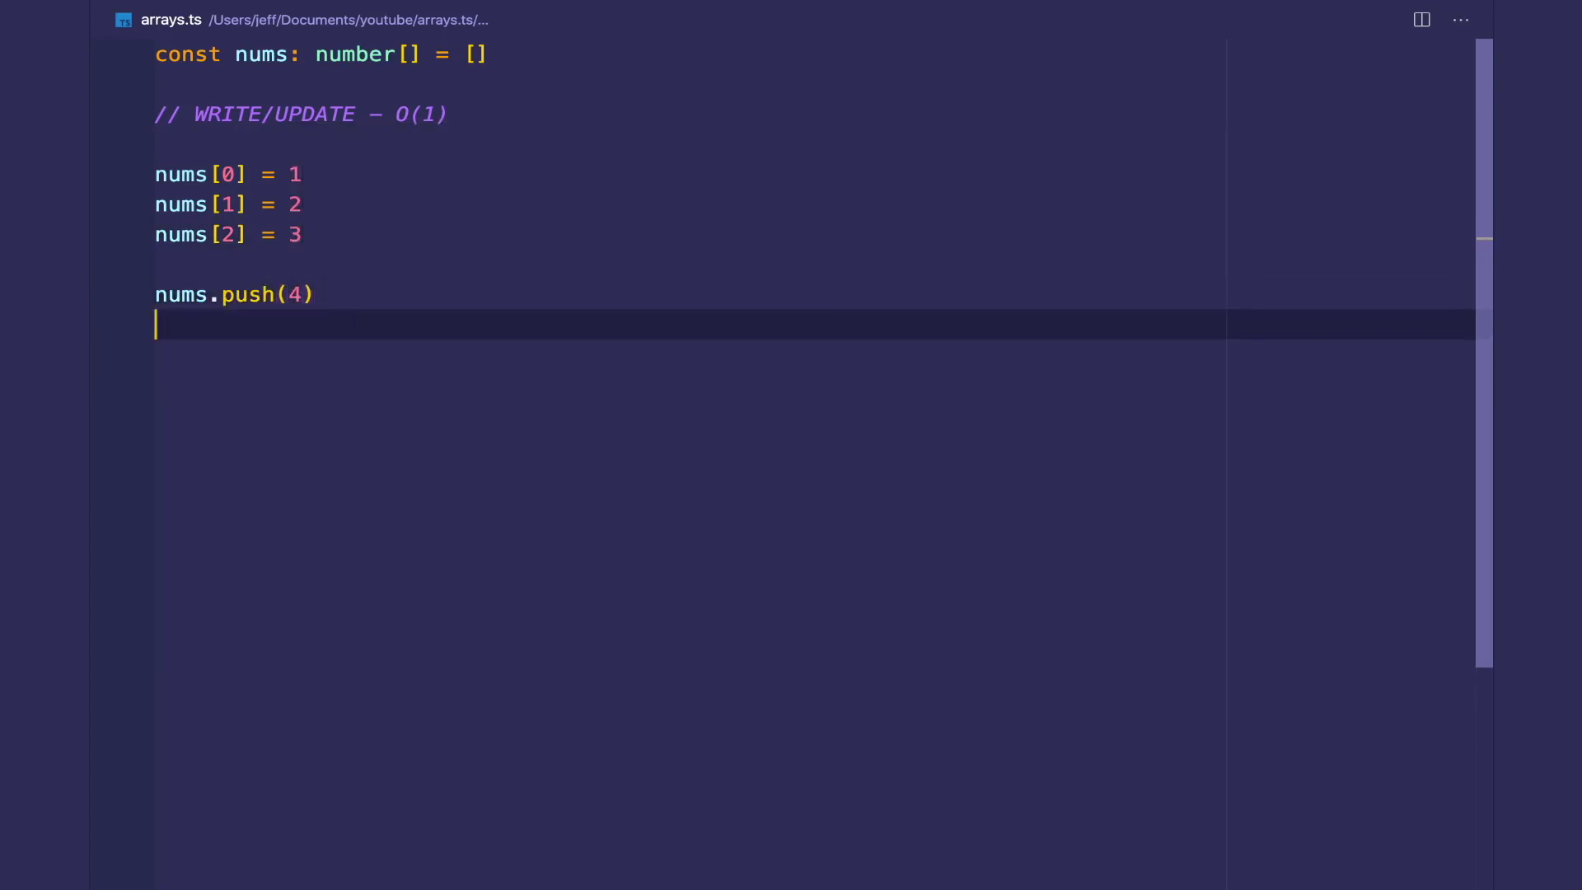
{"action": "type", "text": "nums.push(5)"}
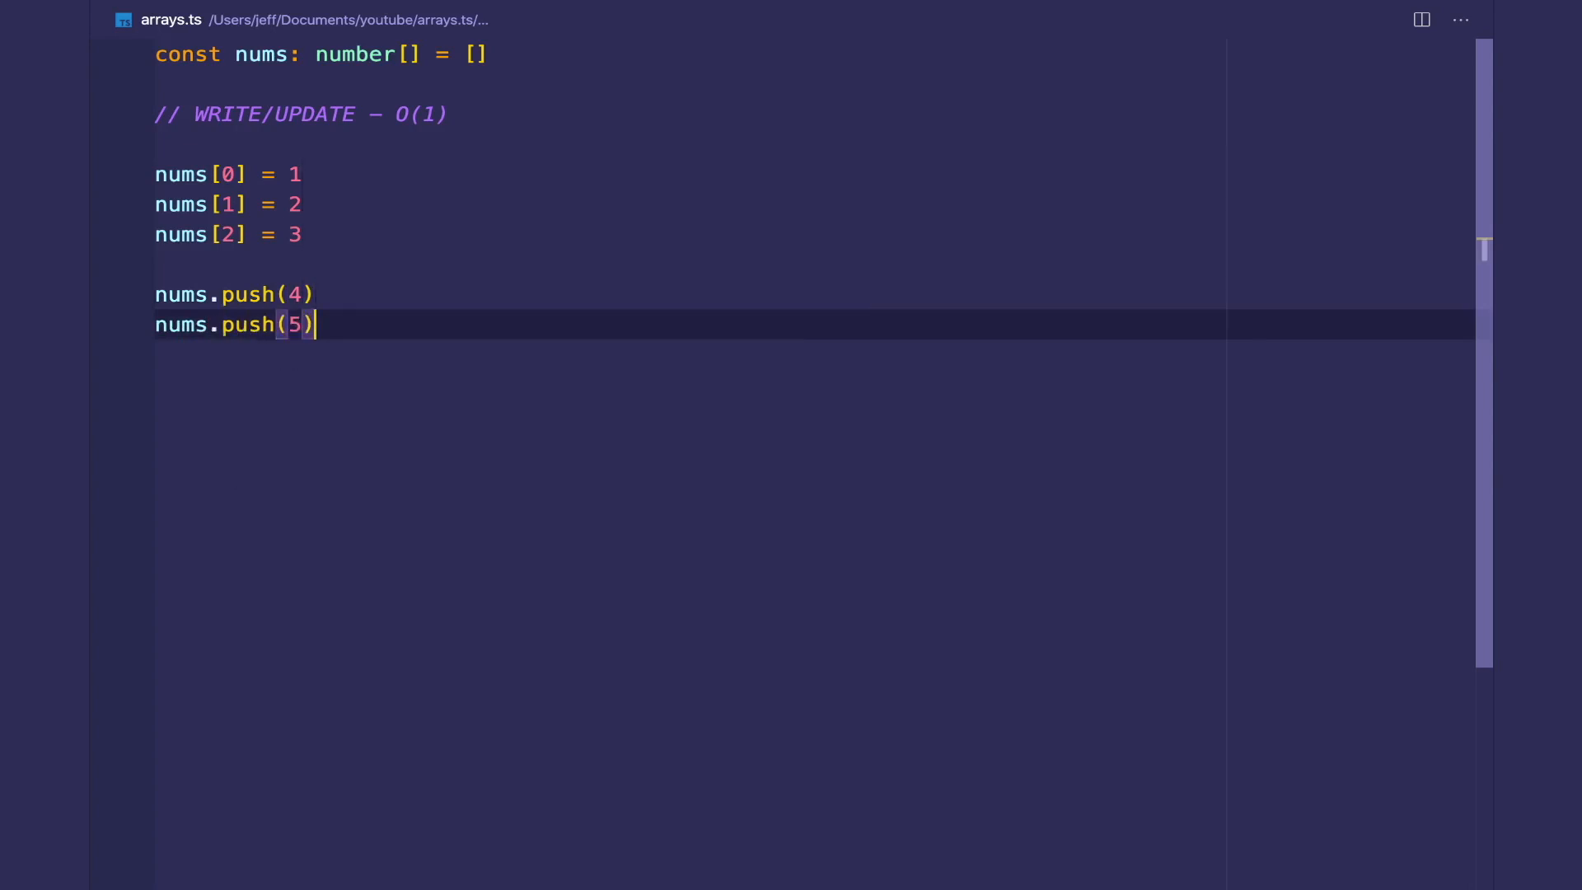
{"action": "type", "text": "//"}
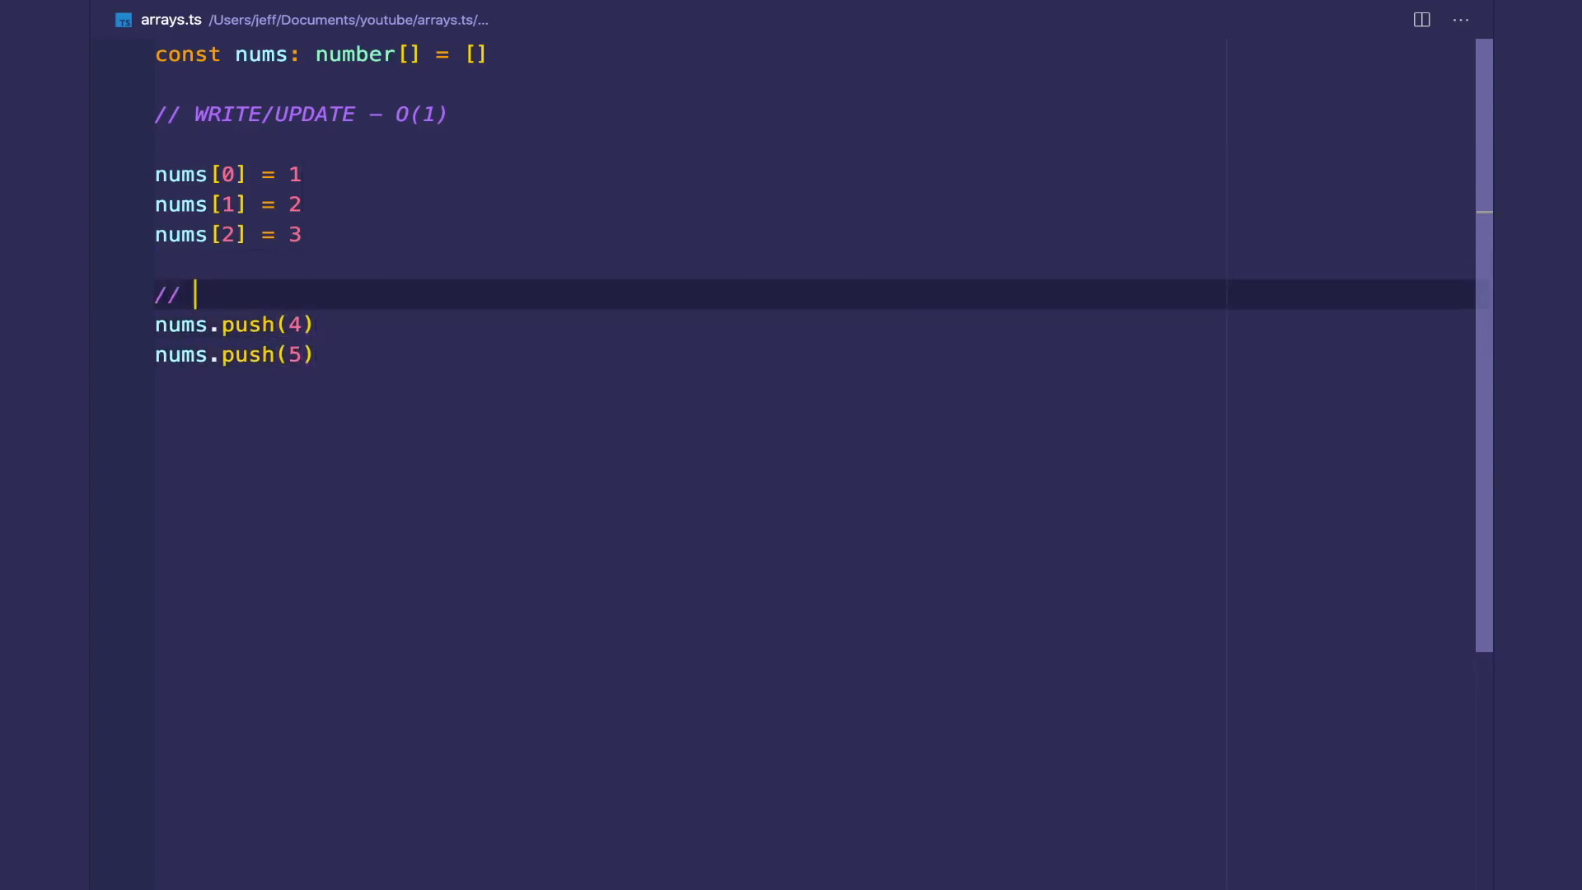
{"action": "type", "text": "O(1"}
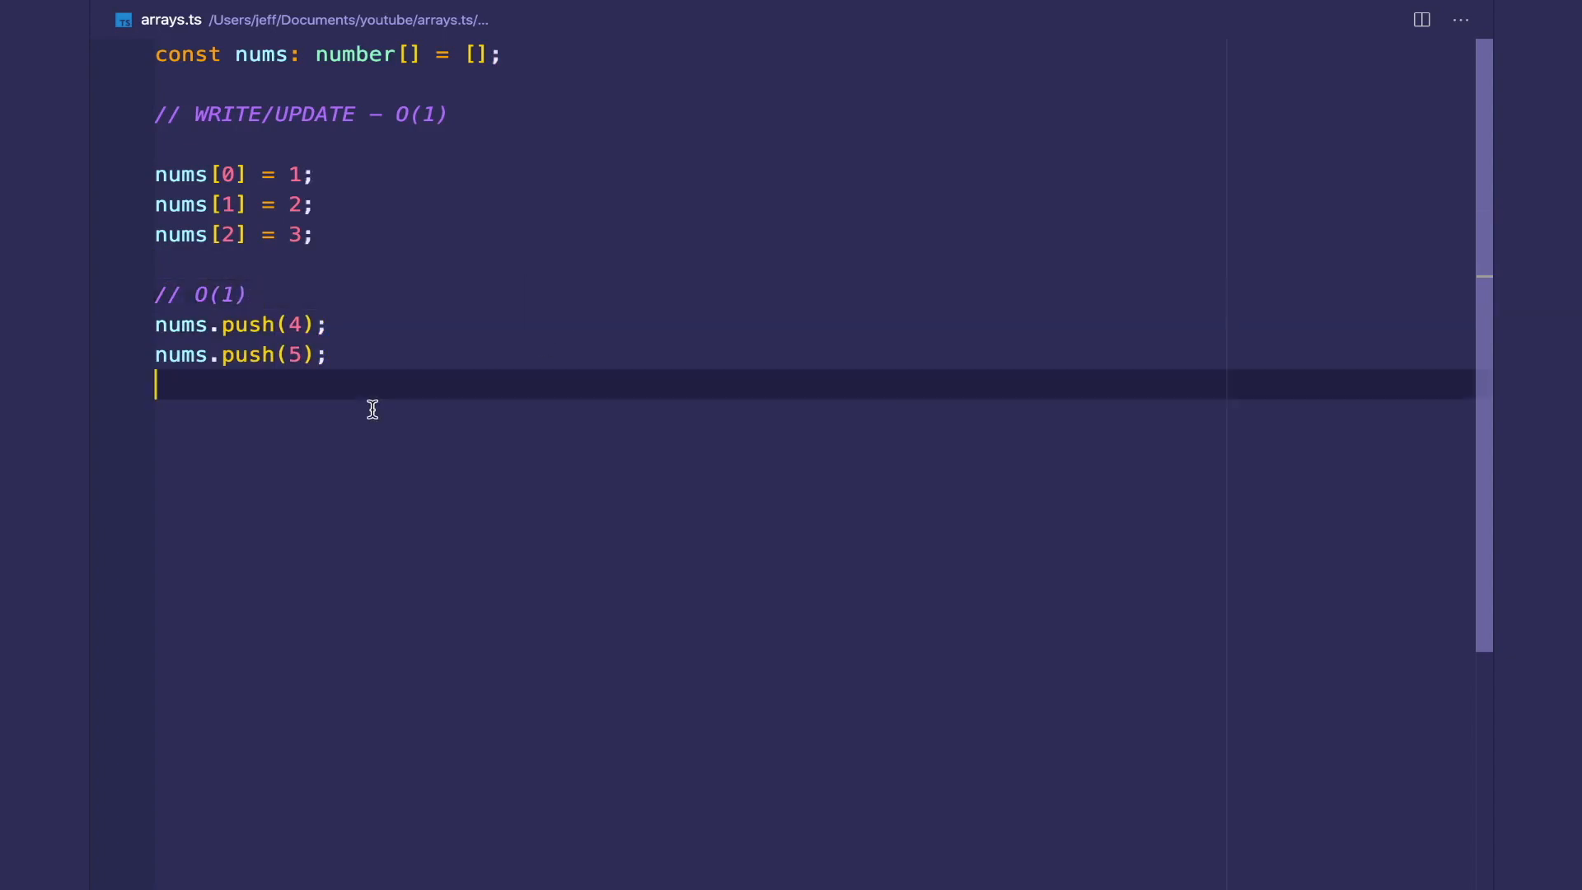
{"action": "mouse_move", "coordinate": [313, 194]}
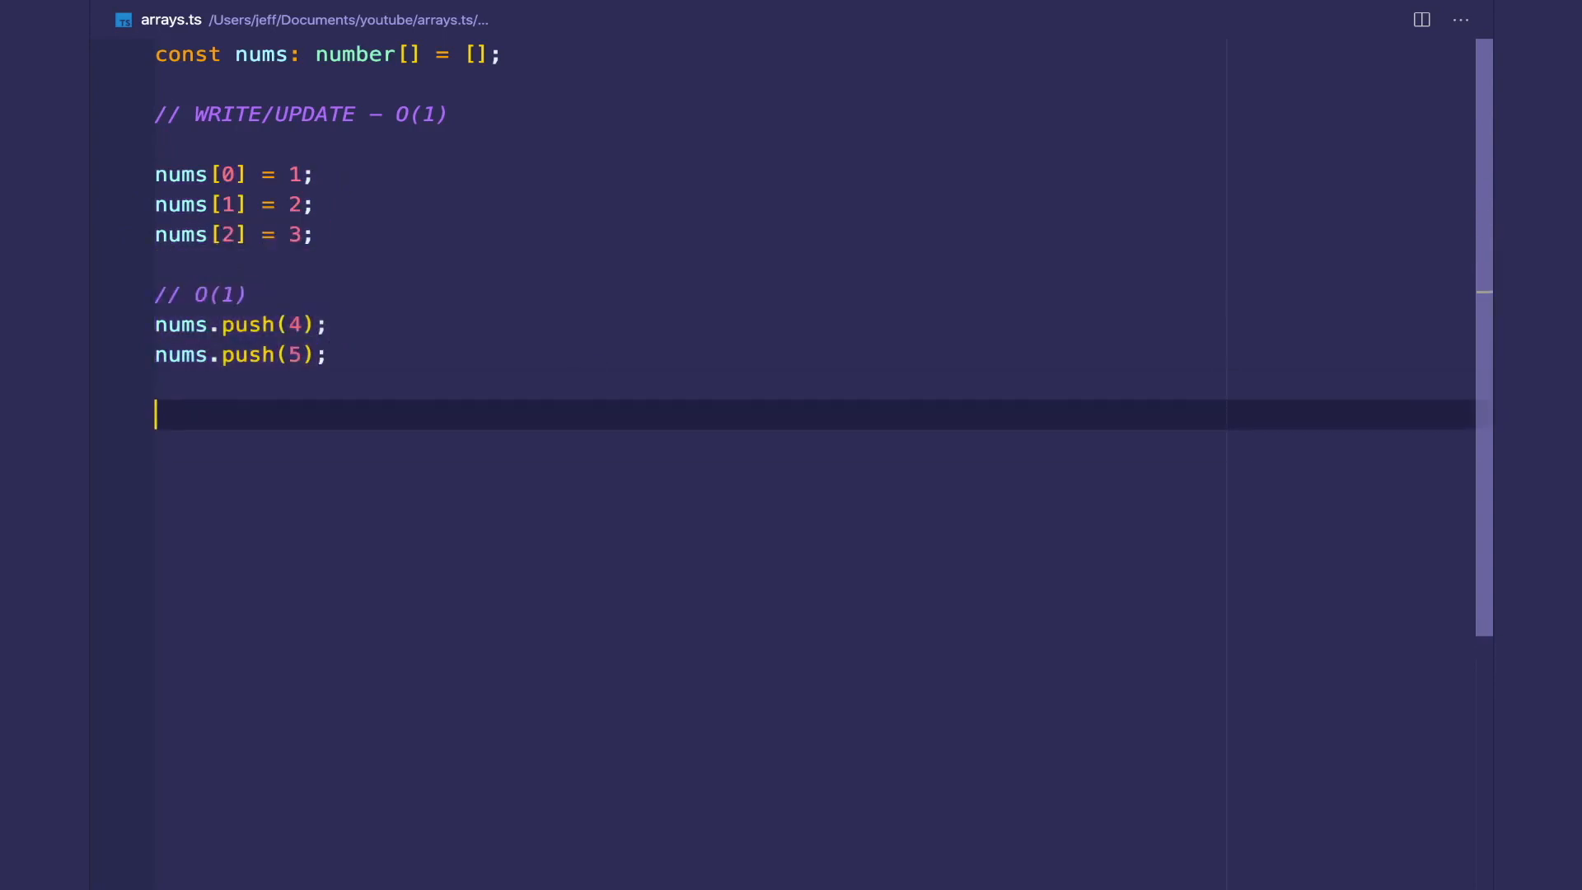
{"action": "type", "text": "// O()"}
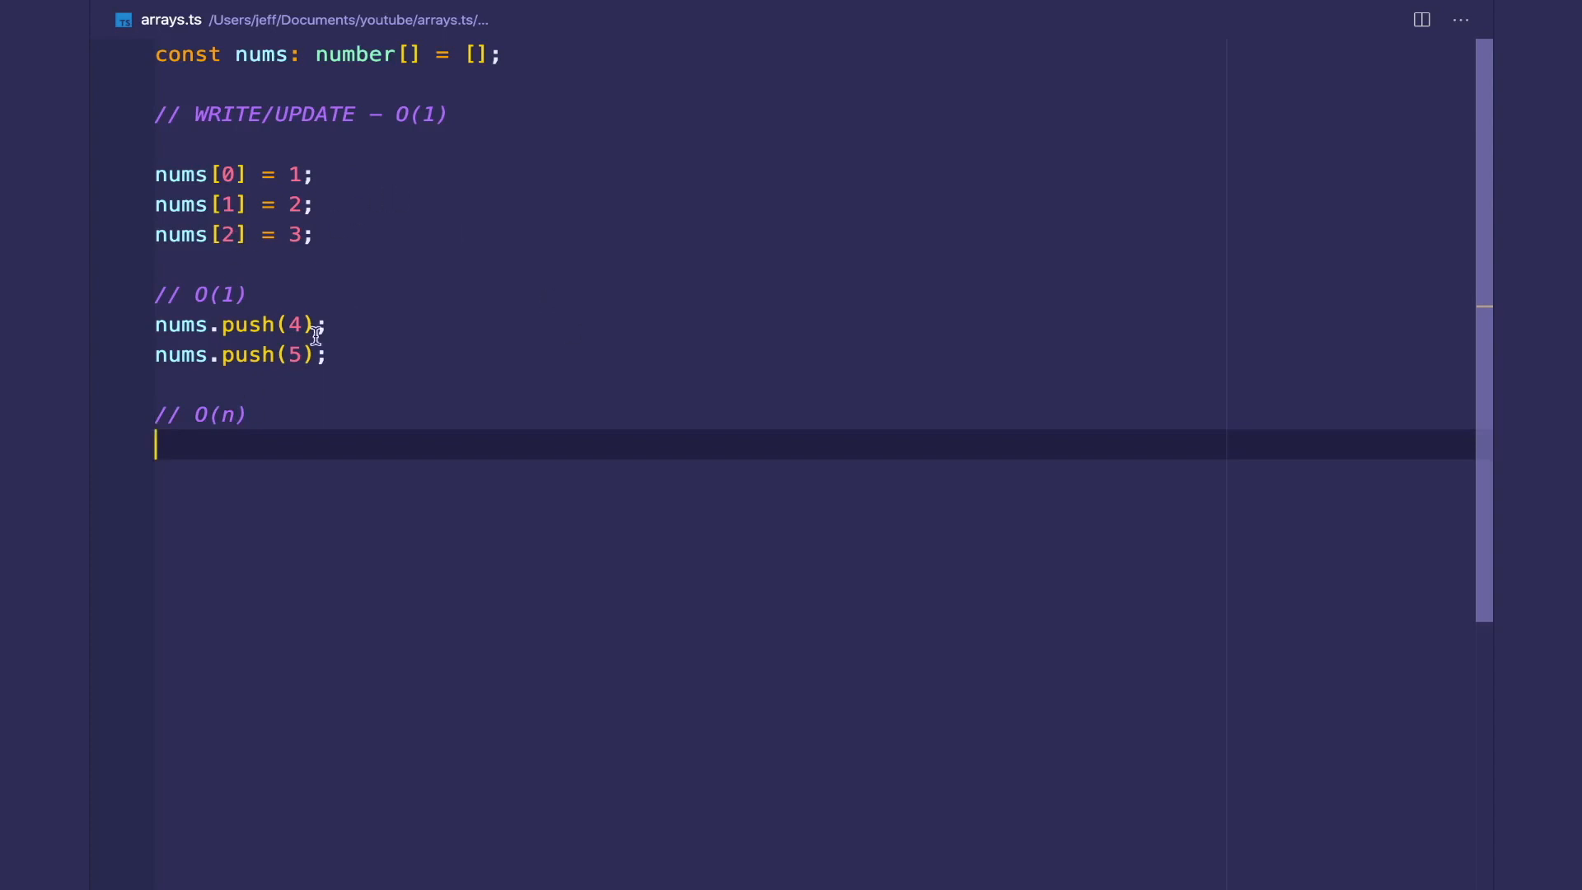
- Add nums.unshift(0); and nums.unshift(-1); under O(n), then console.log(nums)
{"action": "type", "text": "nums."}
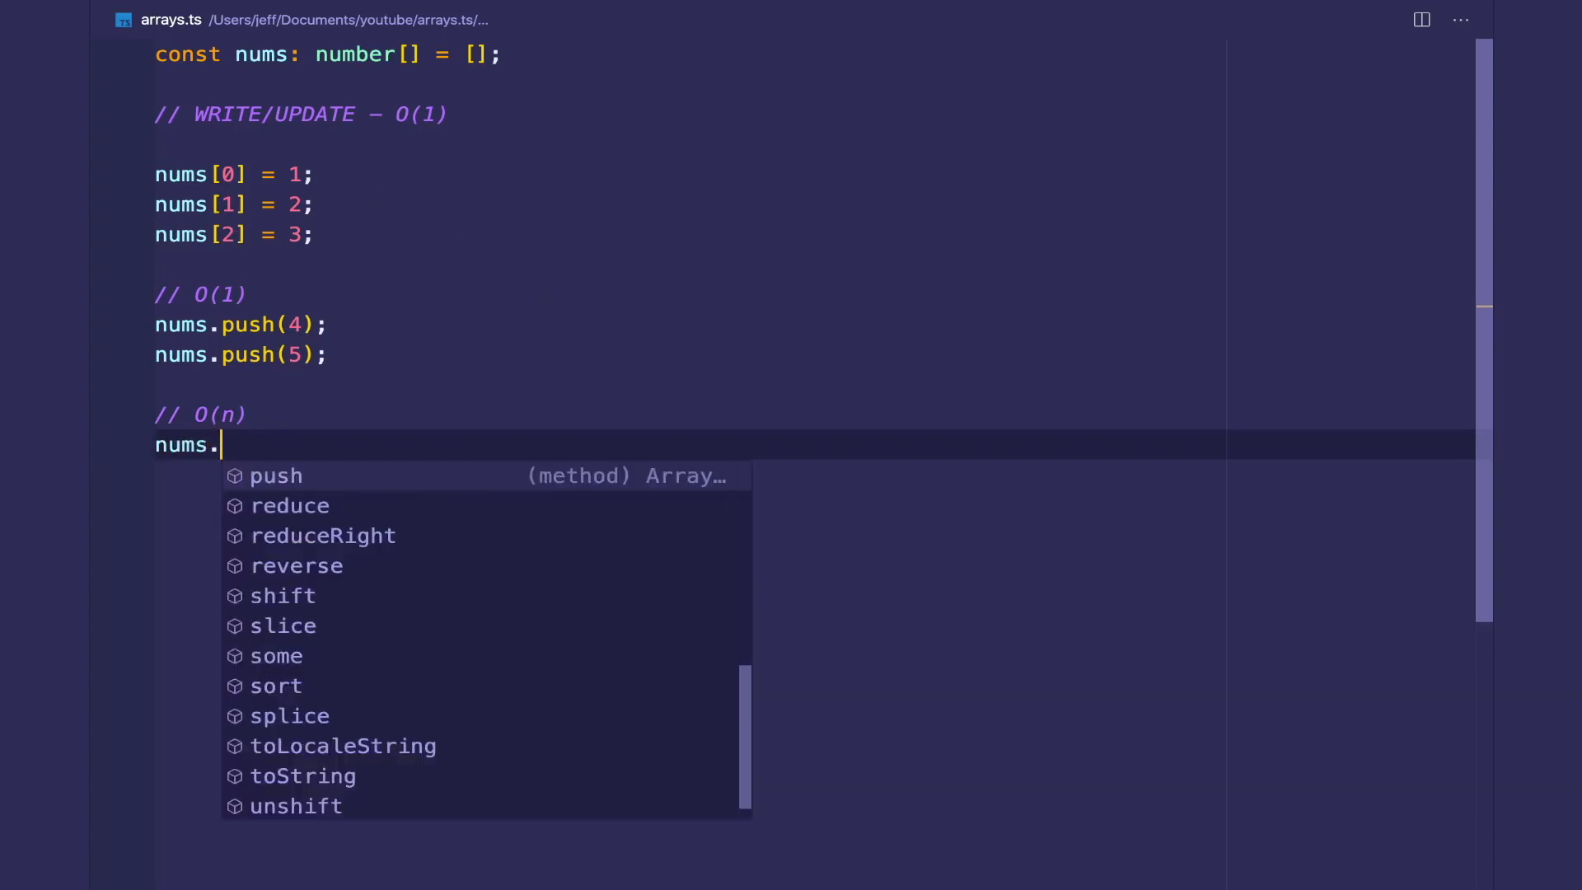
{"action": "type", "text": "unshift(0"}
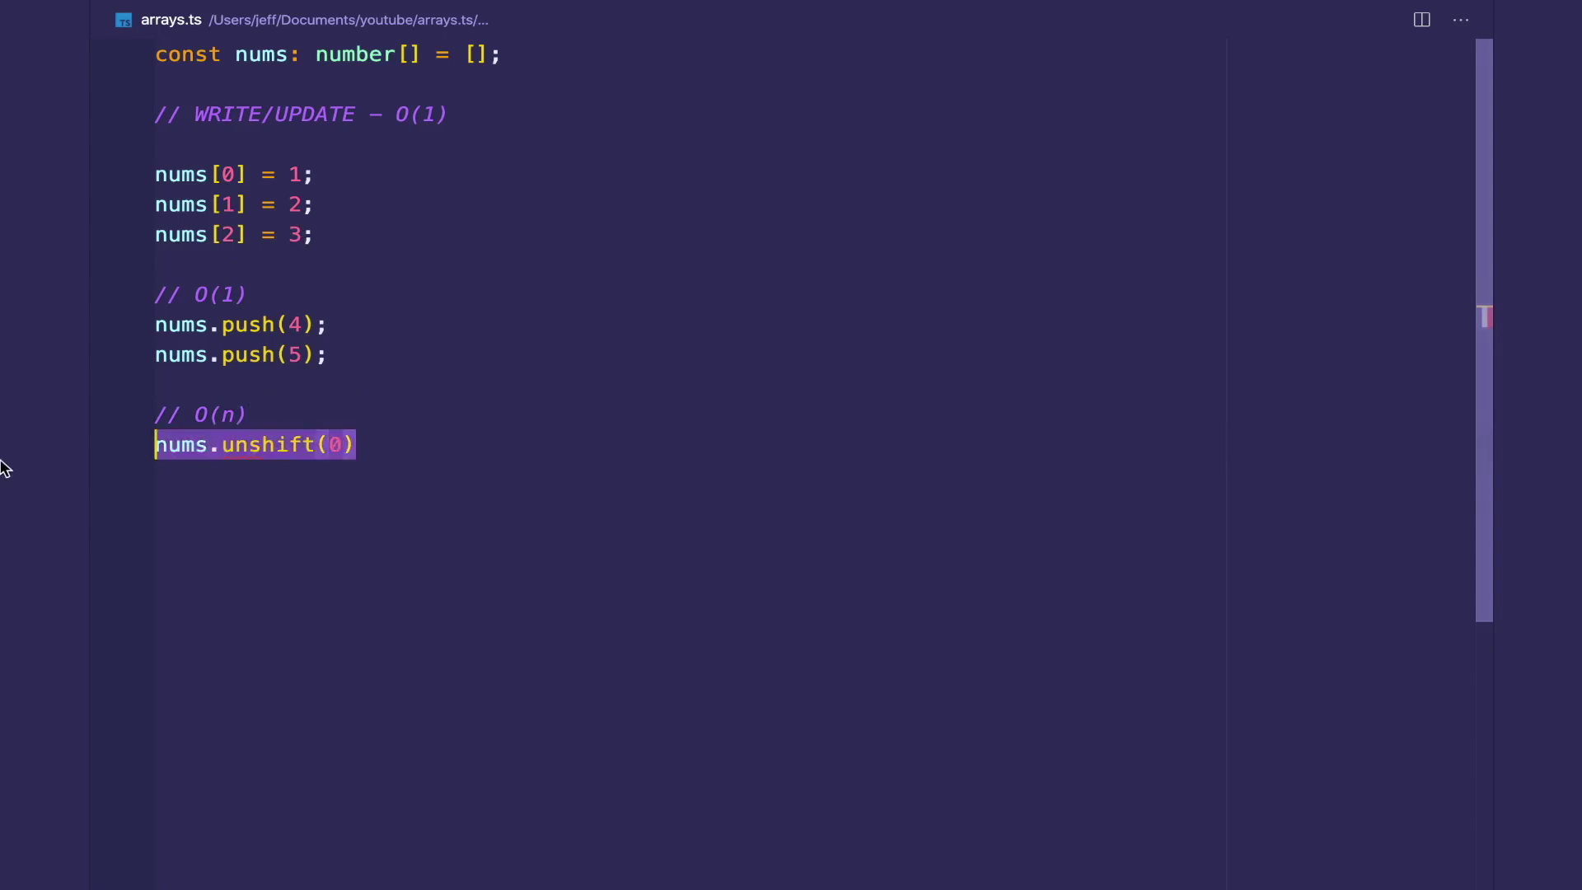
{"action": "mouse_move", "coordinate": [267, 445]}
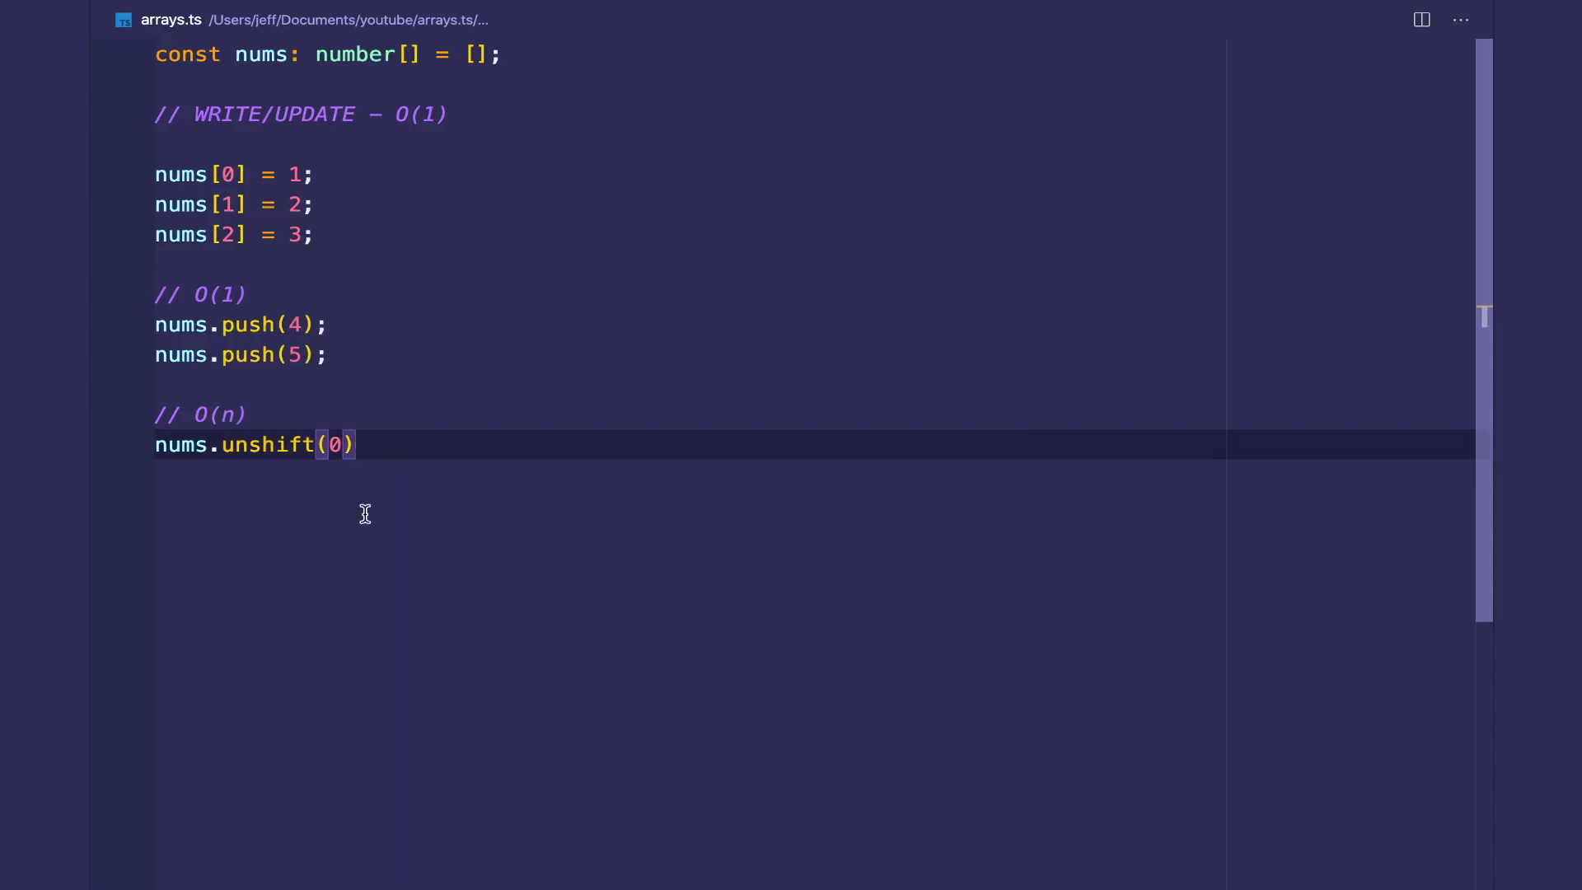
{"action": "type", "text": "nums.unshift"}
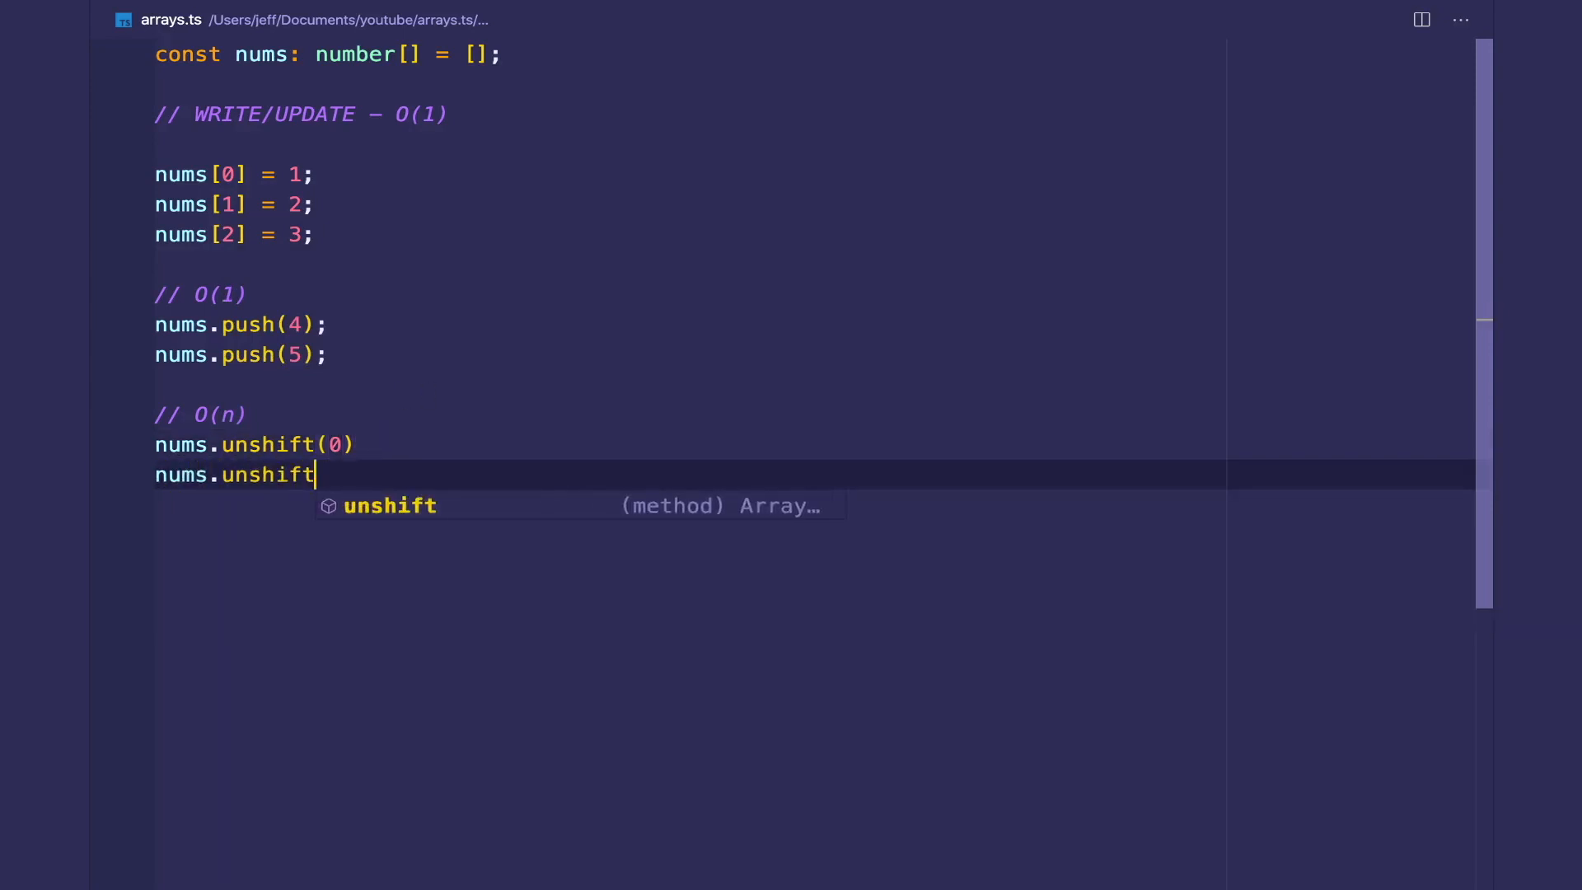
{"action": "type", "text": "(-1);"}
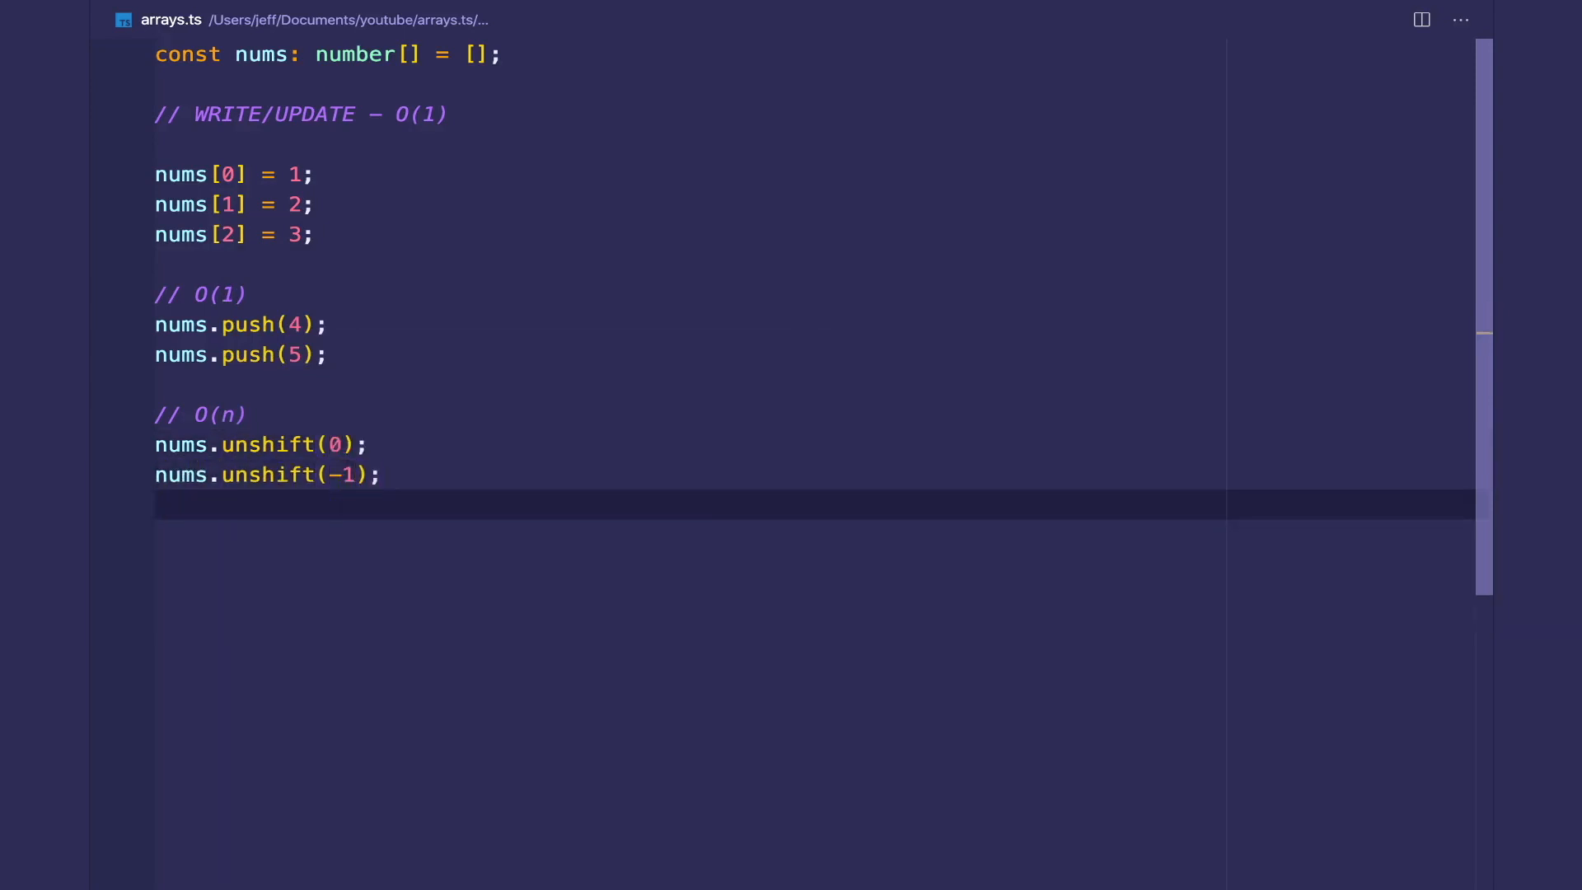
{"action": "type", "text": "console.log(nums);"}
{"action": "type", "text": "ts"}
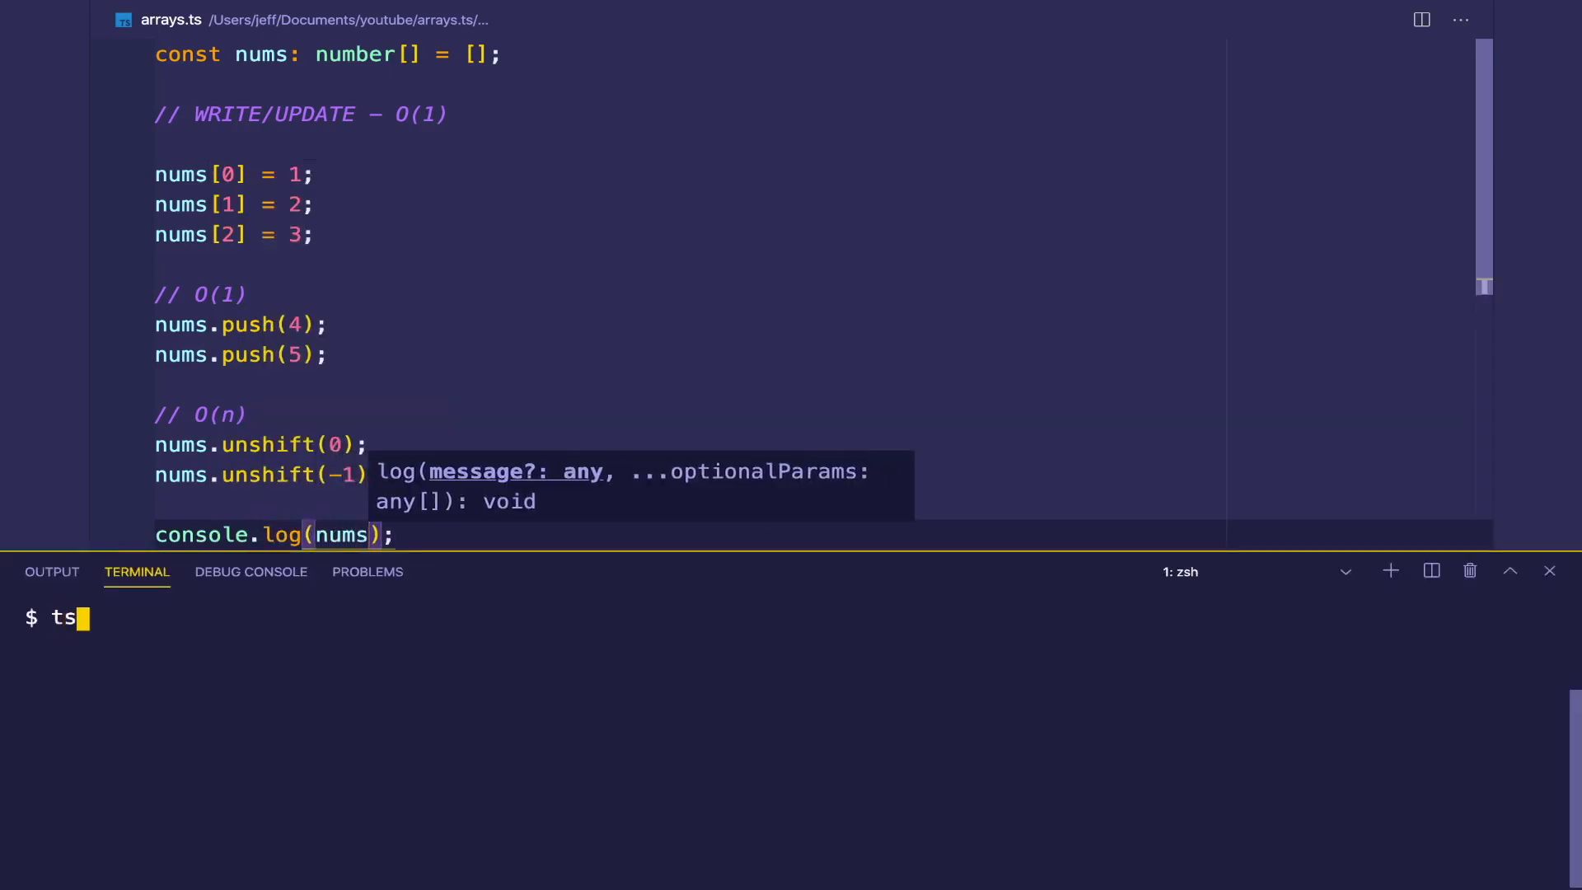
- Hide the terminal panel to return to the arrays.ts code
{"action": "key", "text": "Return"}
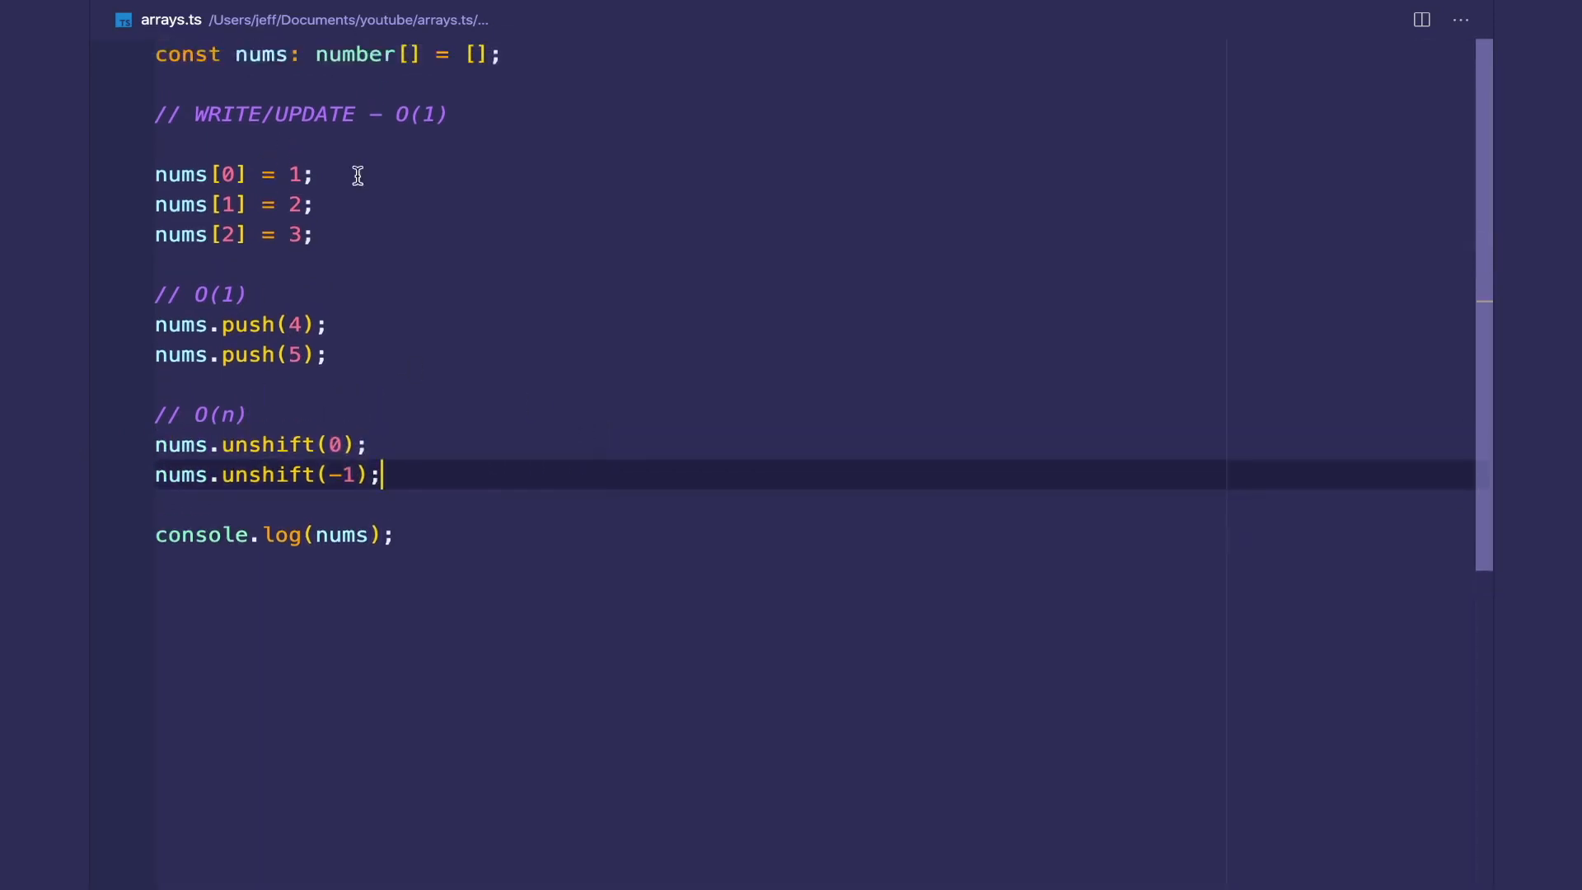
- Add a // DELETE — O(n) comment below the unshift calls and begin a nums.splice() call
{"action": "left_click_drag", "start_coordinate": [155, 174], "coordinate": [314, 234]}
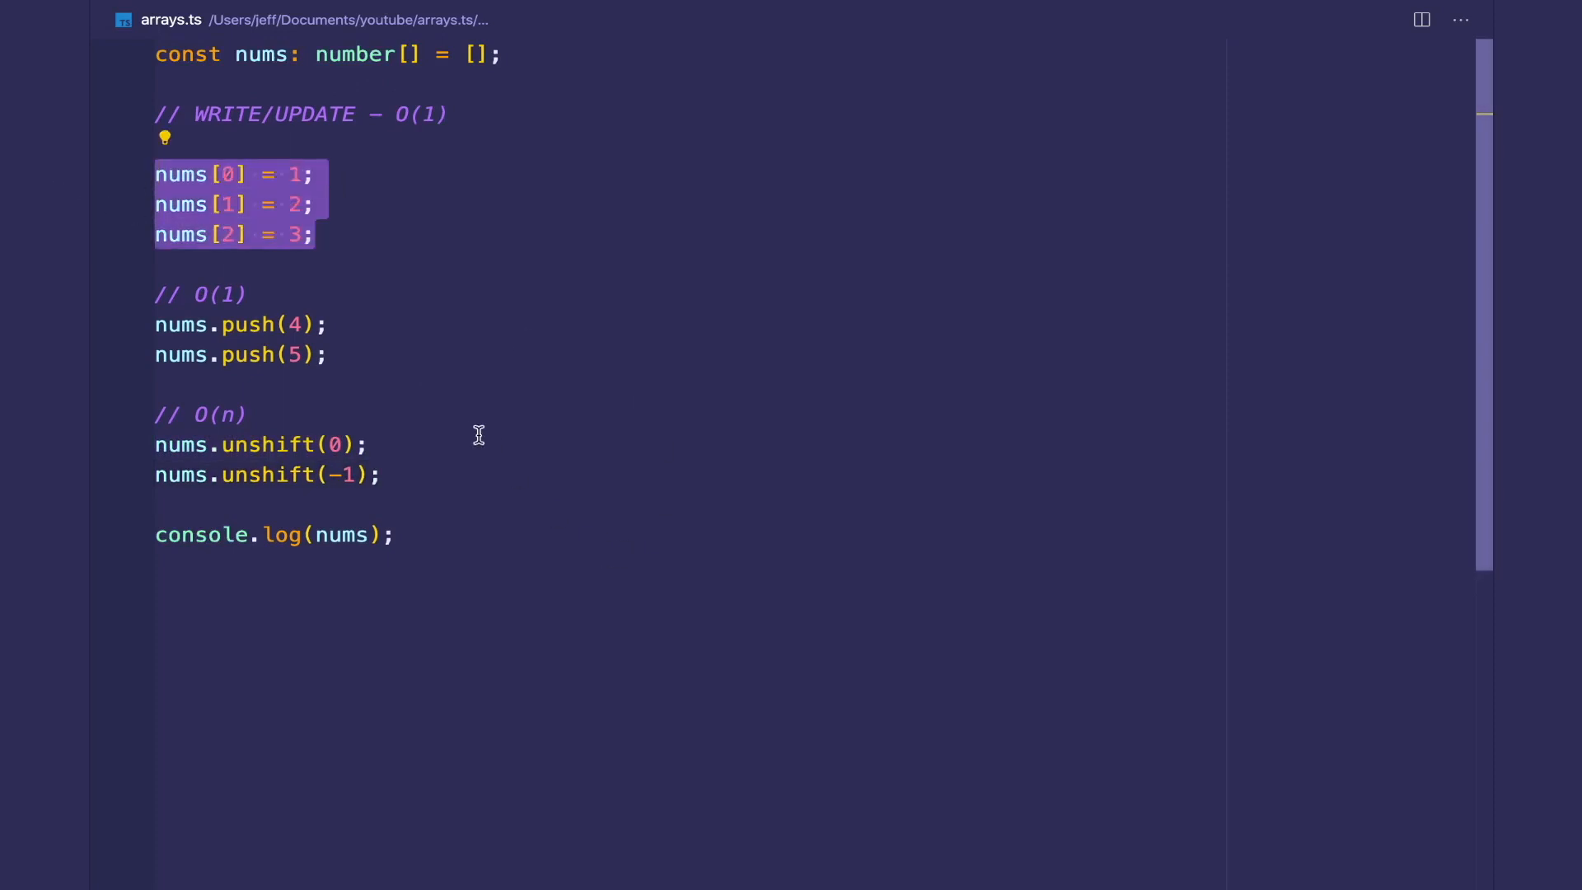
{"action": "type", "text": "//"}
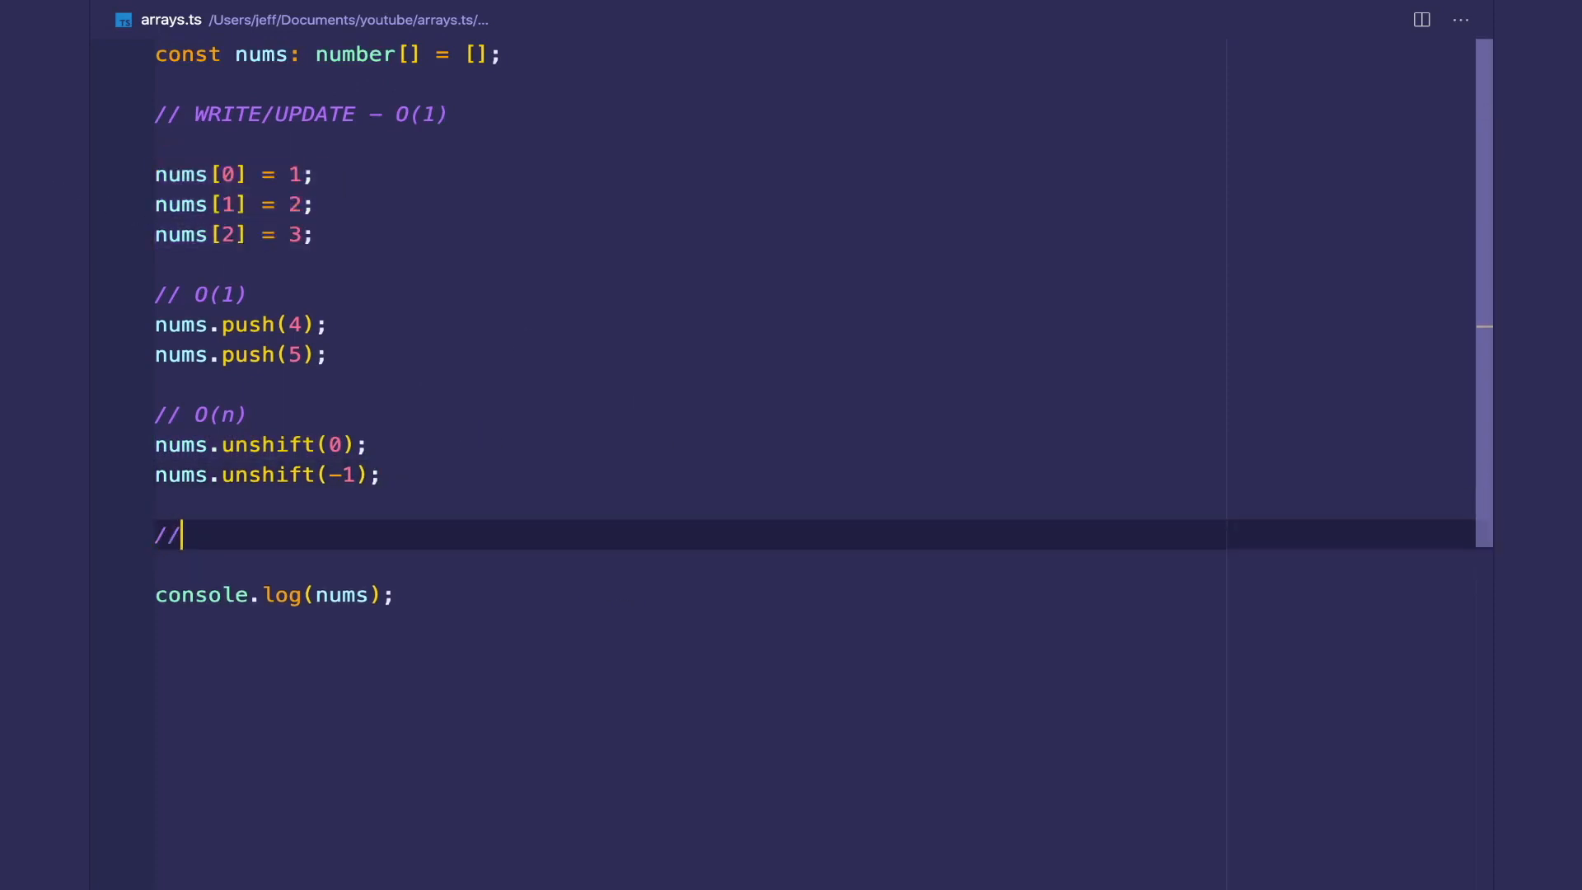
{"action": "type", "text": "DE"}
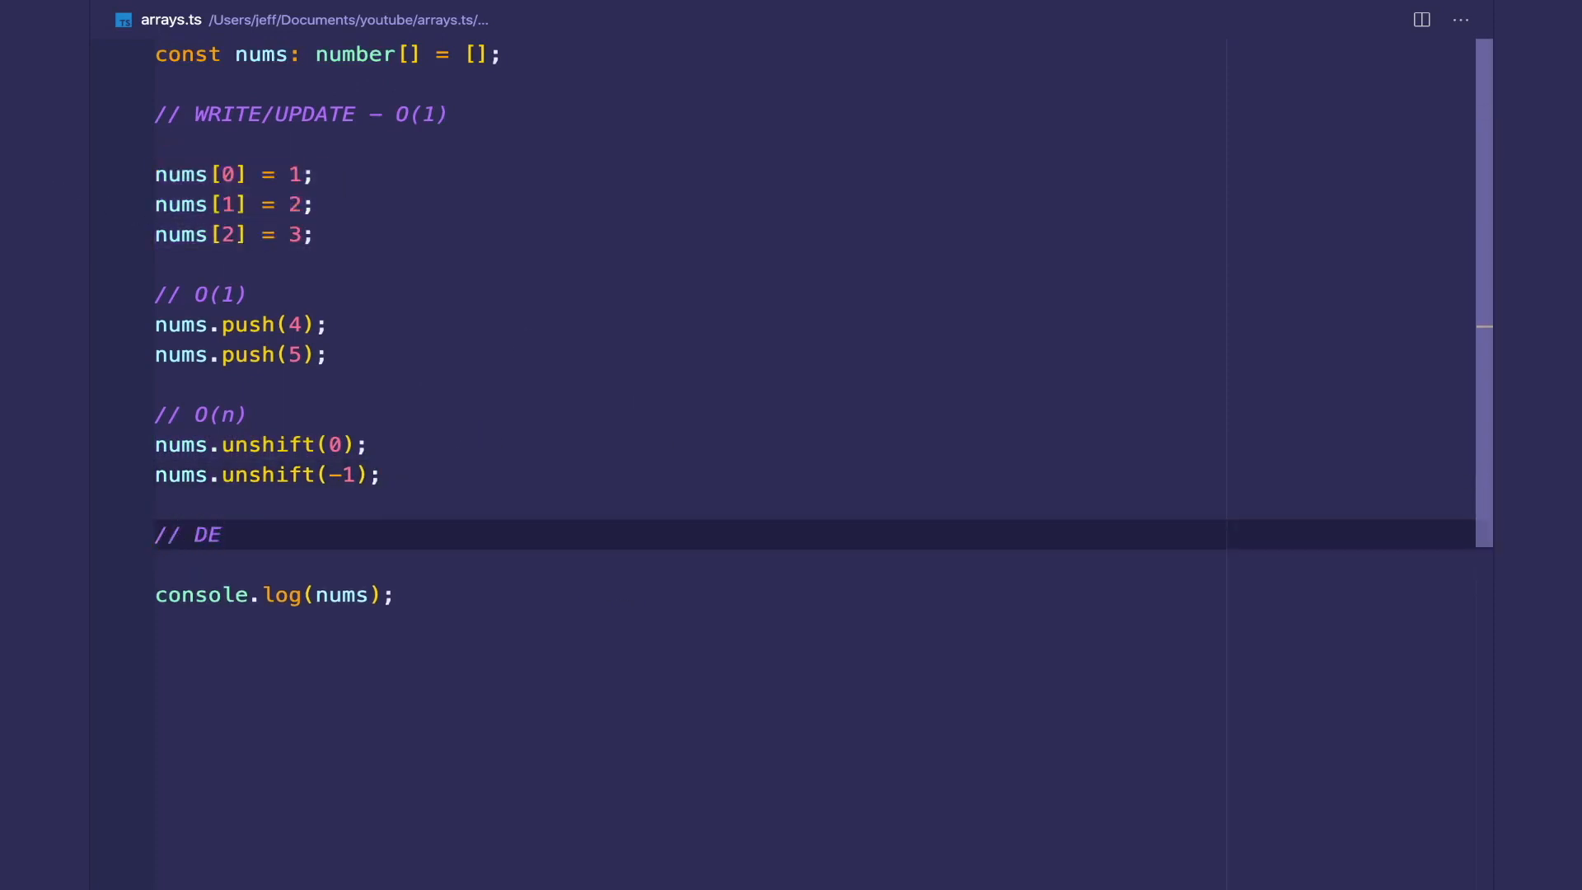
{"action": "type", "text": "LETE — O"}
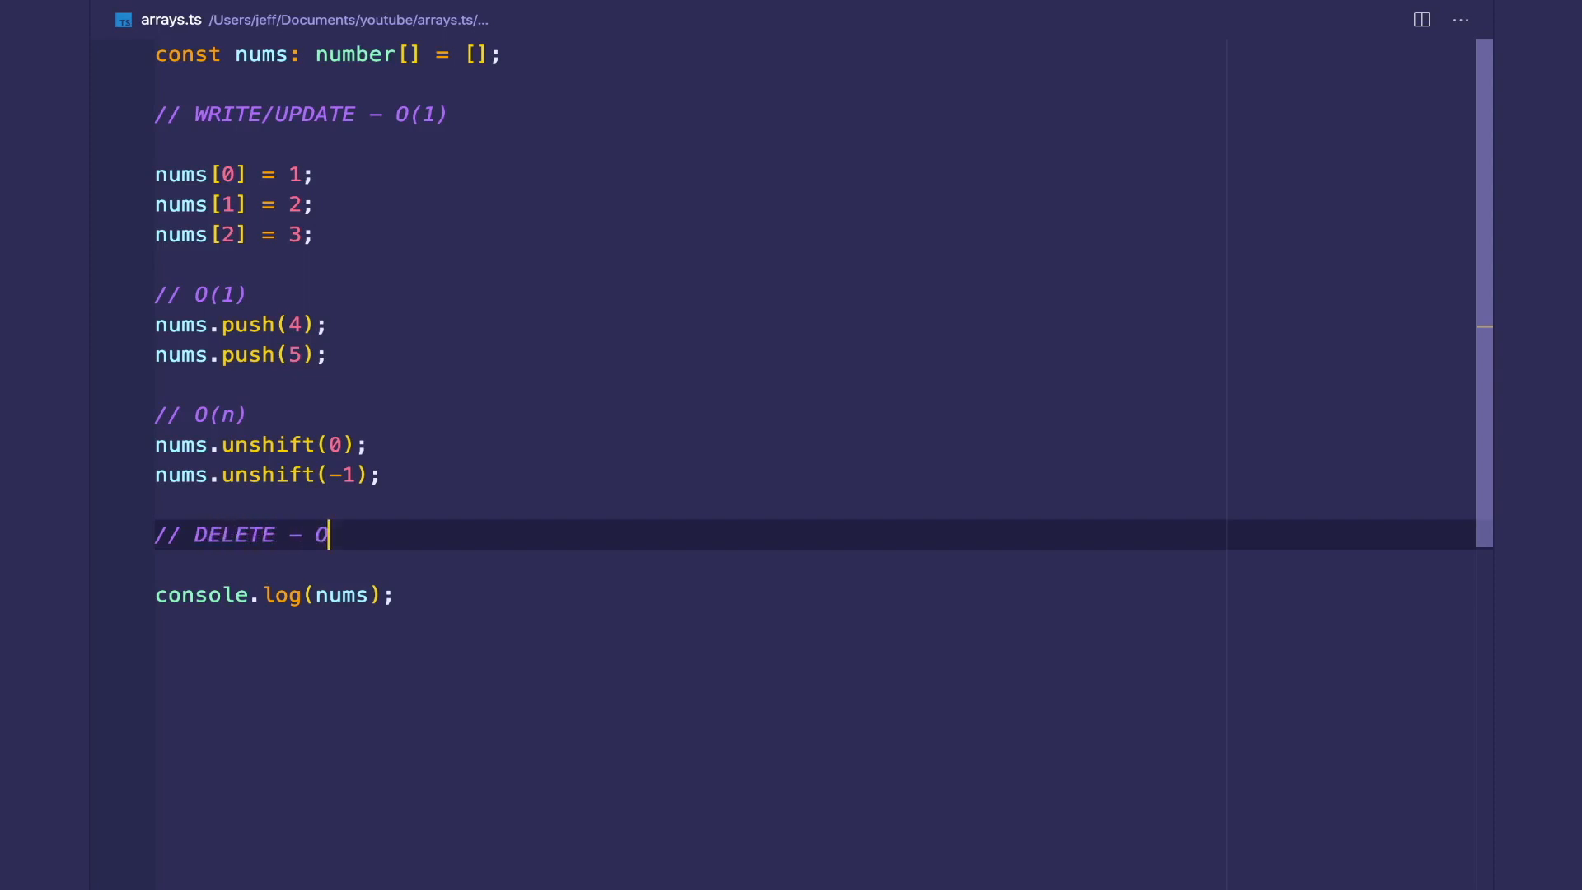
{"action": "type", "text": "(n)"}
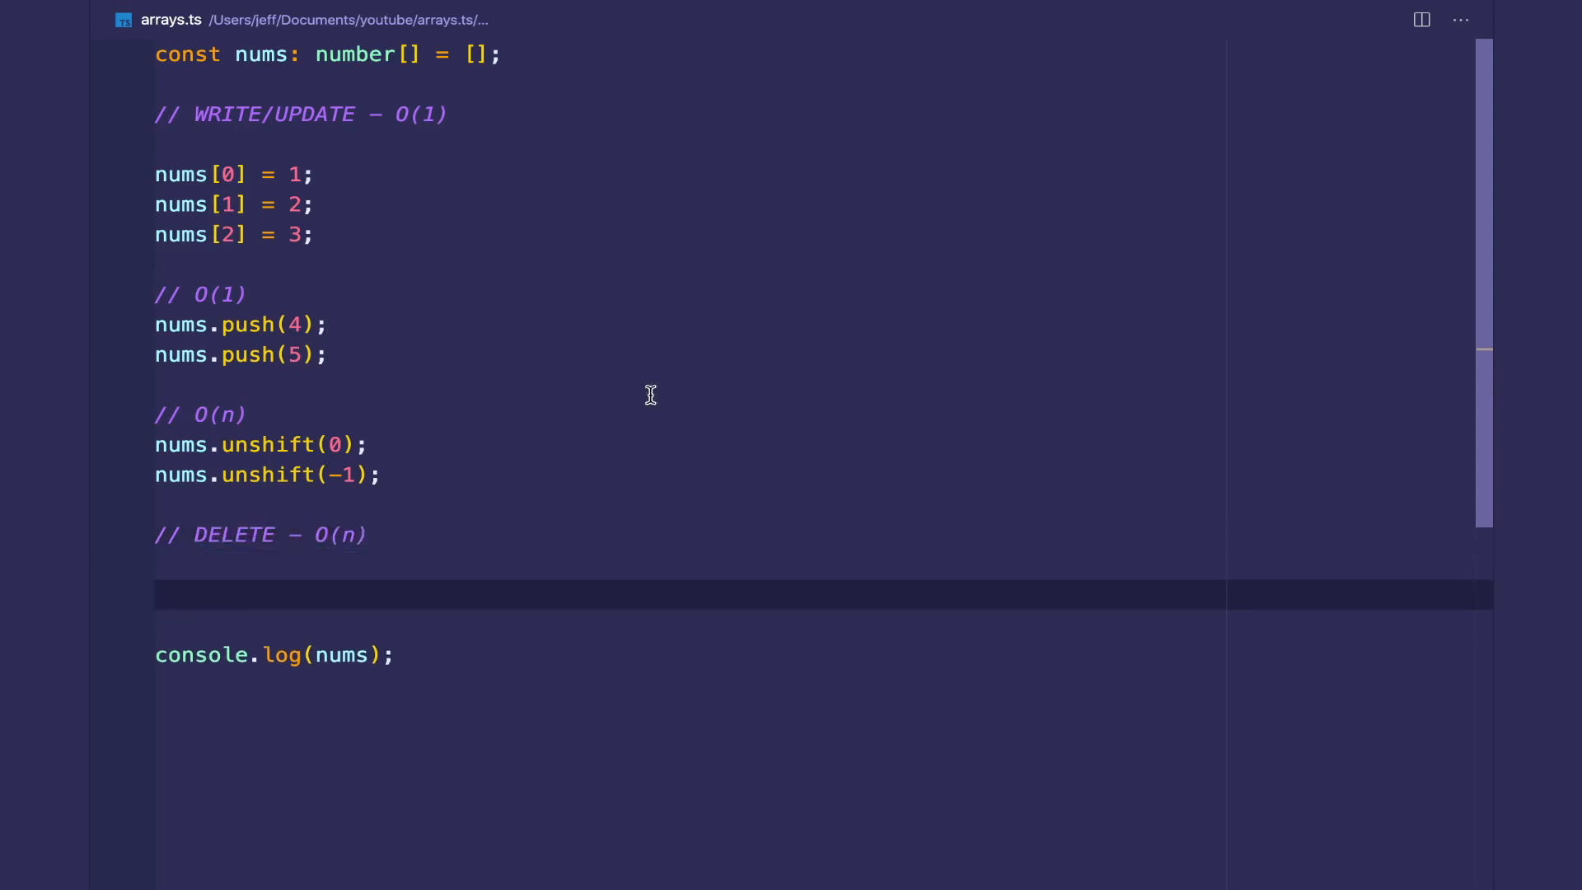
{"action": "mouse_move", "coordinate": [716, 439]}
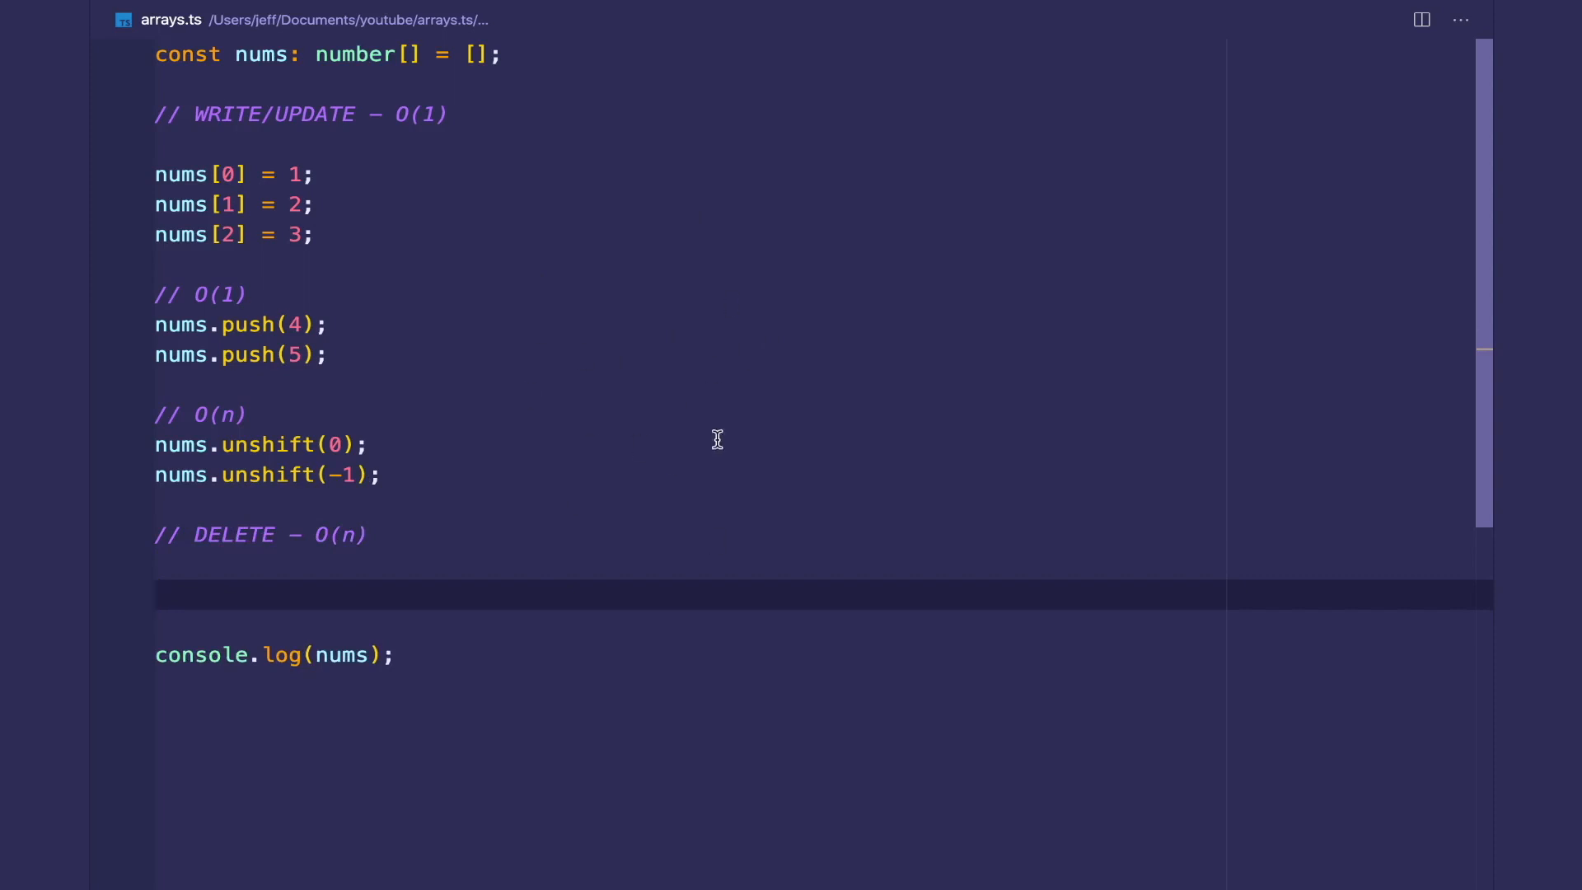
{"action": "mouse_move", "coordinate": [549, 390]}
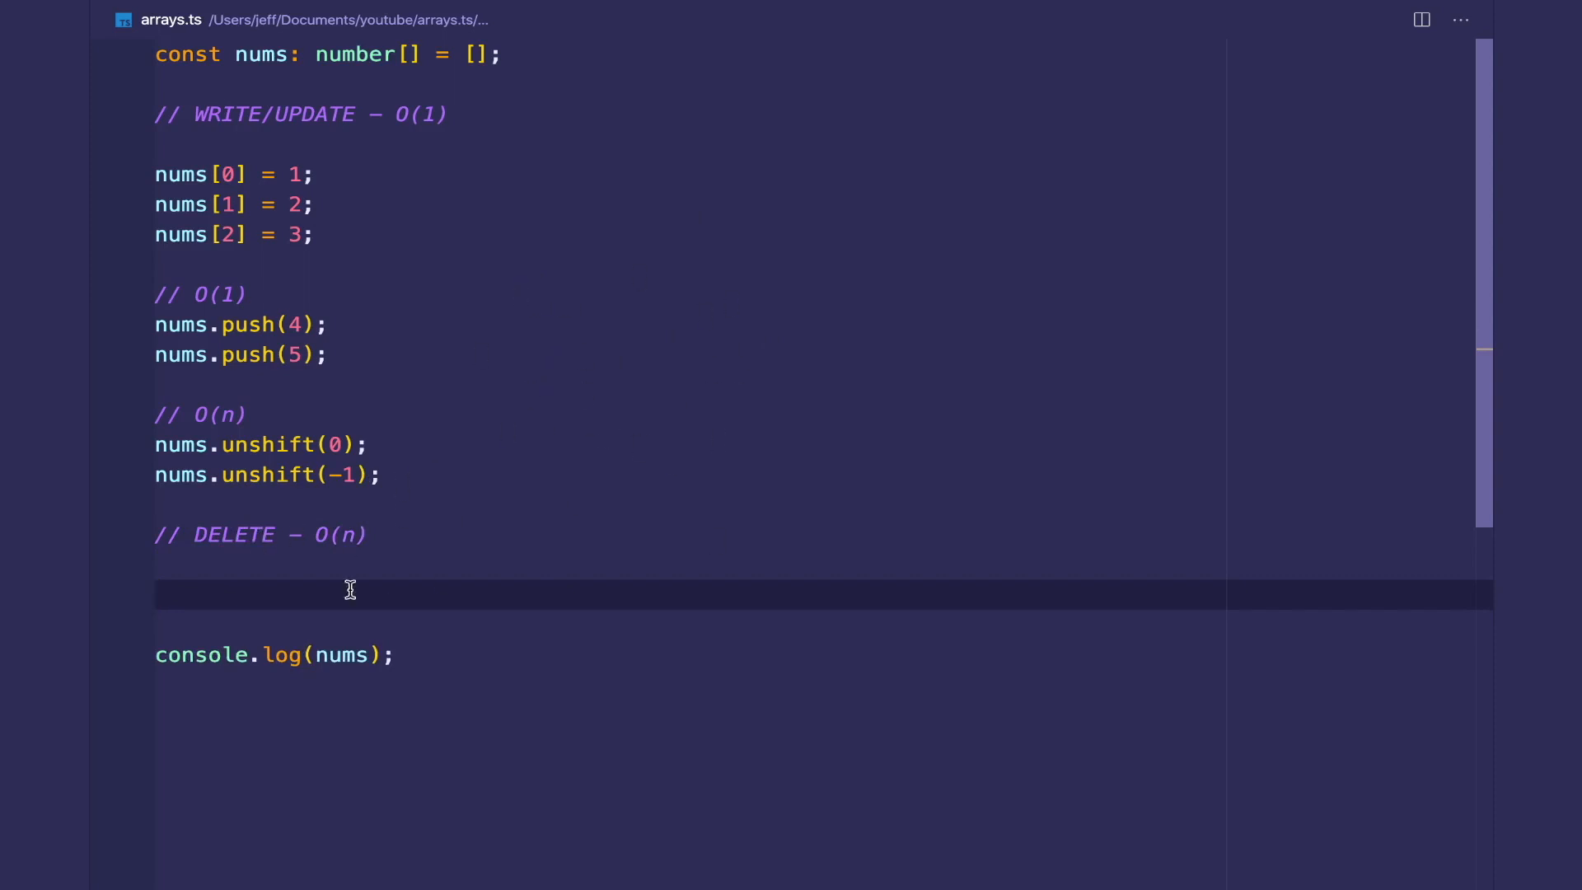
{"action": "type", "text": "nums.splice("}
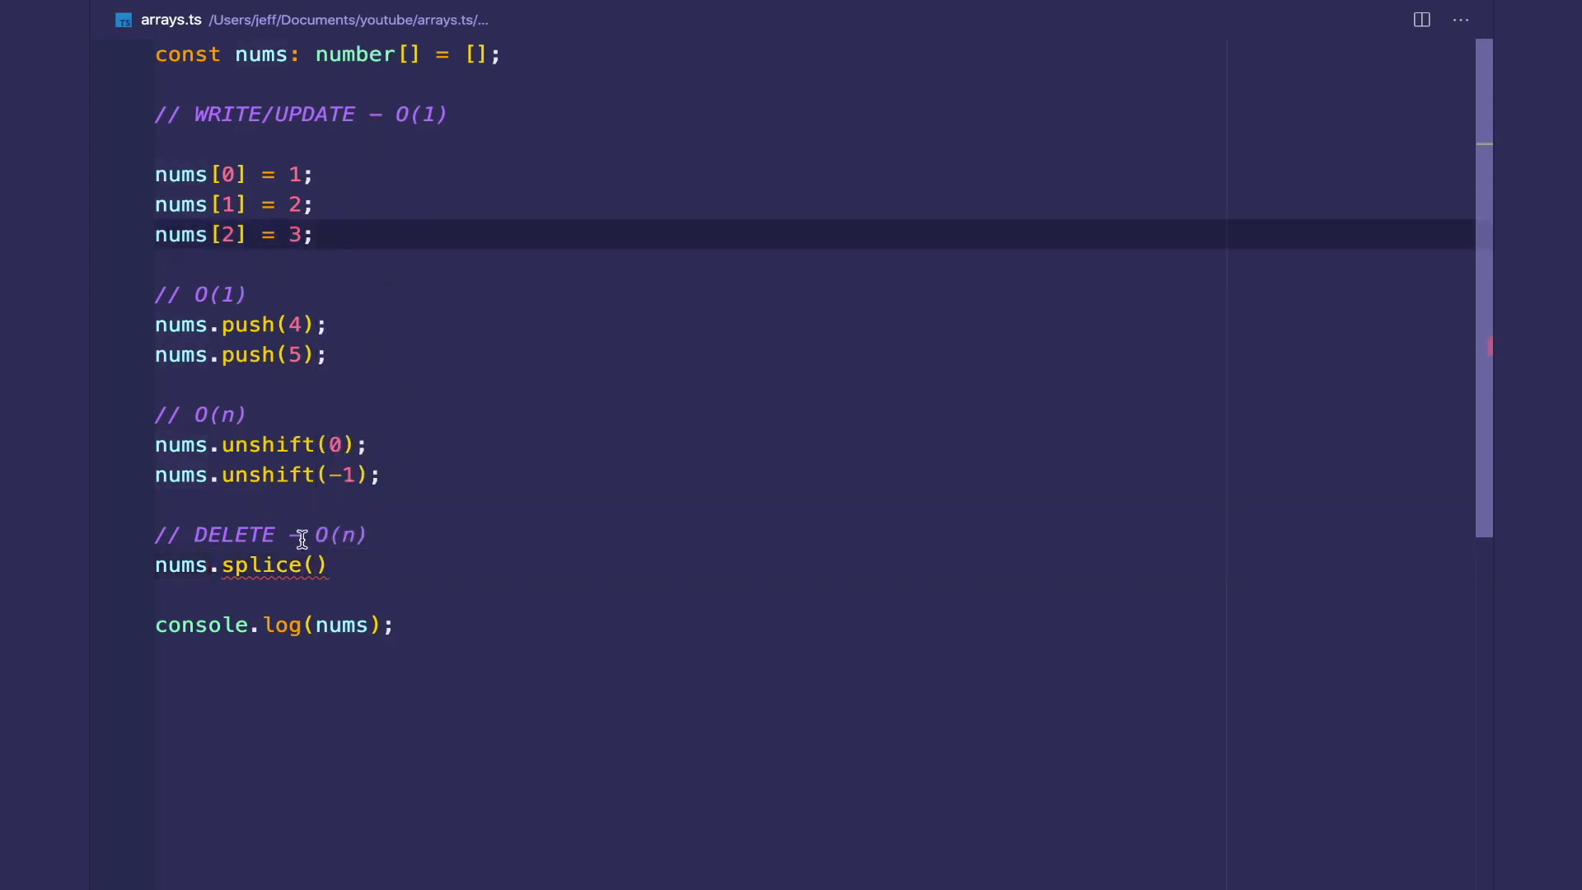
- Give splice the arguments (2, 1), move the DELETE comment below the log, and start a second console.log
{"action": "type", "text": "2"}
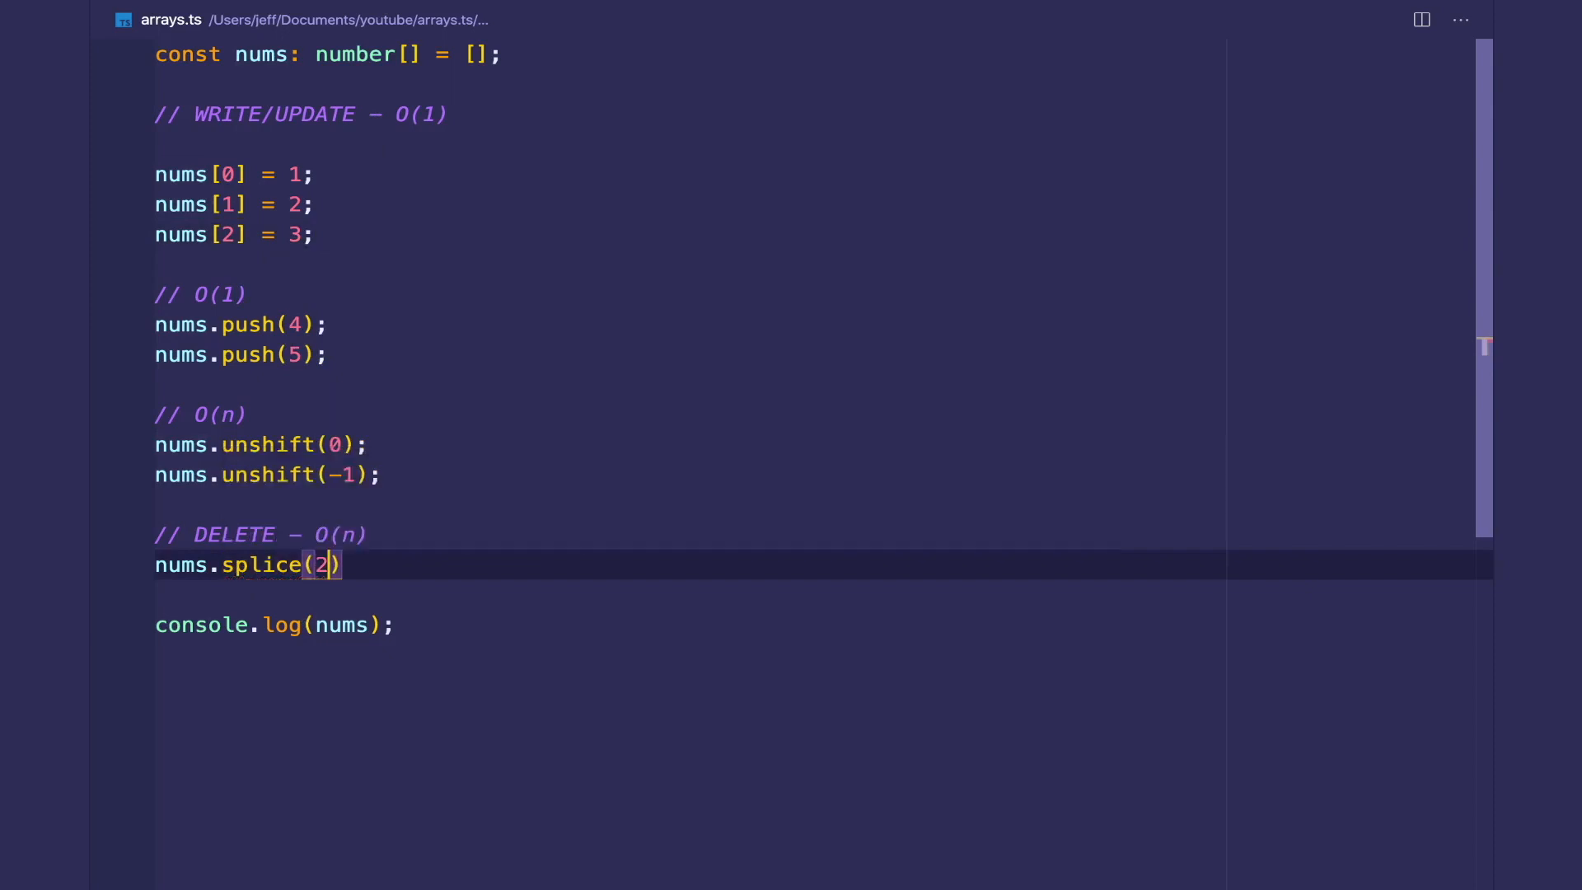
{"action": "type", "text": ", 1"}
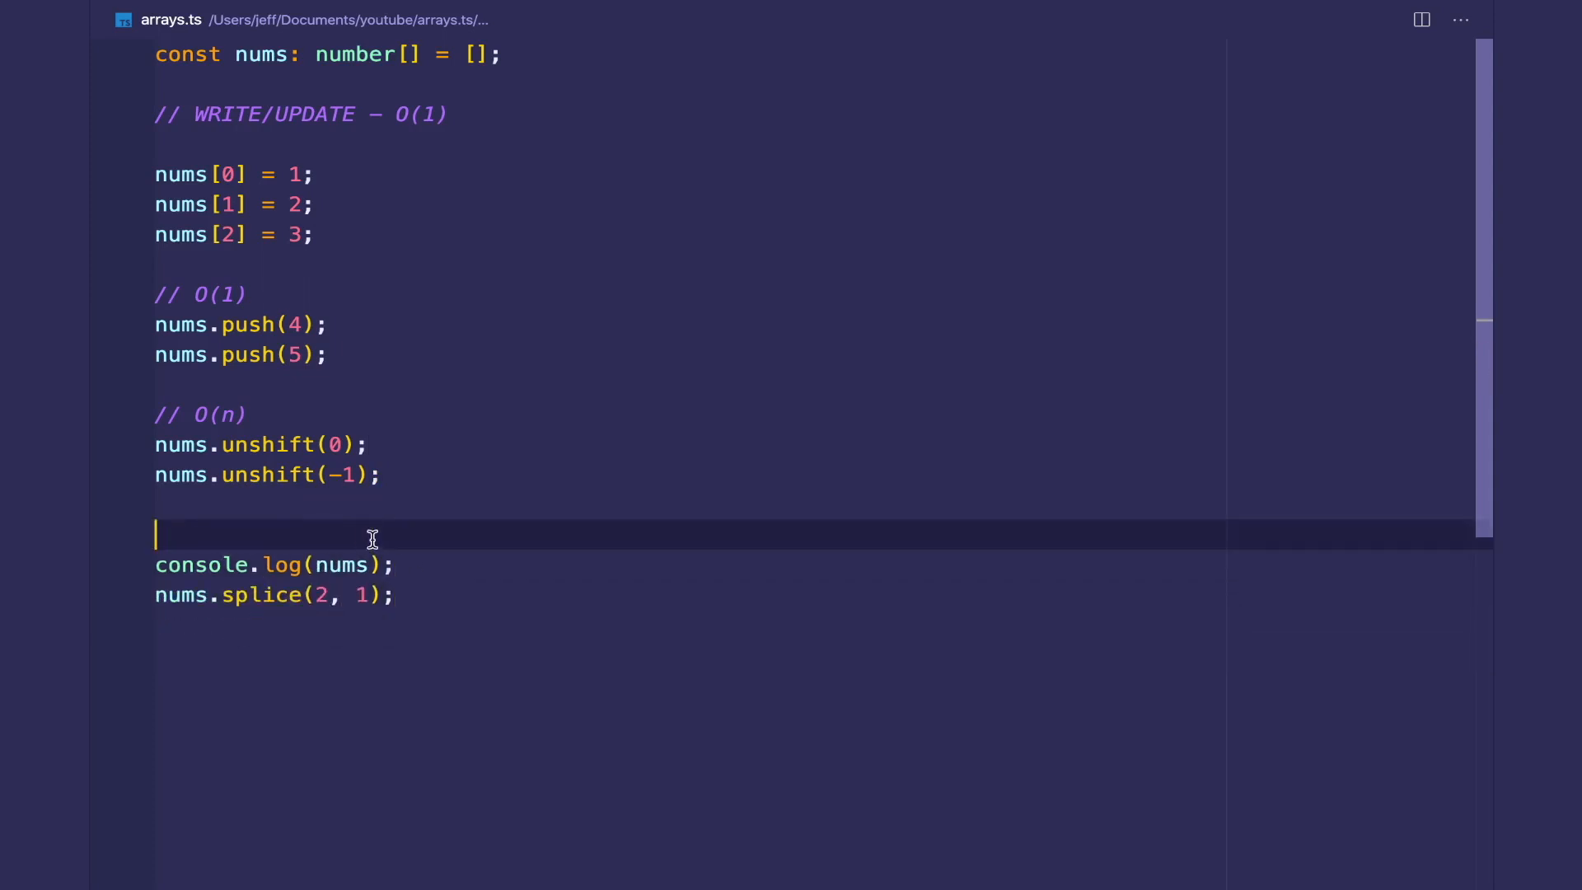
{"action": "type", "text": "// DELETE — O(n)"}
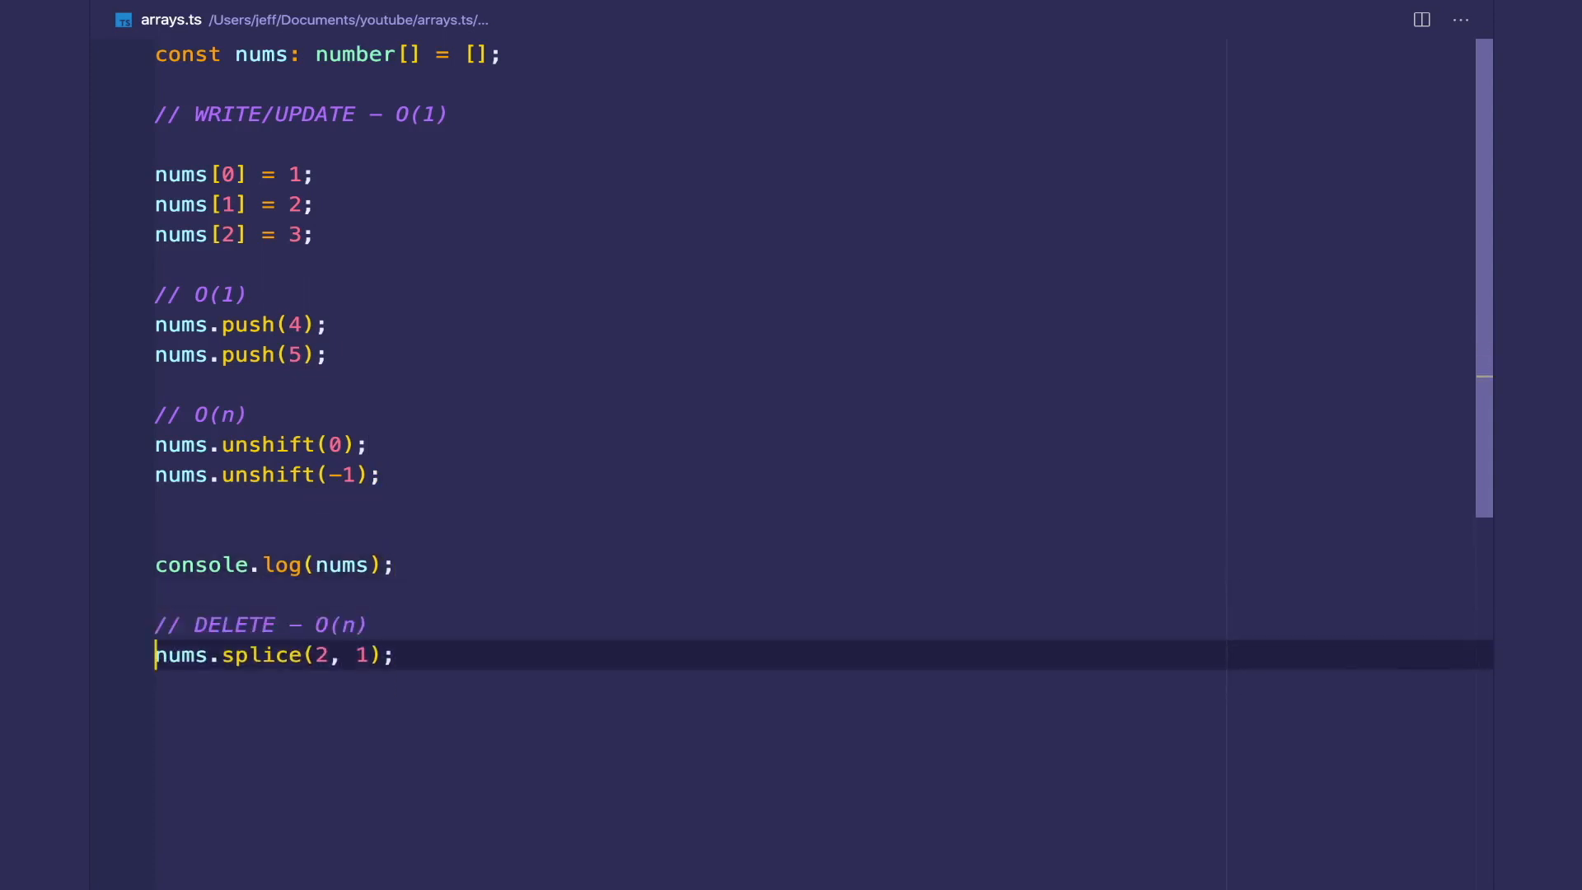
{"action": "type", "text": "console.log(nums);"}
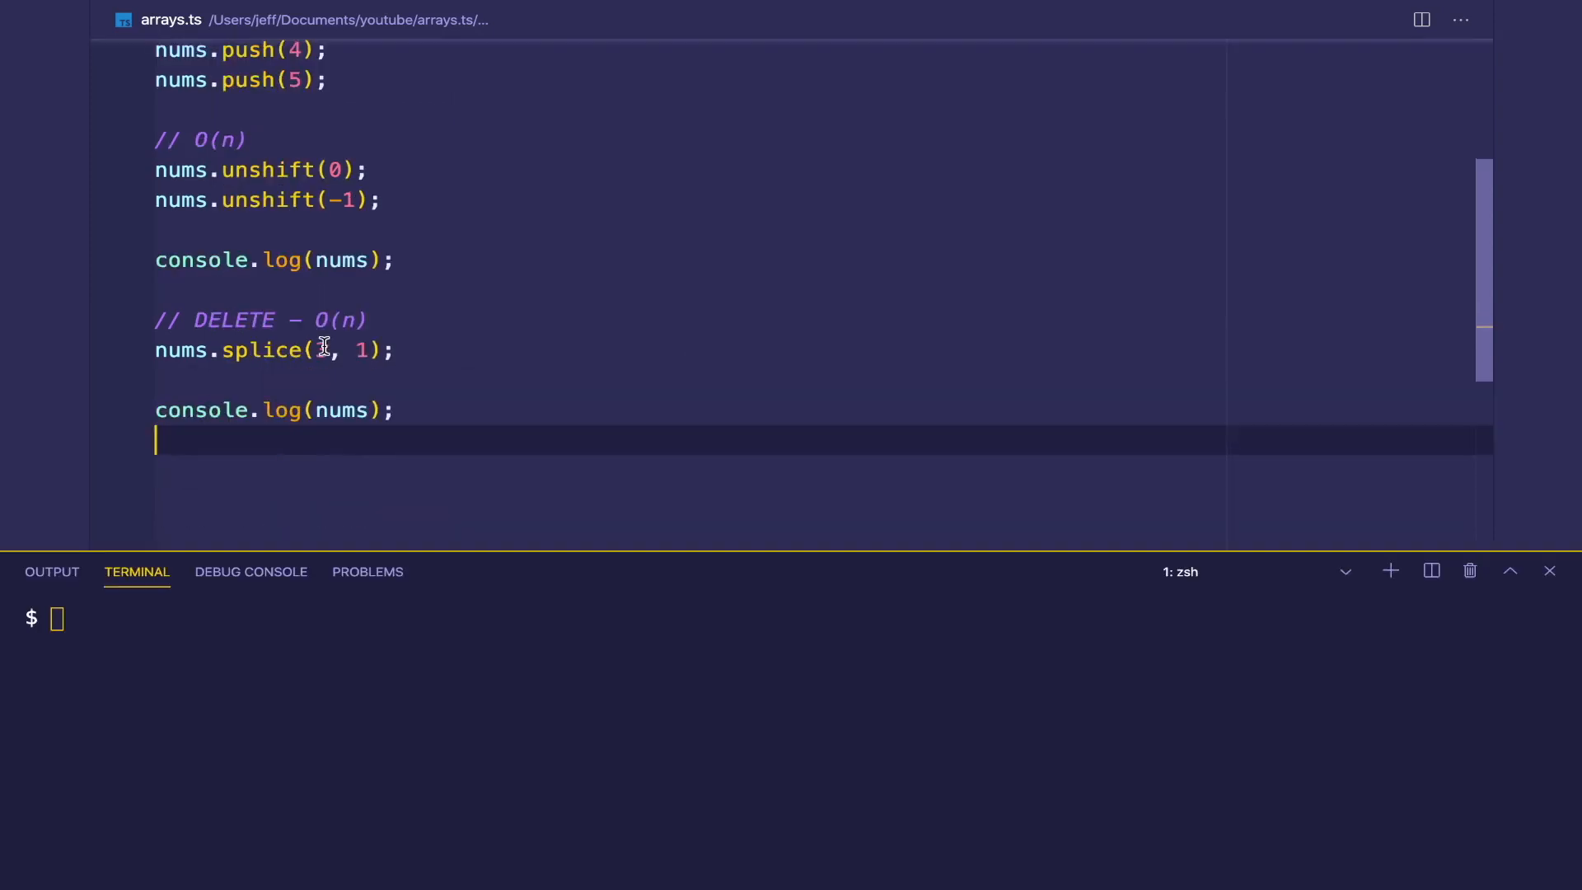
- Clear the terminal and run arrays.ts with ts-node, comparing the arrays before and after splice removes 3
{"action": "type", "text": "clear"}
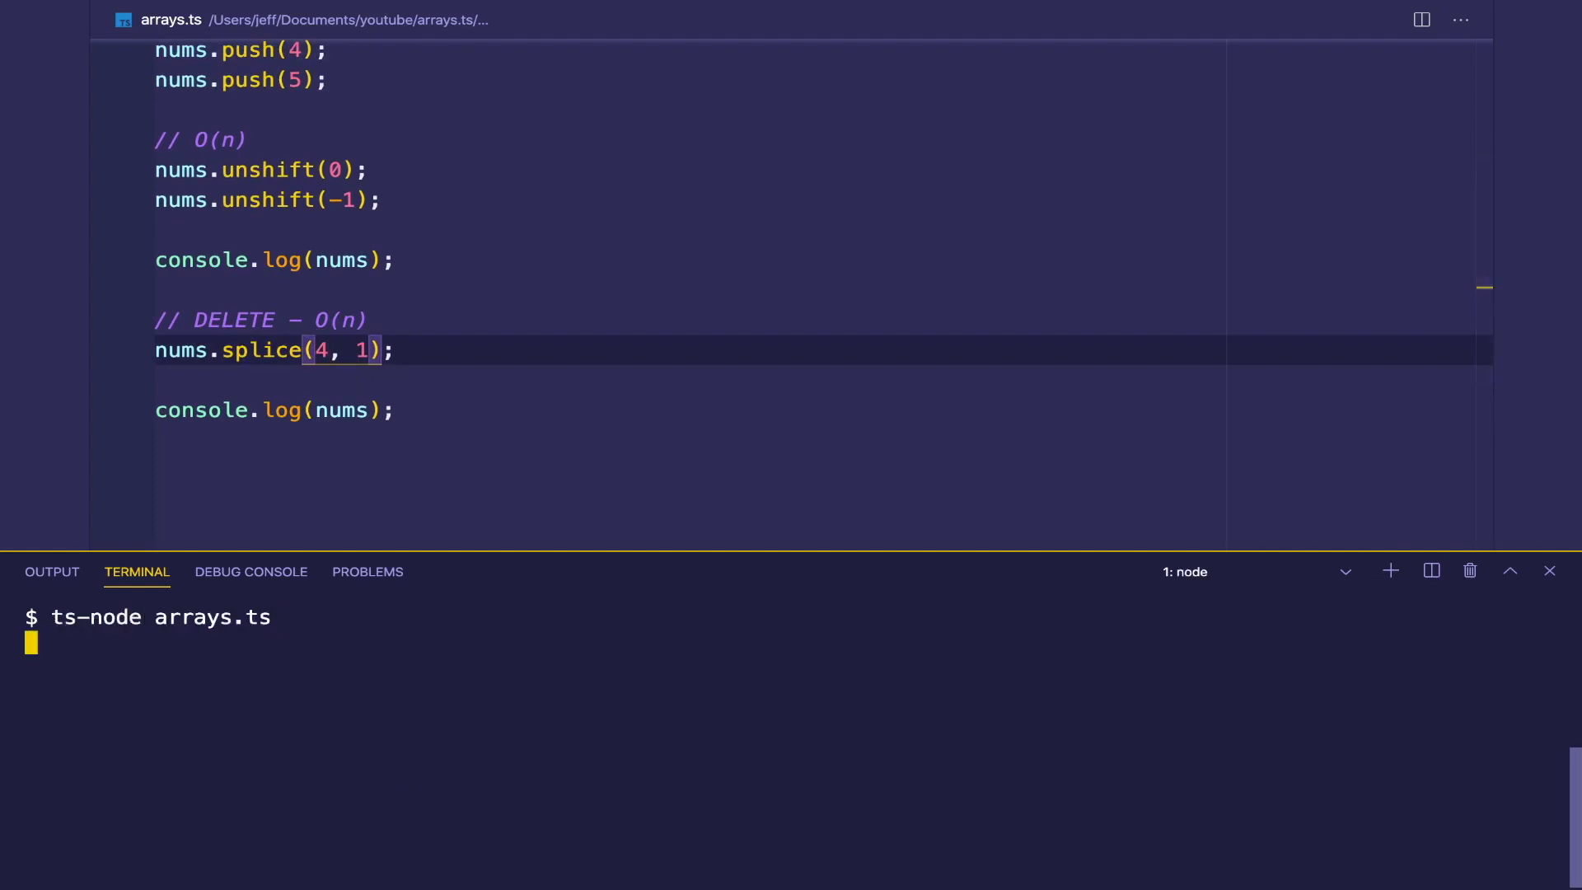
{"action": "key", "text": "Return"}
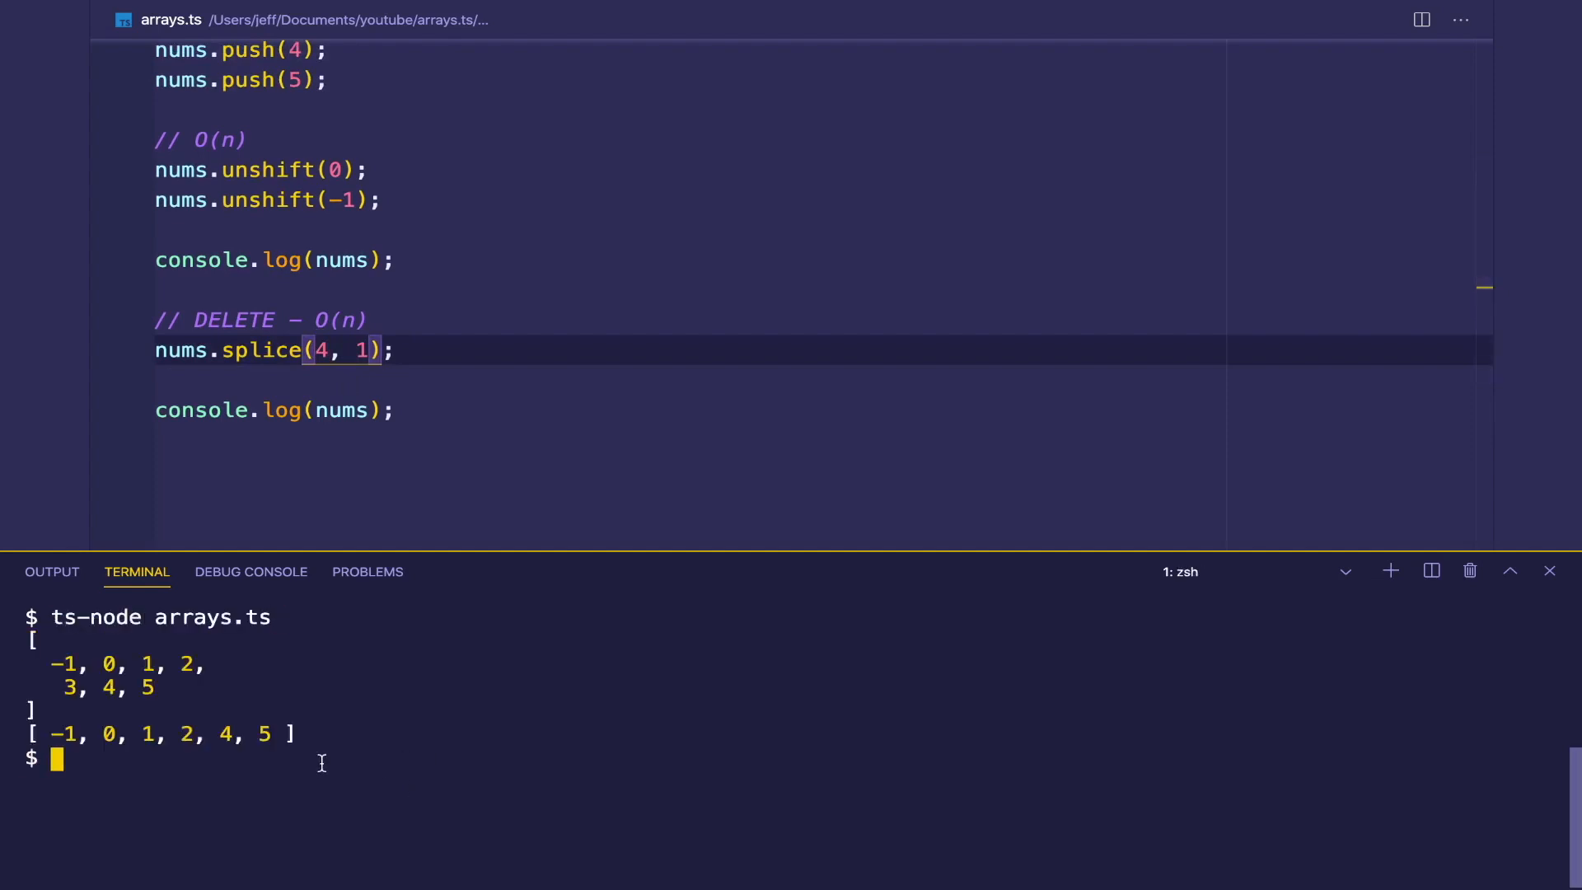
{"action": "mouse_move", "coordinate": [140, 742]}
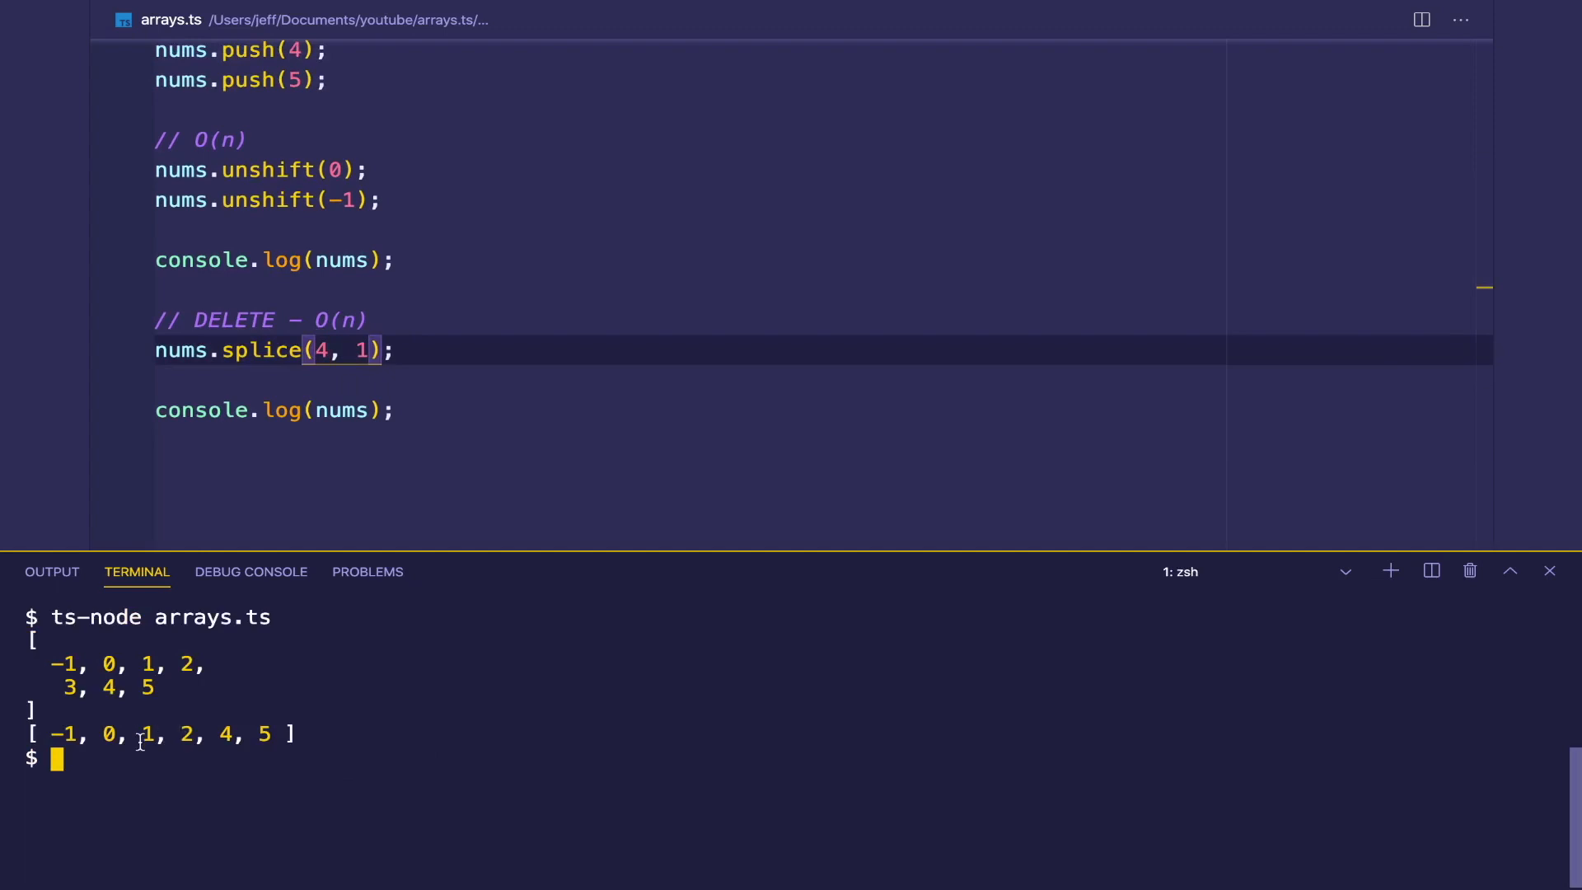
{"action": "mouse_move", "coordinate": [106, 696]}
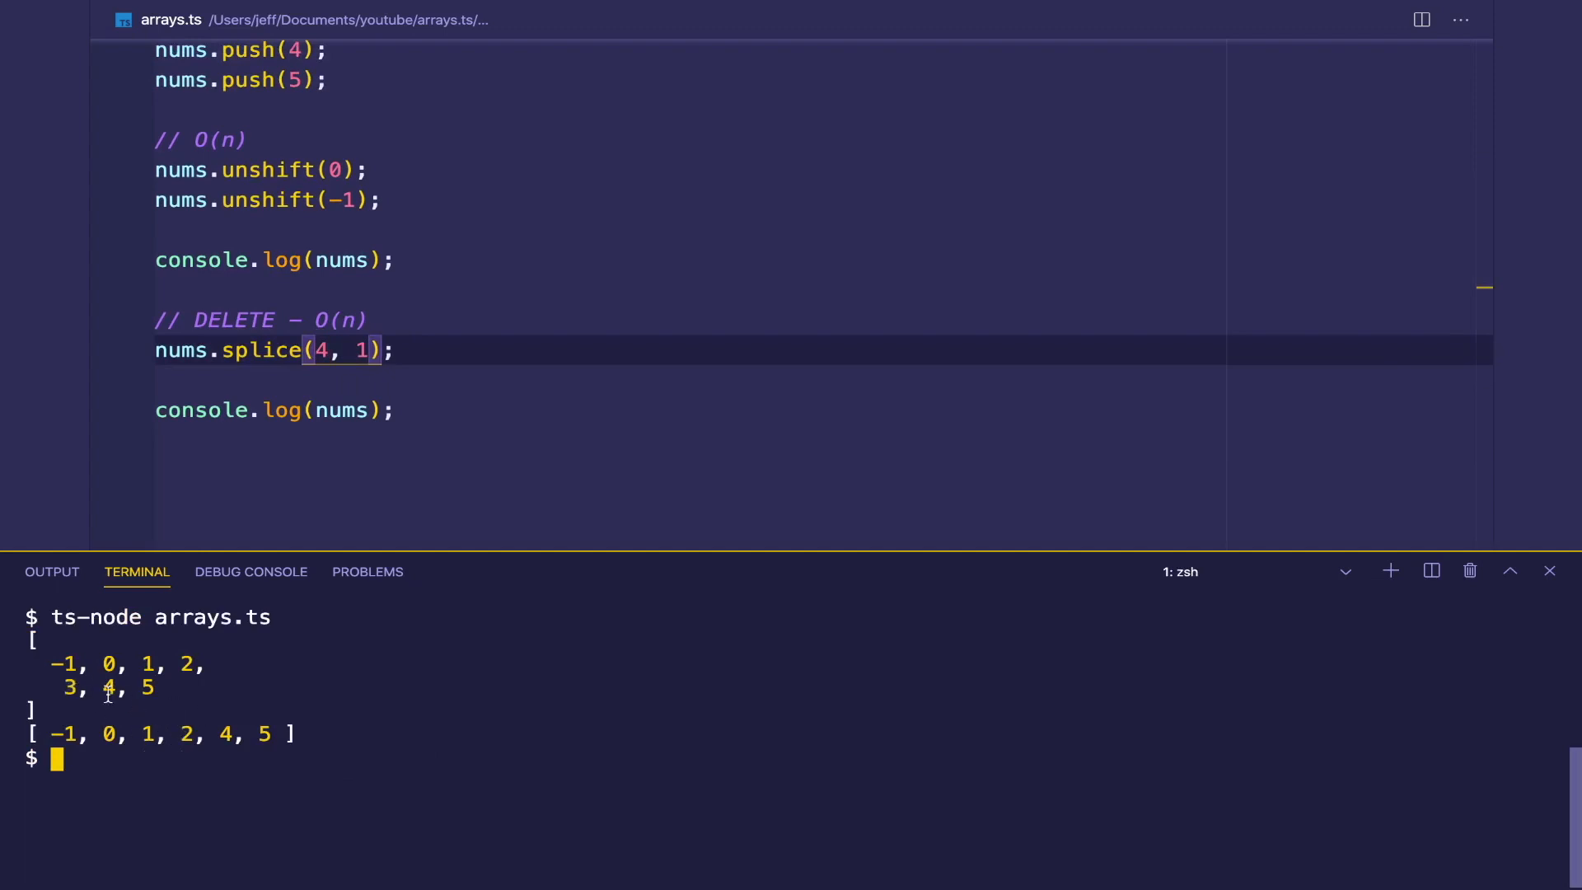
{"action": "mouse_move", "coordinate": [201, 651]}
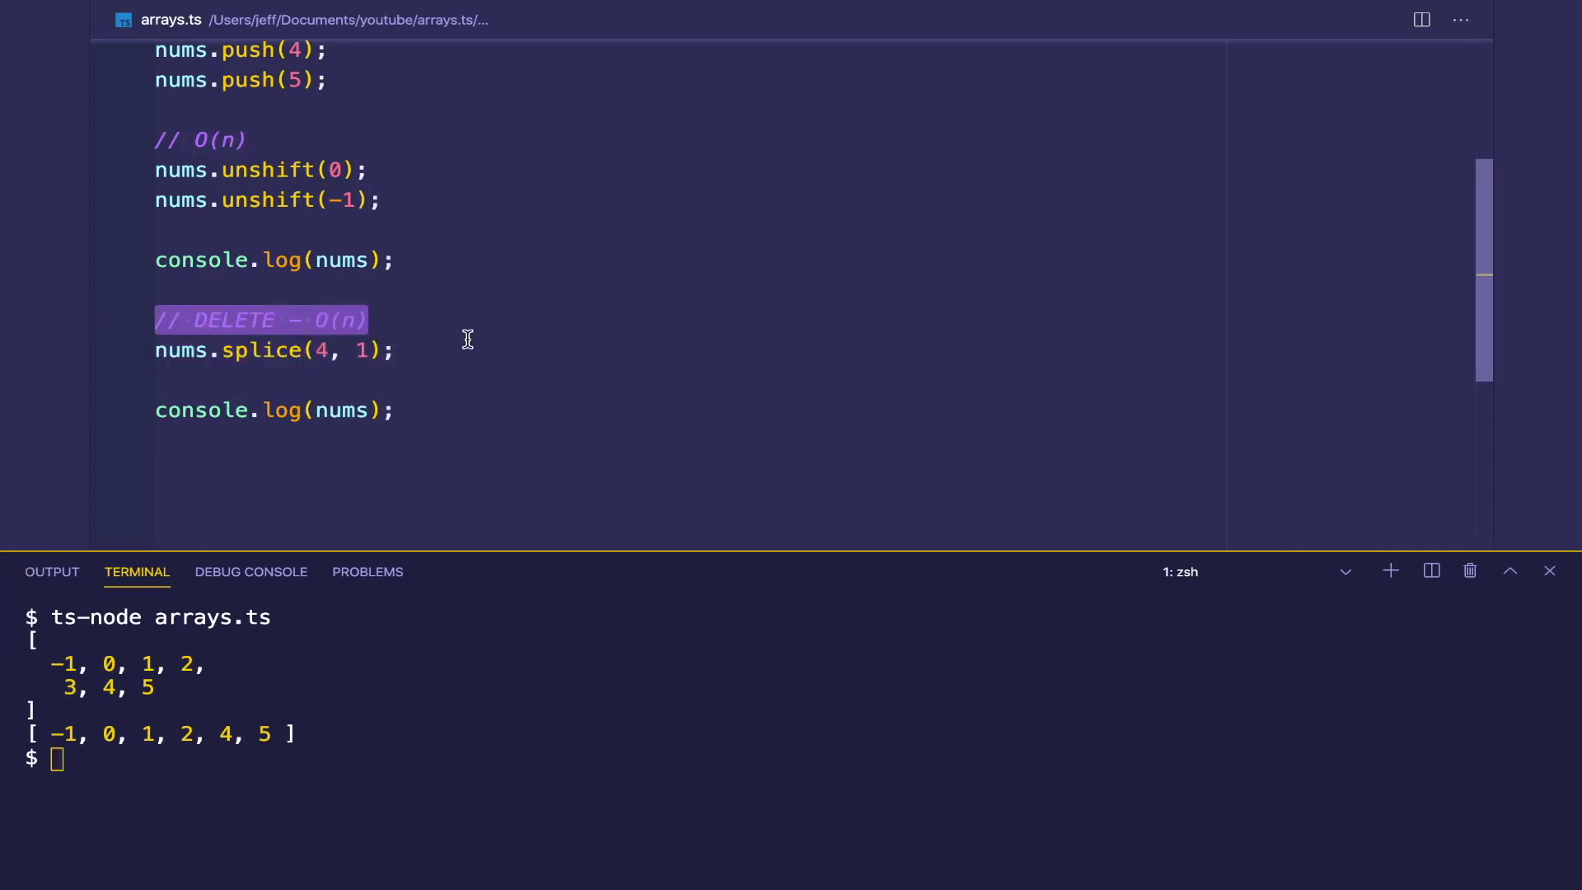
{"action": "left_click", "coordinate": [449, 351]}
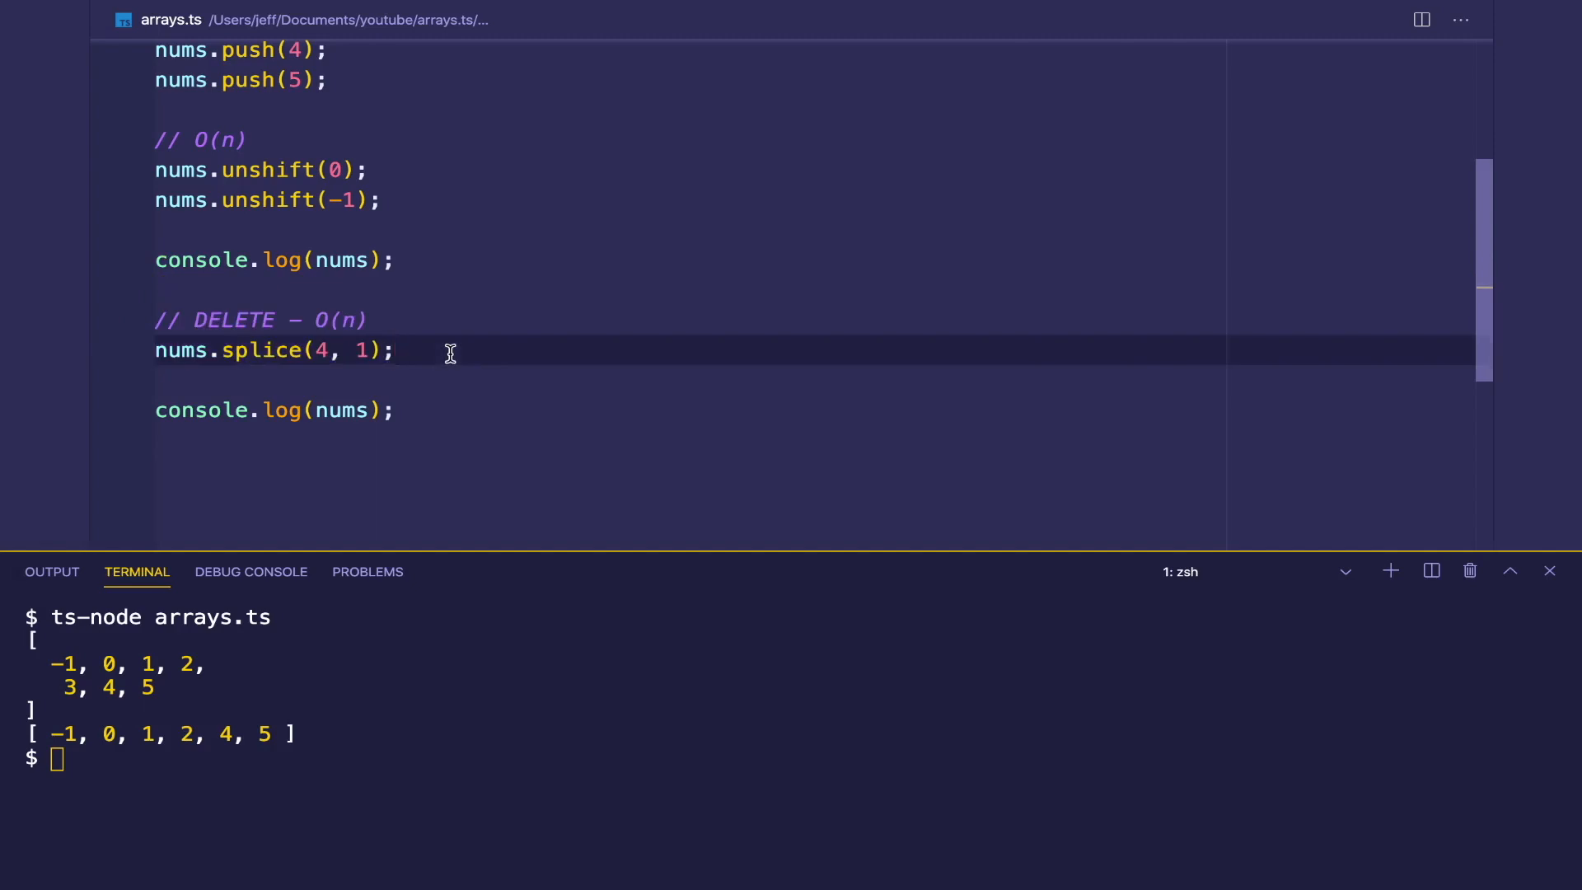